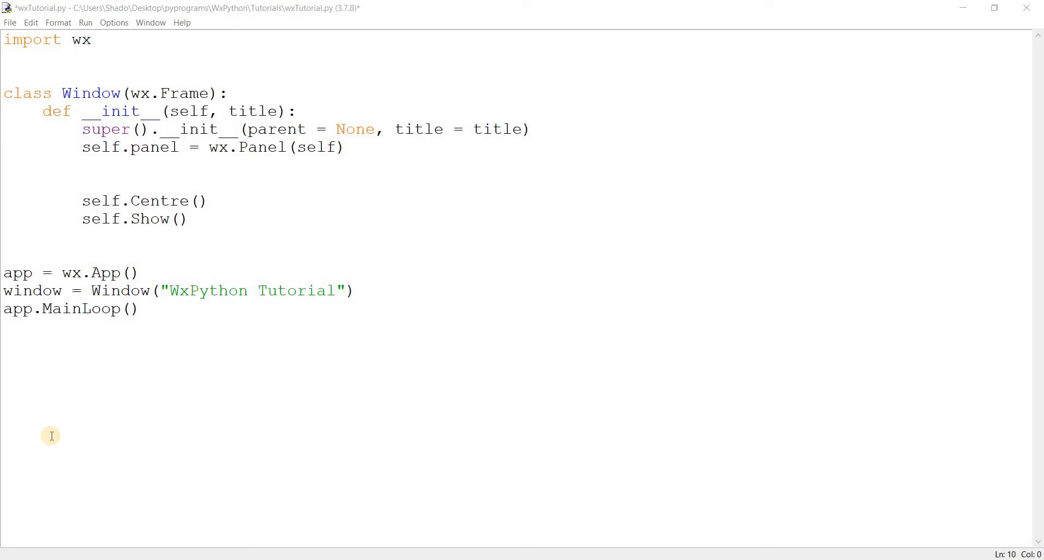
Below the panel line, write sizer = wx.FlexGridSizer(rows, cols, vgap, hgap).
click(376, 148)
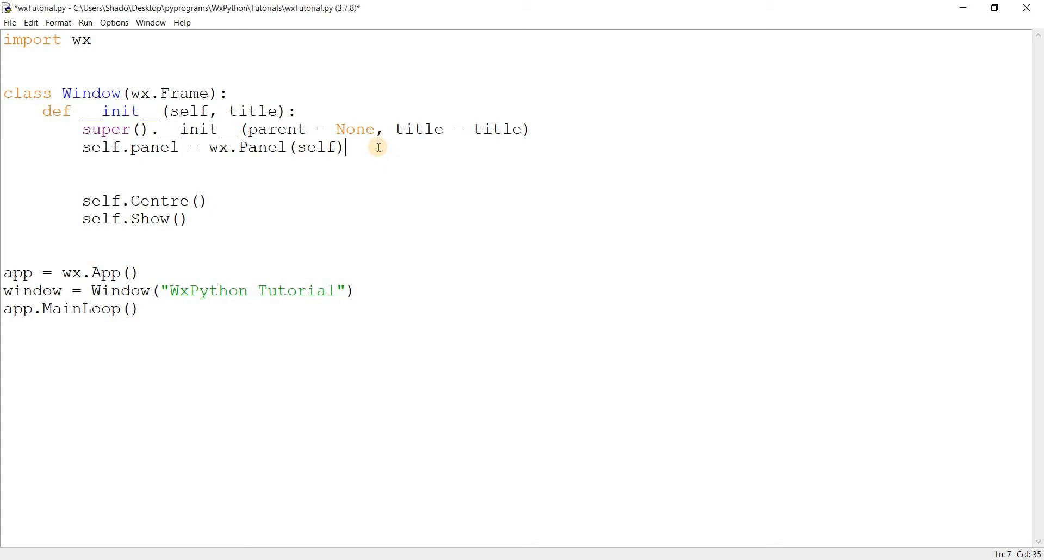
key(Enter)
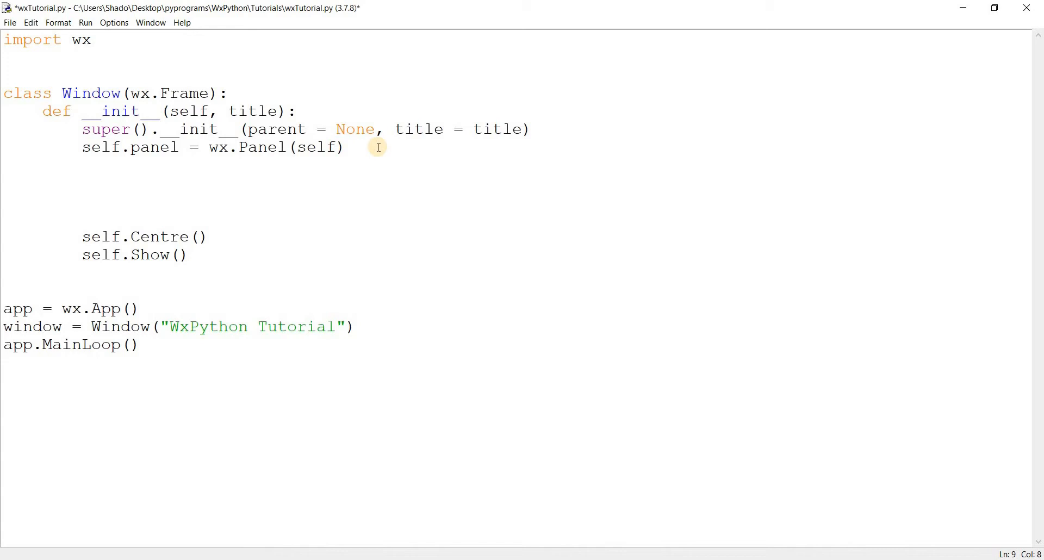
text(sizer =)
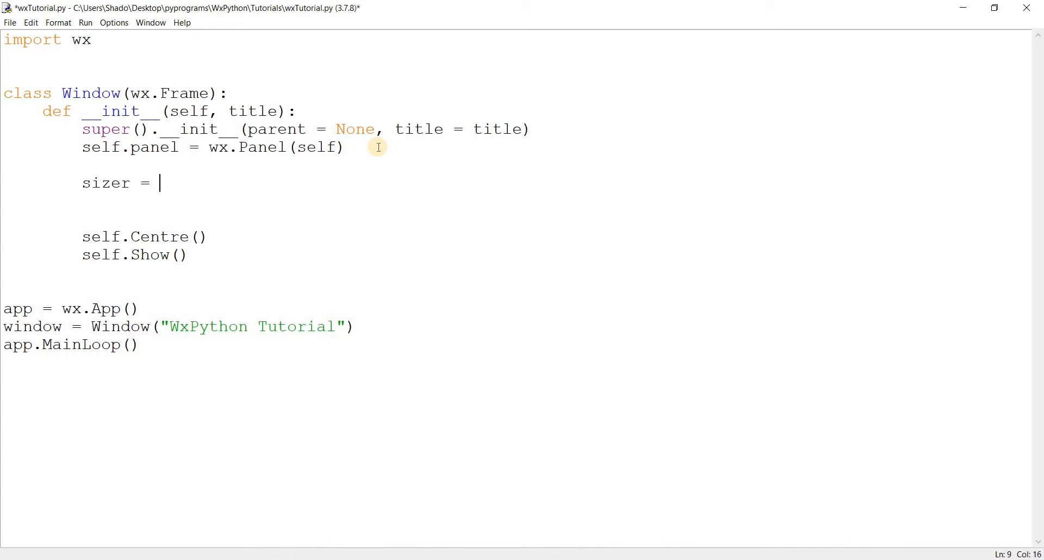
text(wx.Fl)
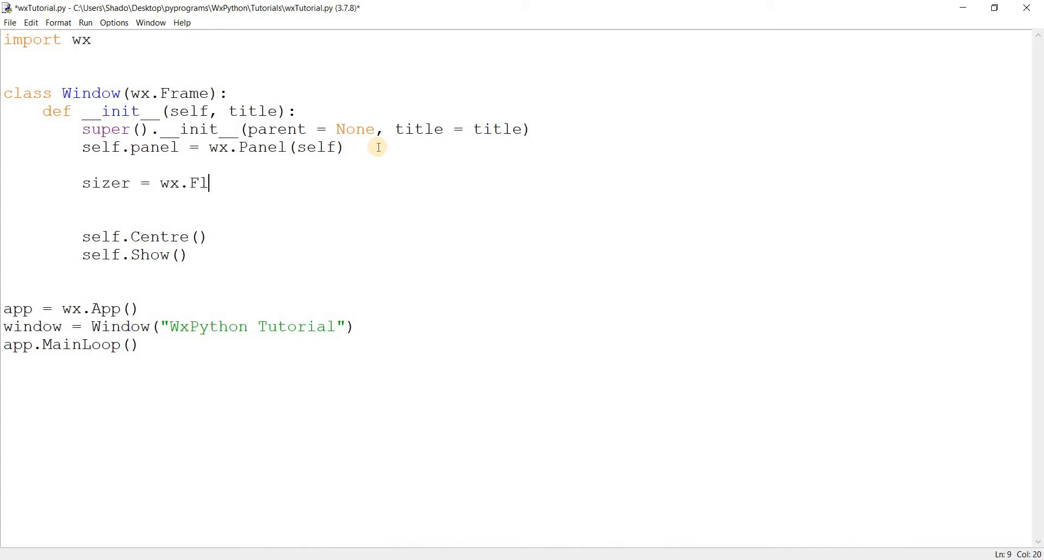
text(exGridSiz)
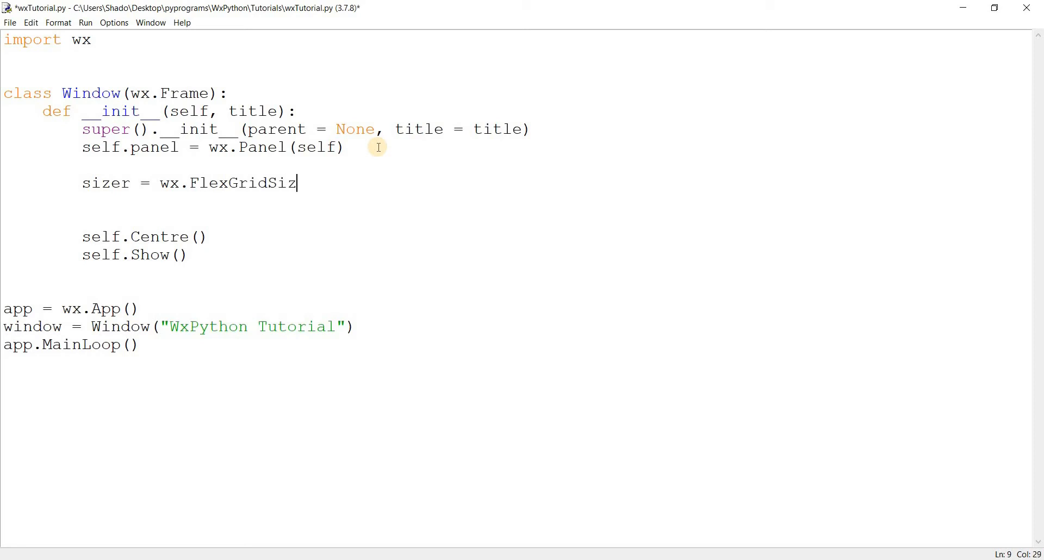
text(er)
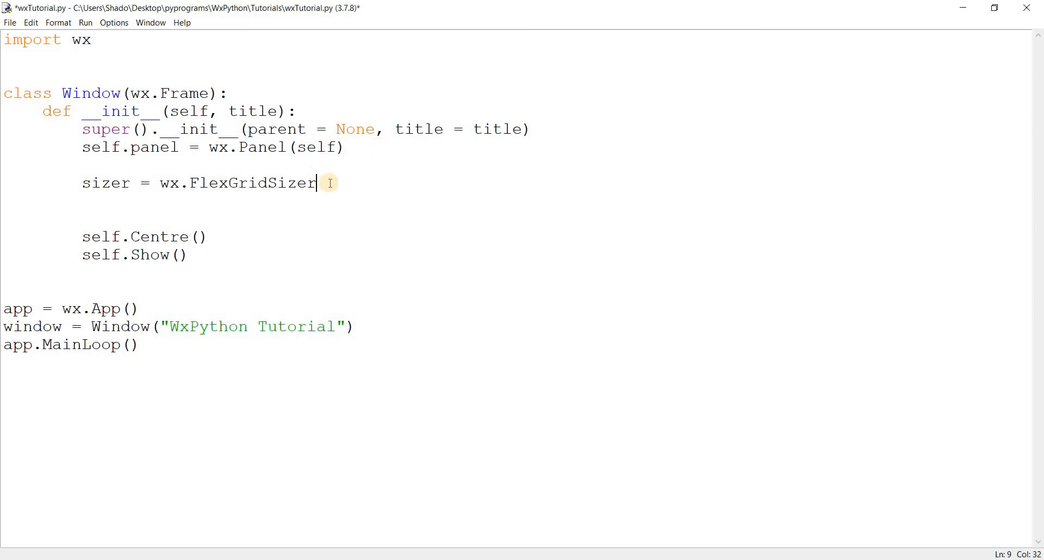
text(()
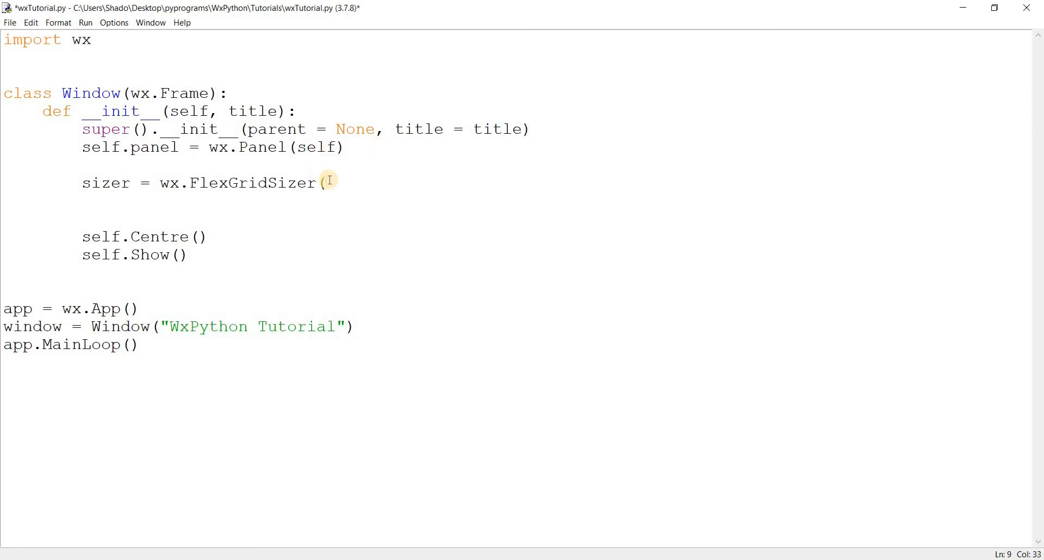
text(row)
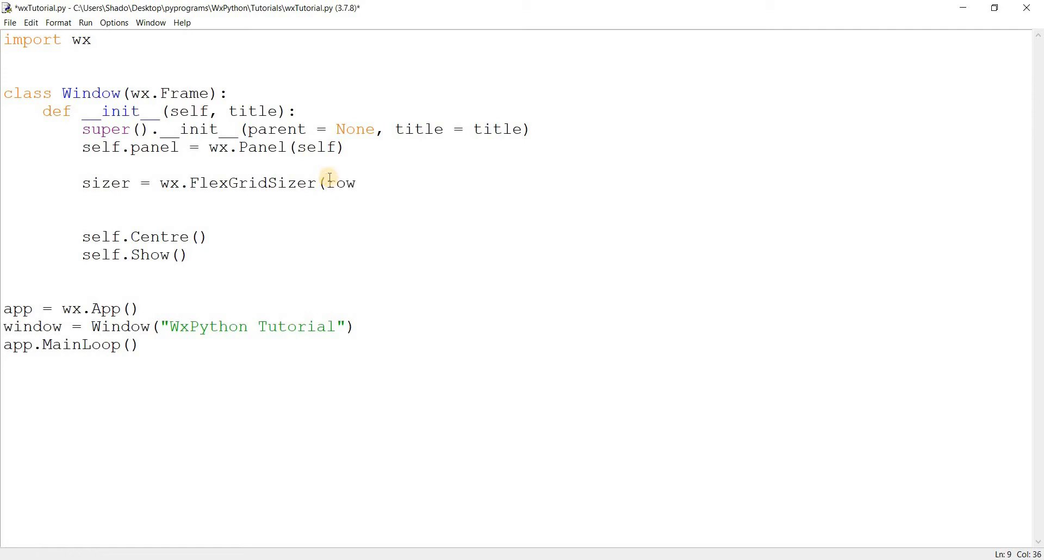
text(s,)
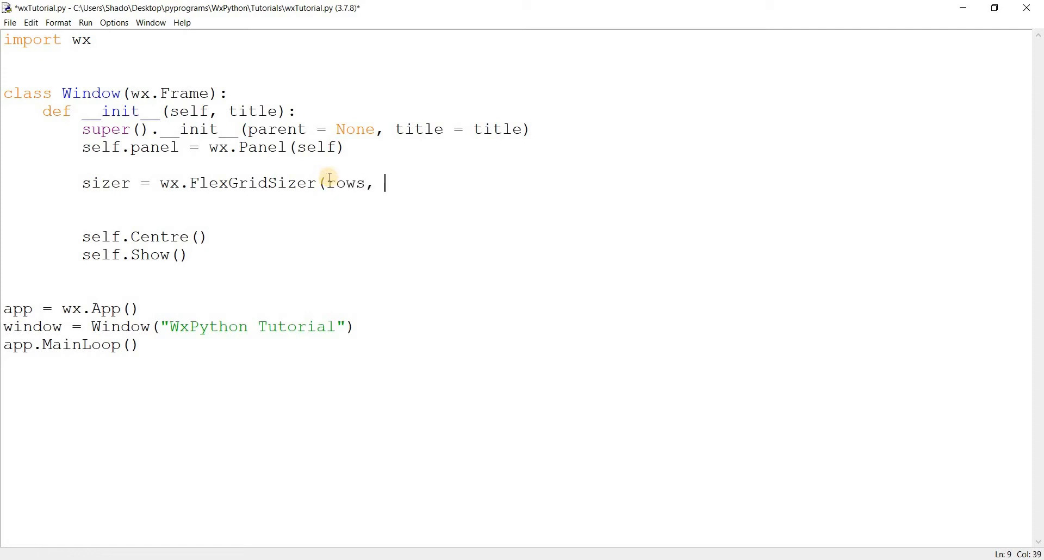
text(cols, vg)
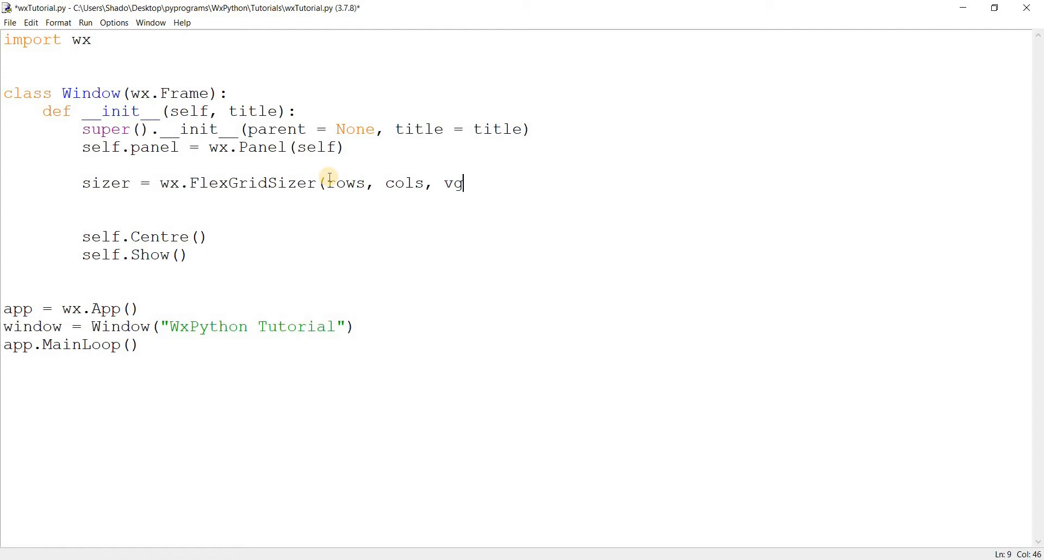
text(ap,)
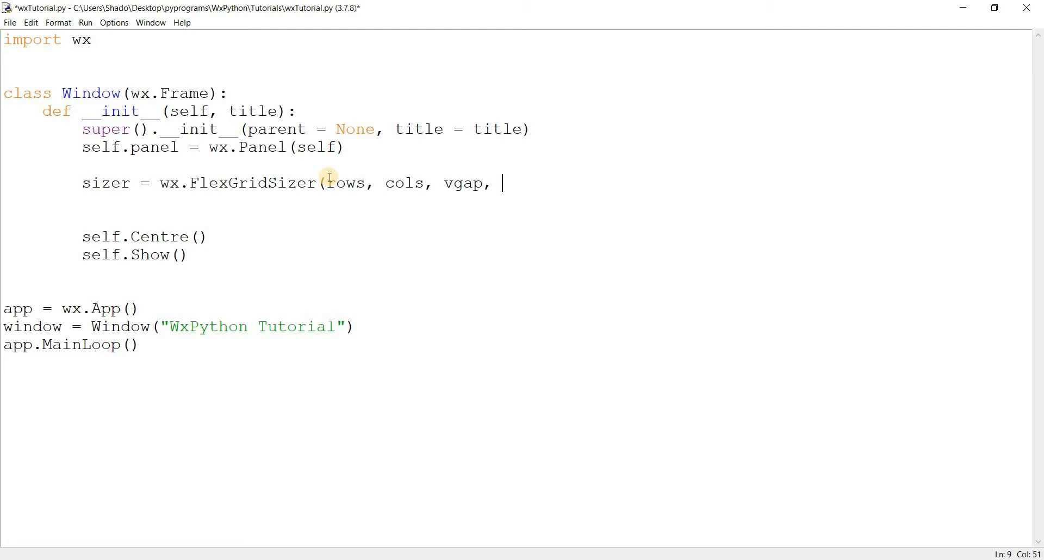
text(hgap)
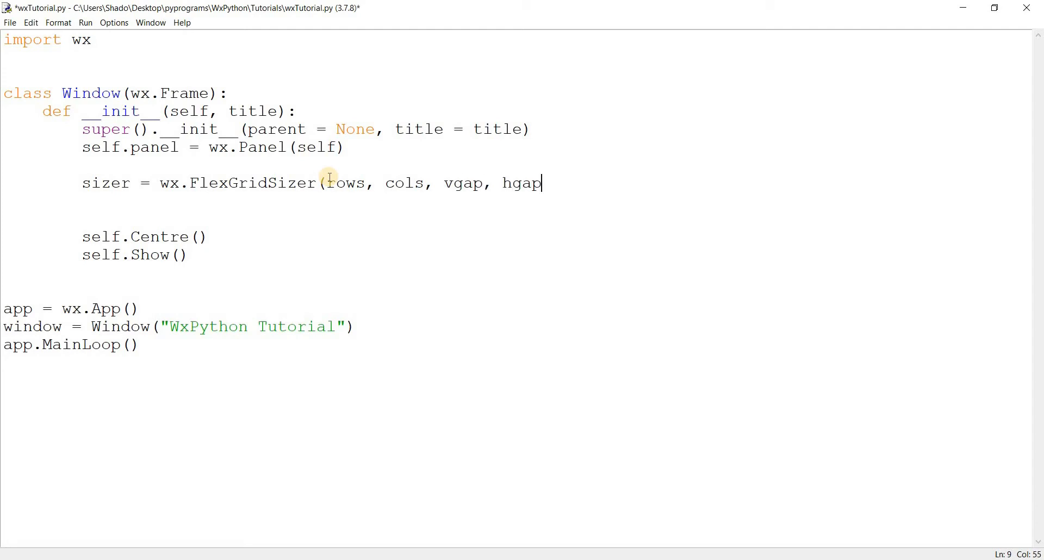
text())
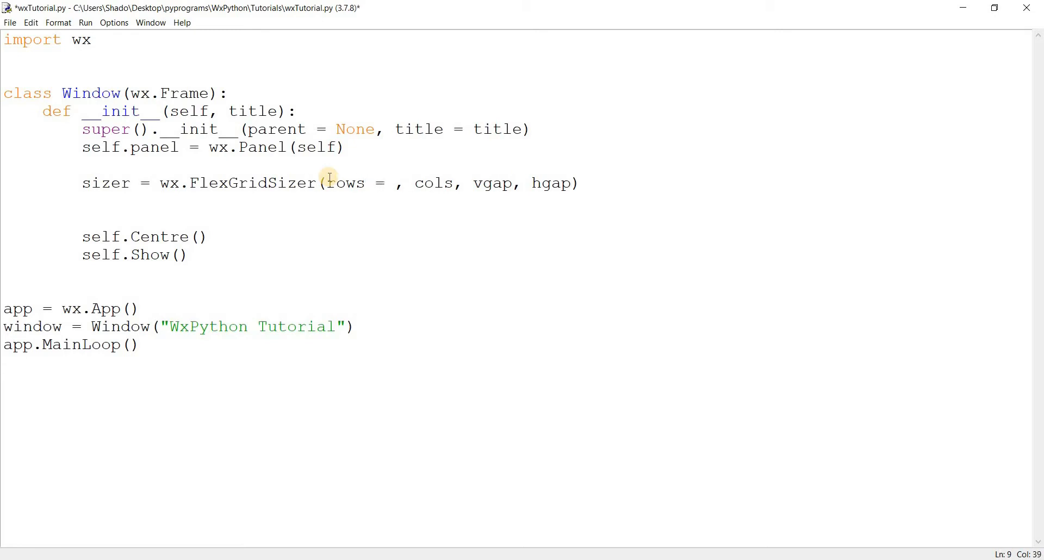
Fill in rows = 3, cols = 2, gaps of 5, and assign the sizer via self.panel.SetSizer(sizer).
text(3)
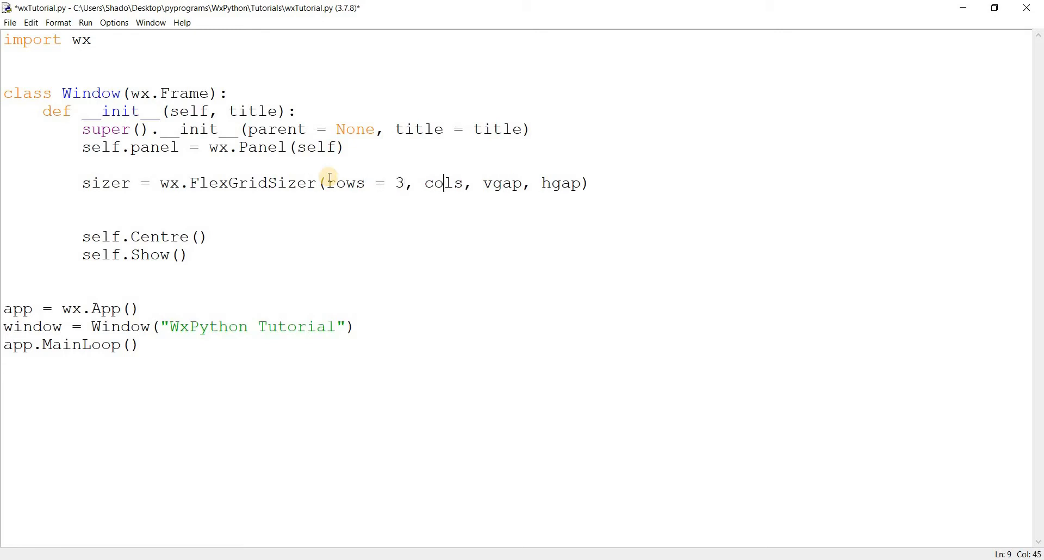
text(= 1)
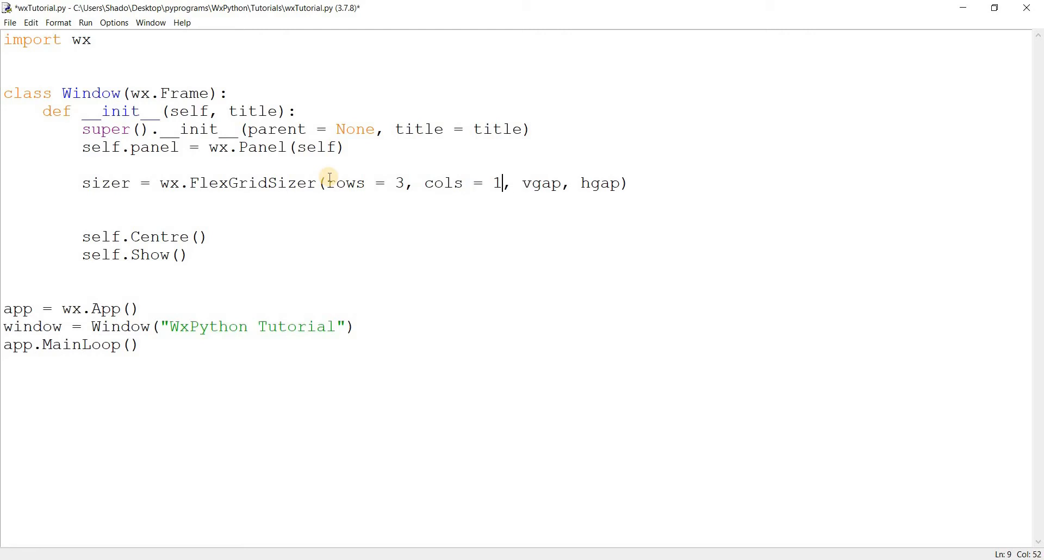
text(2)
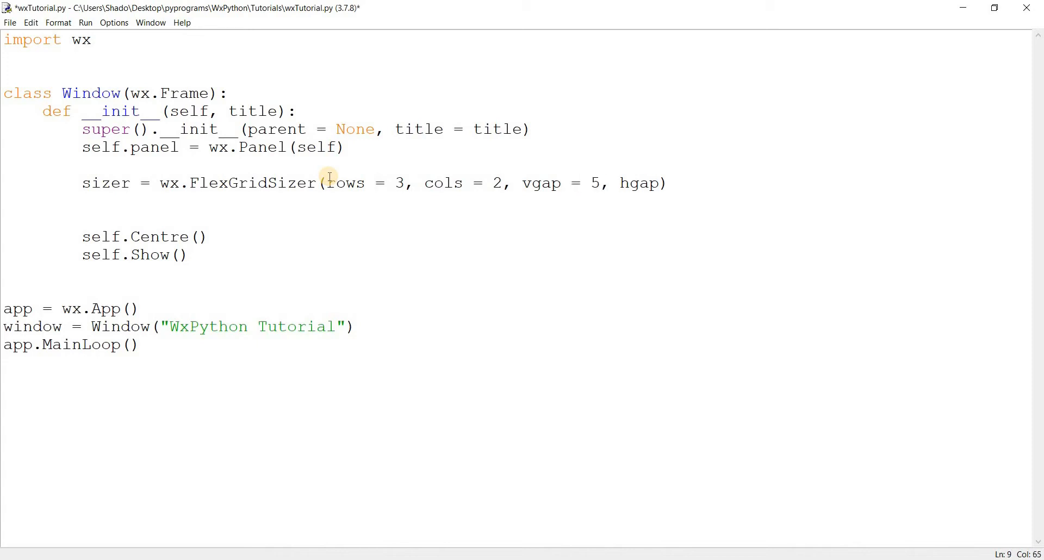
text(= 5)
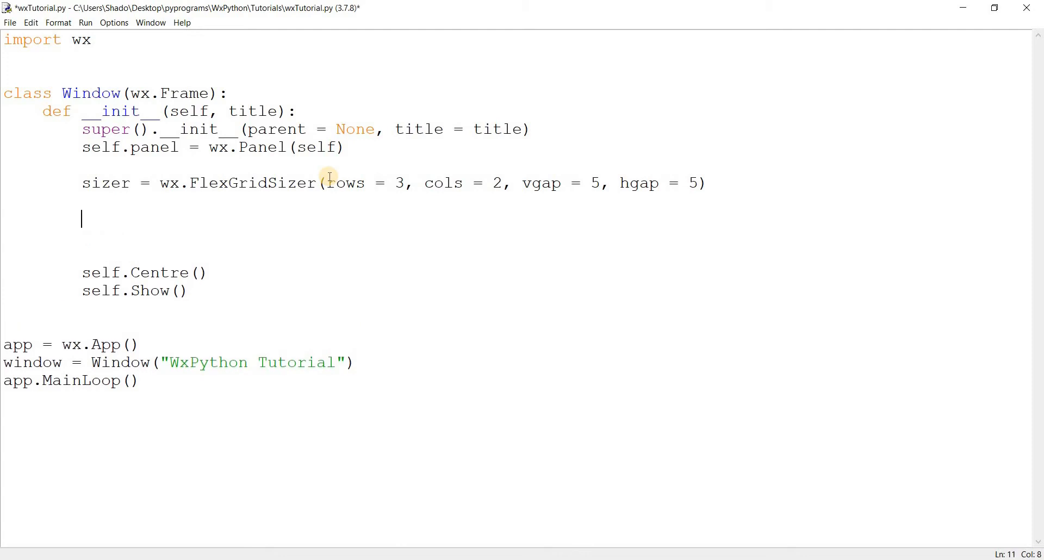
text(size)
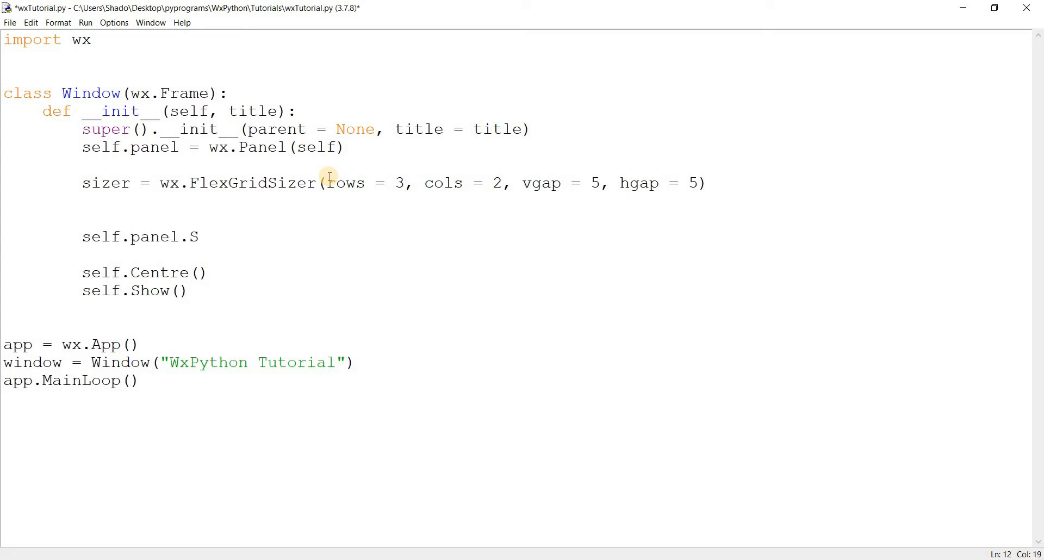
text(etSizer()
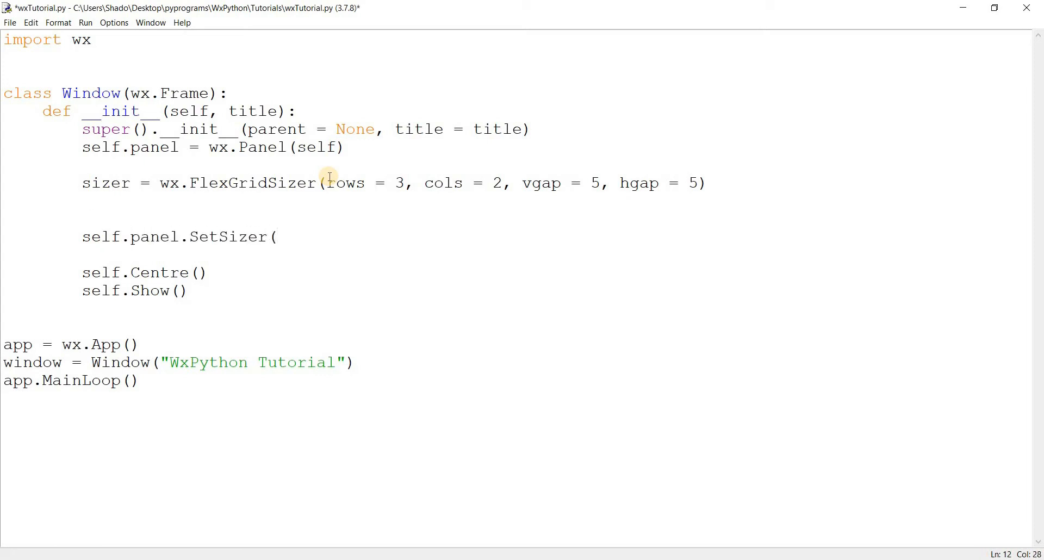
text(sizer)
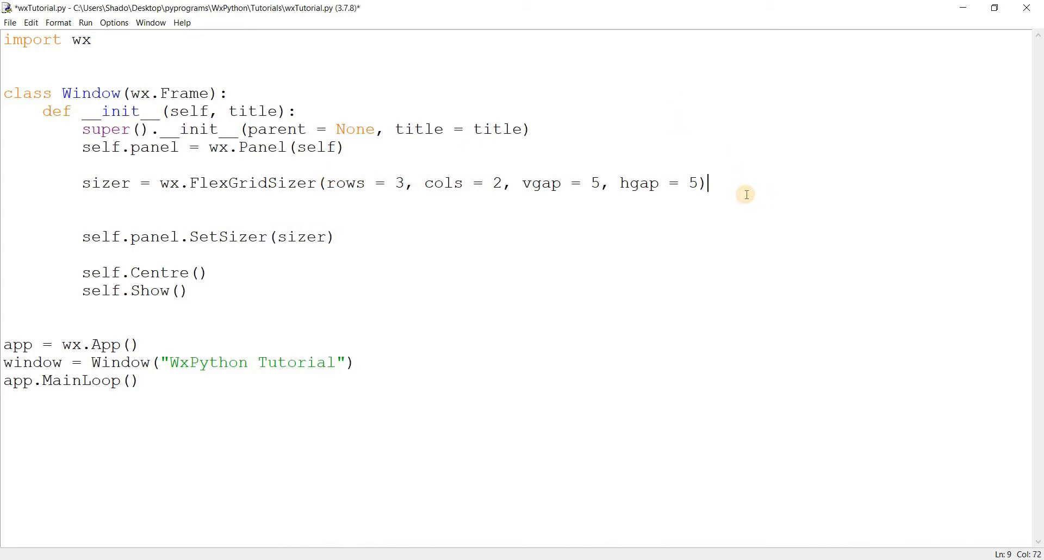
Start a sizer.AddMany([...]) list with a wx.StaticText entry on self.panel.
text(sizer.A)
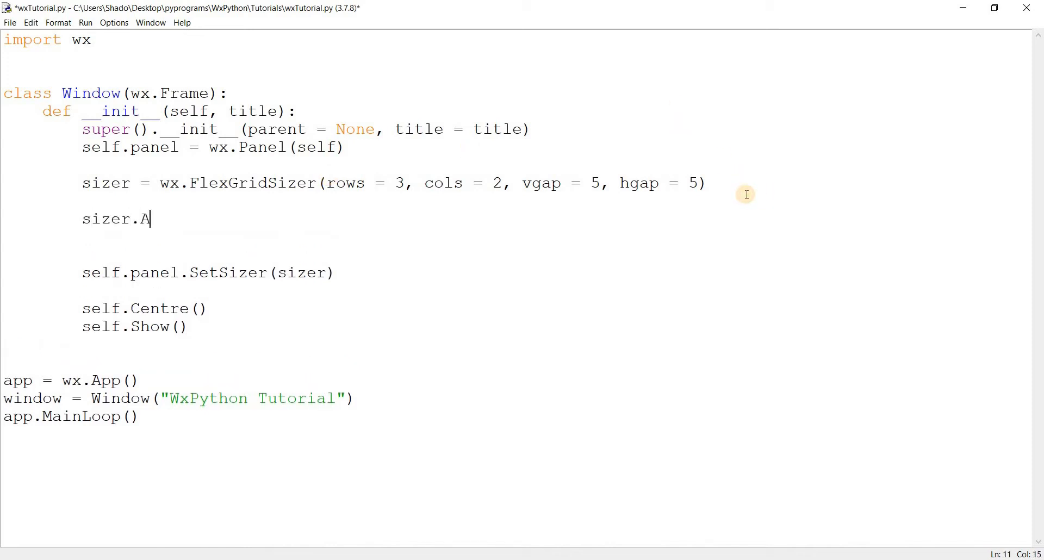
text(ddMany())
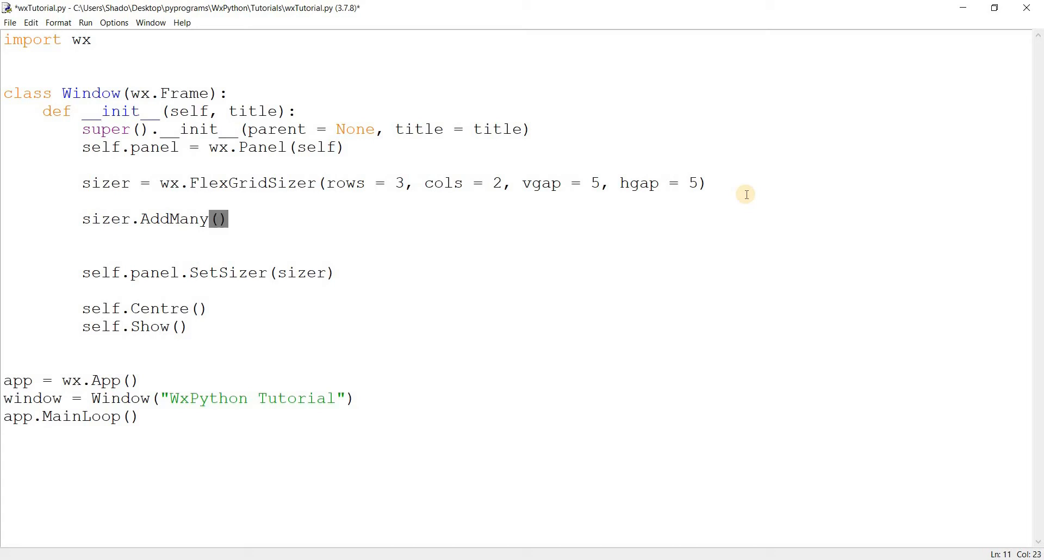
text([])
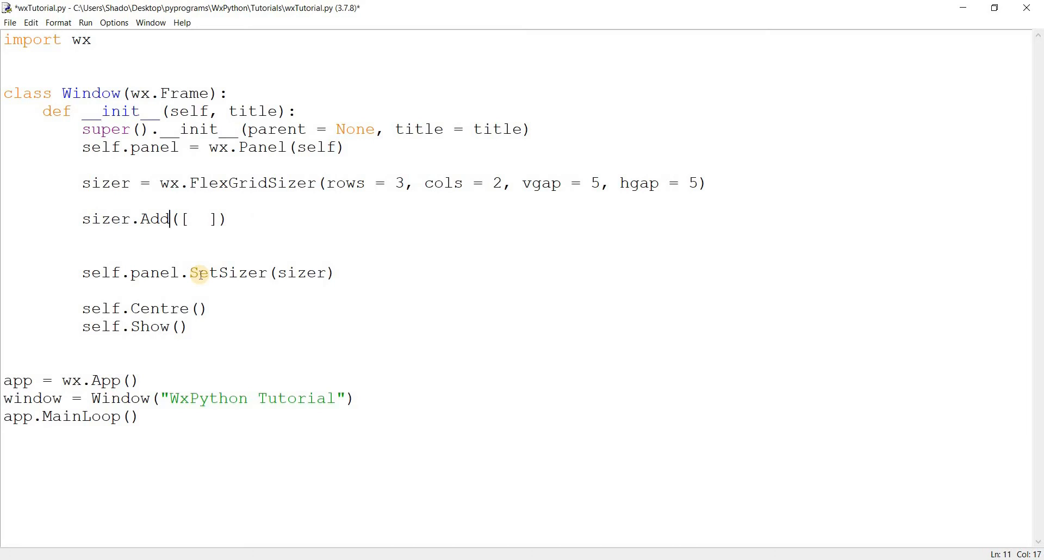
text(Many)
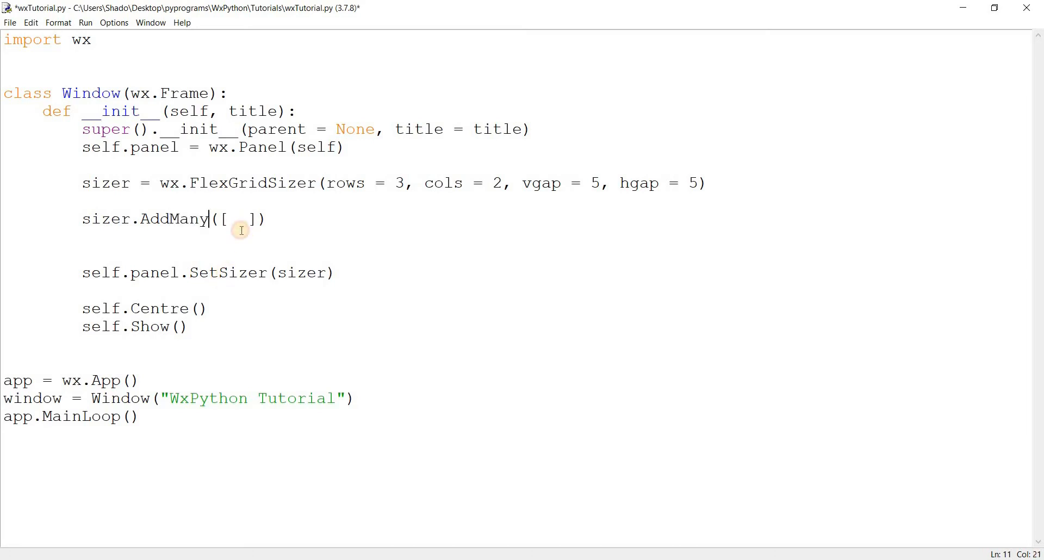
text((wx.)
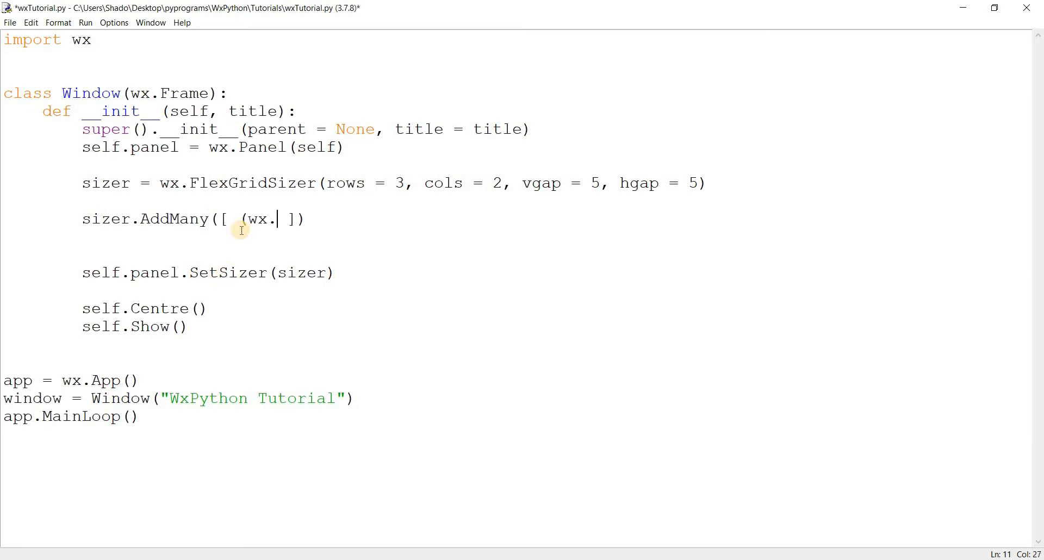
text(" ")
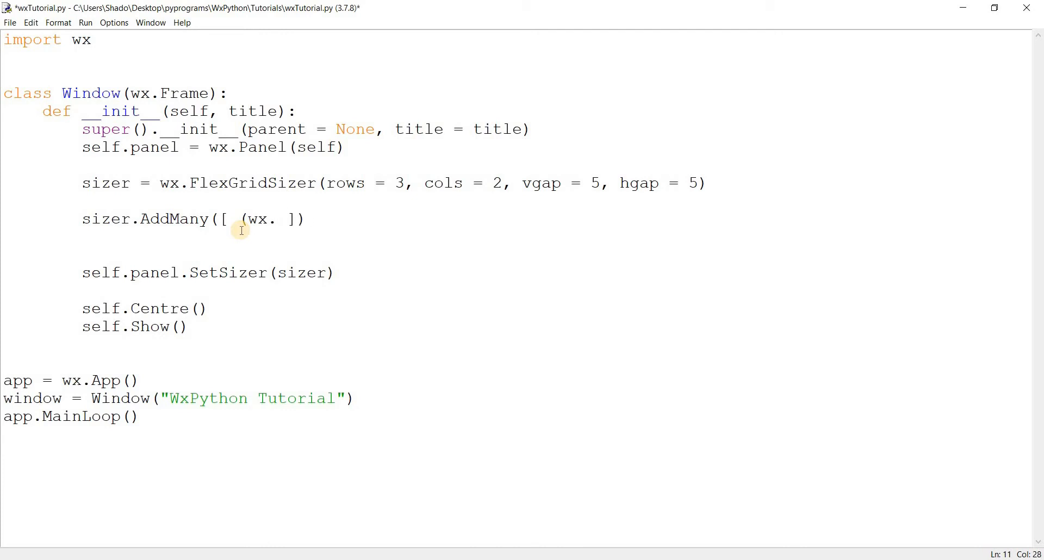
text(Static)
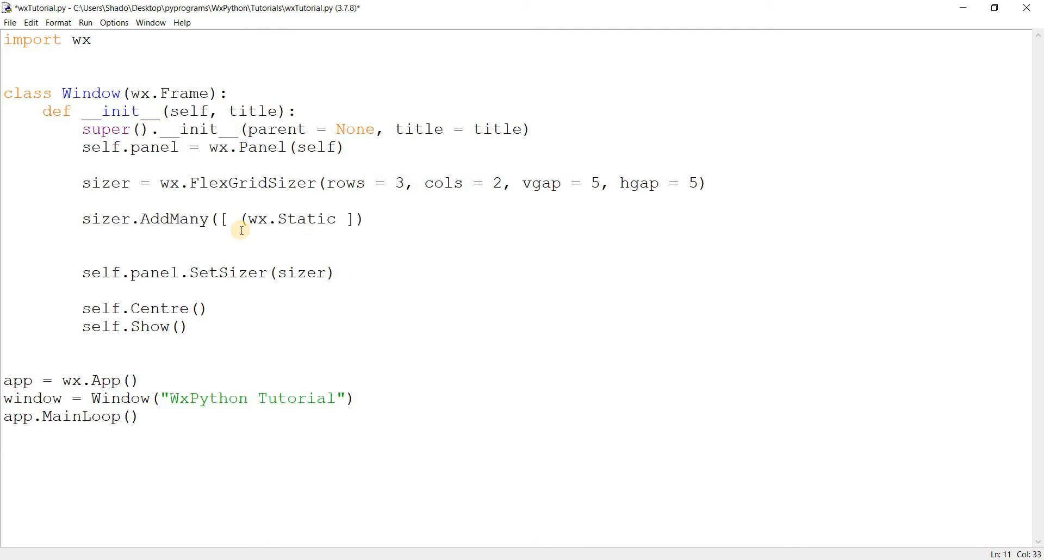
text(Text(s)
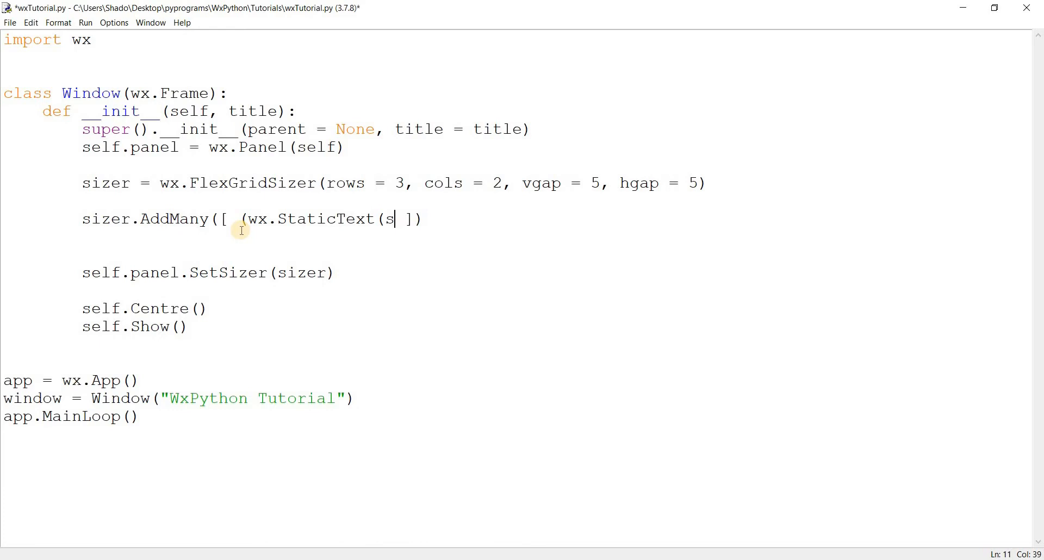
text(elf.panel,)
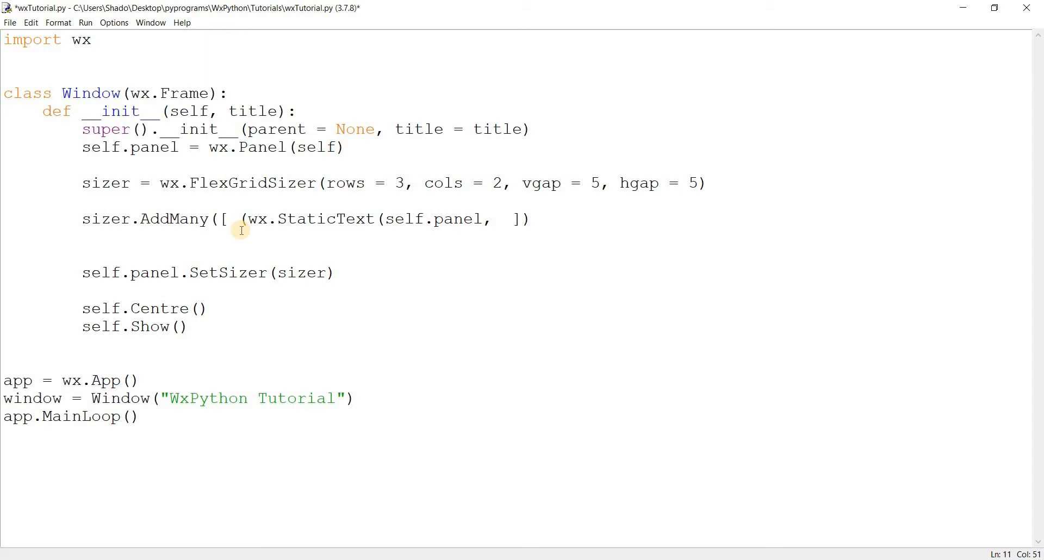
Label the StaticText "Username" with proportion 0 and duplicate the entry for three rows.
text(labe)
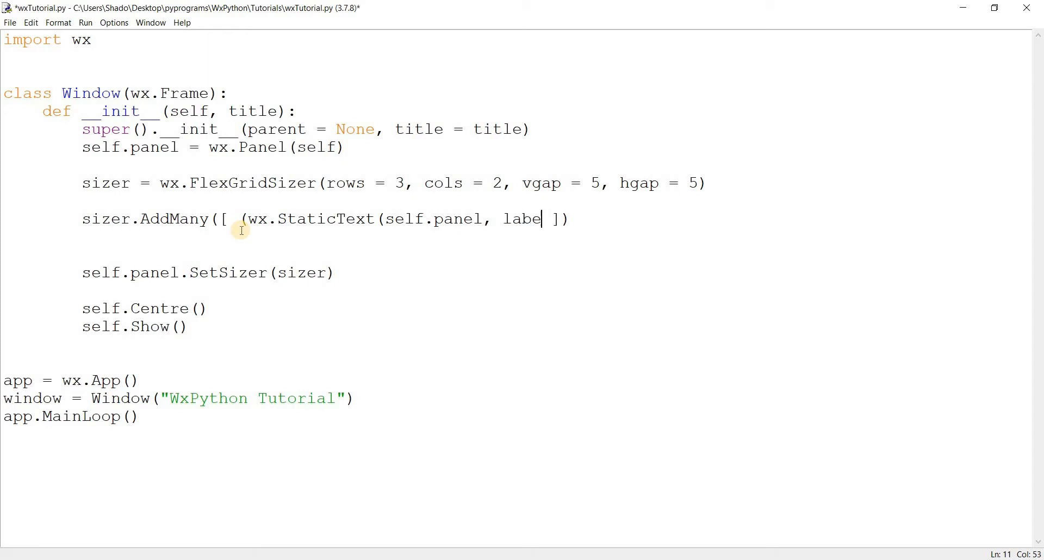
text(= "Userna)
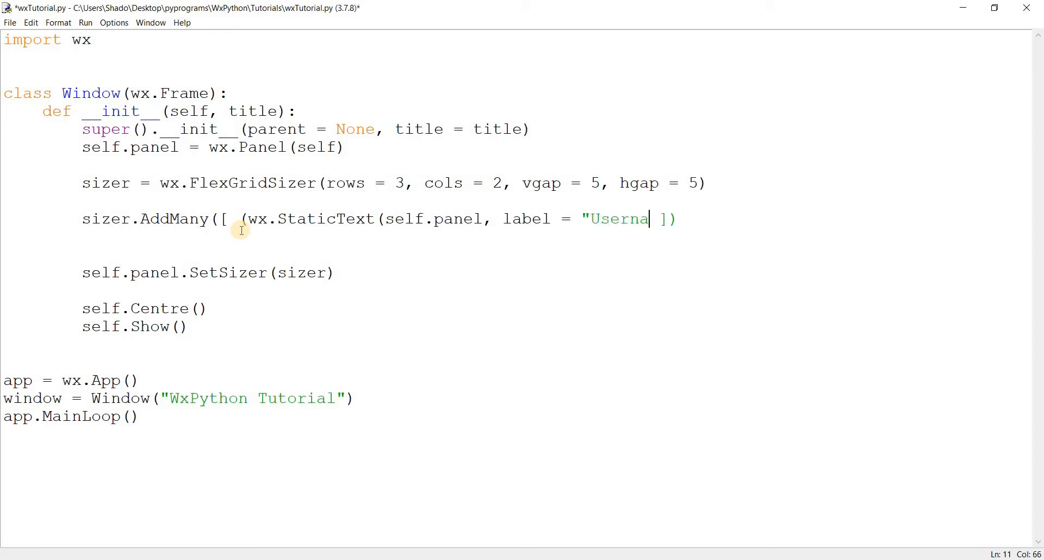
text(me"),)
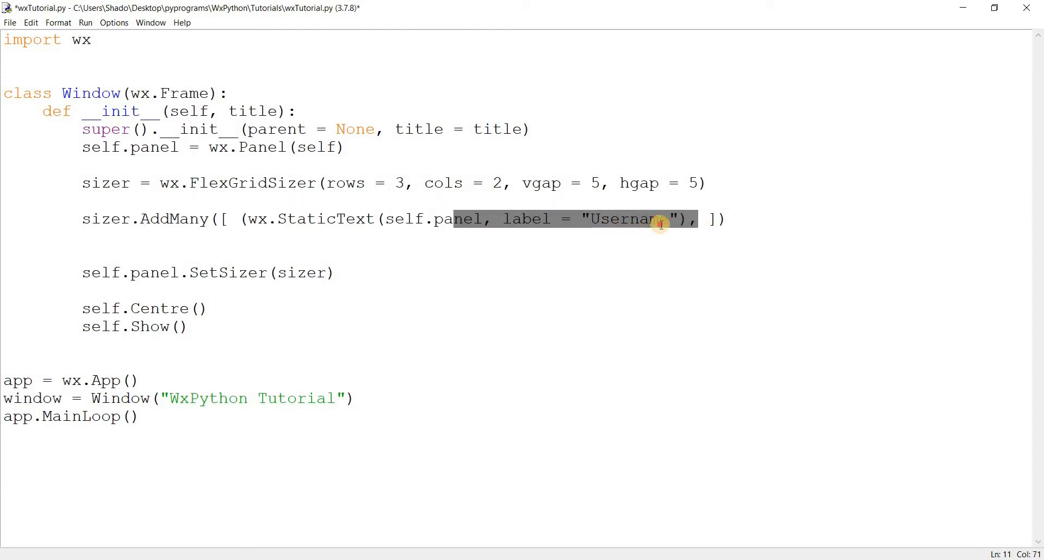
text(0)
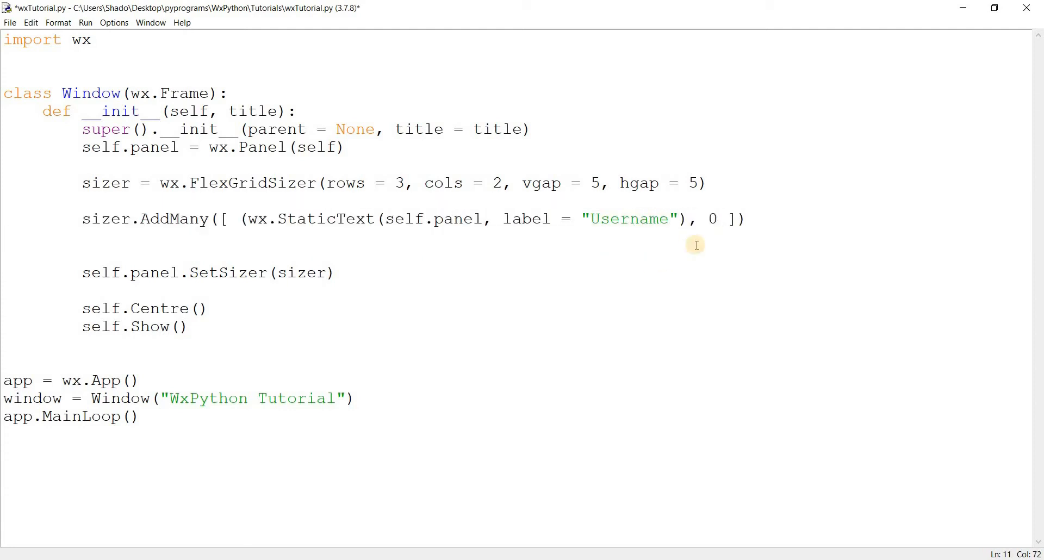
text(", ")
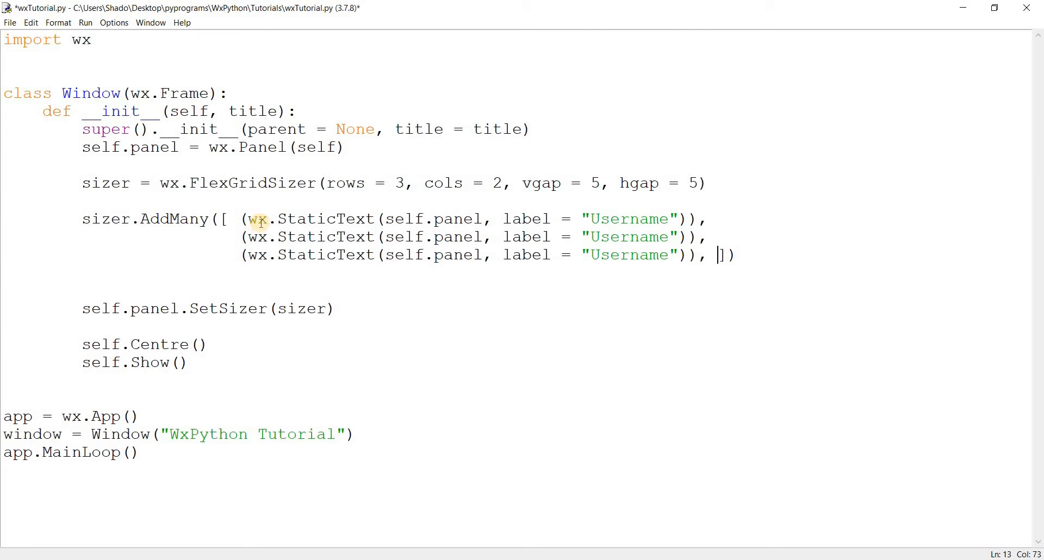
Relabel the second and third entries Password and Address, then run the script with F5.
double_click(623, 236)
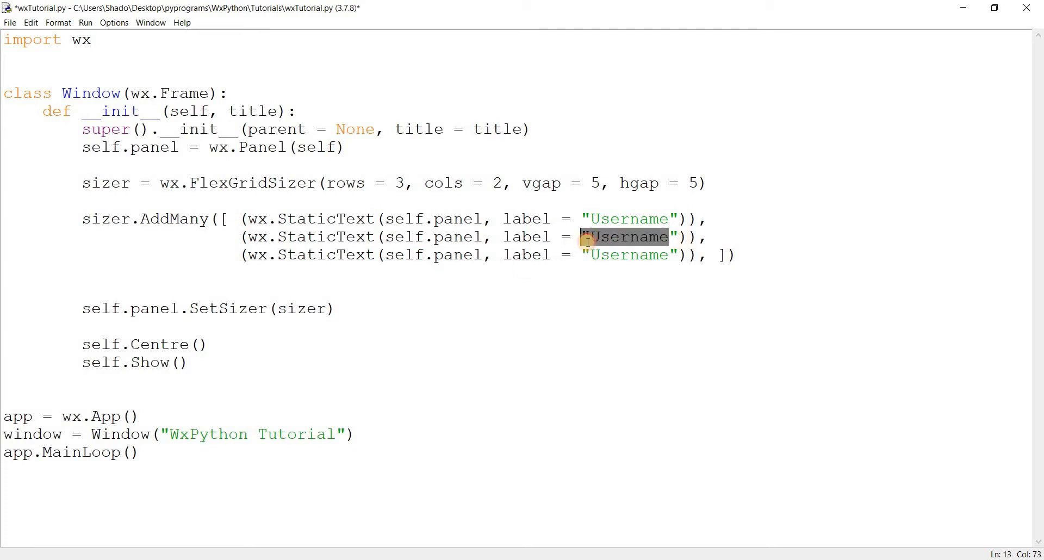
key(Delete)
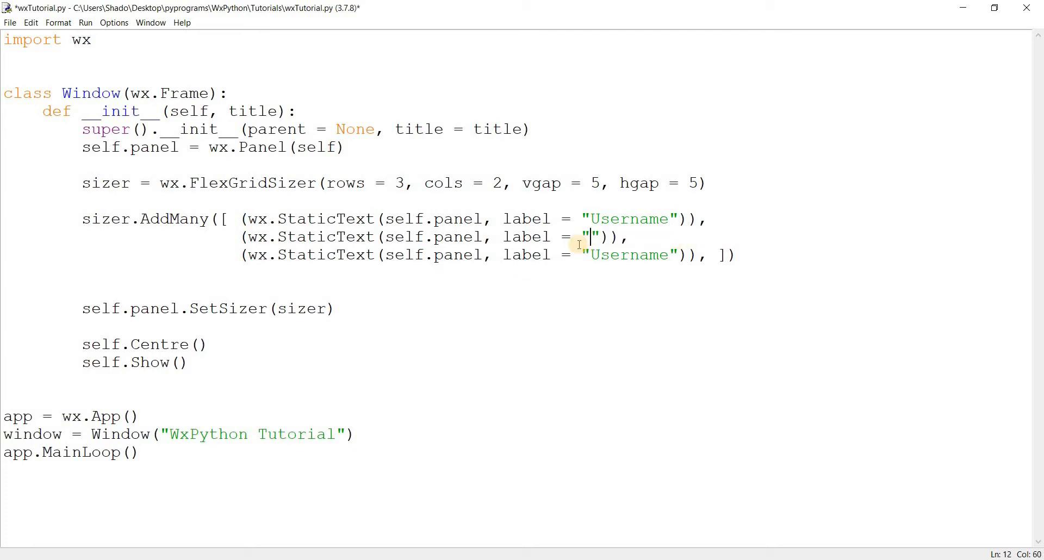
text(Password)
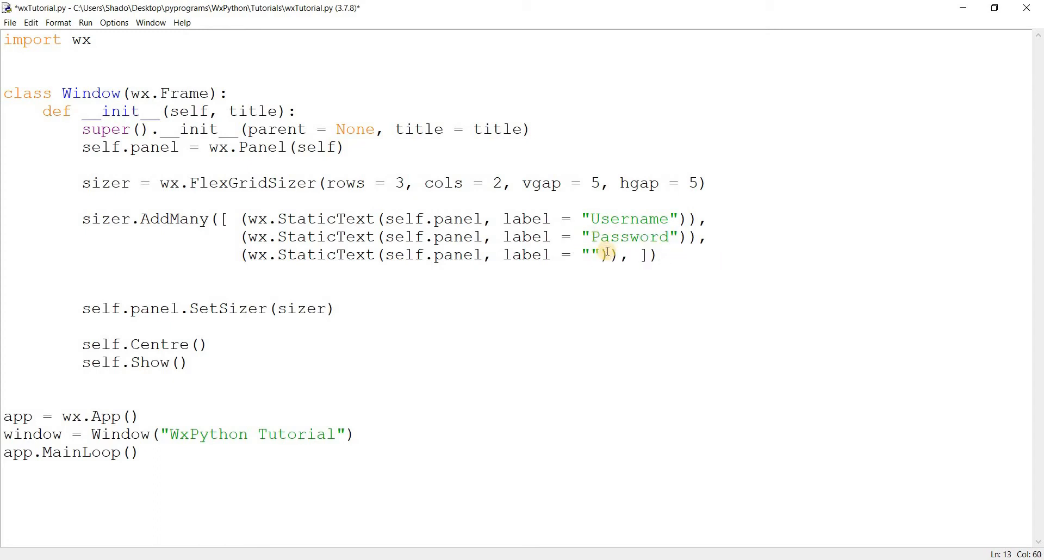
text(Address)
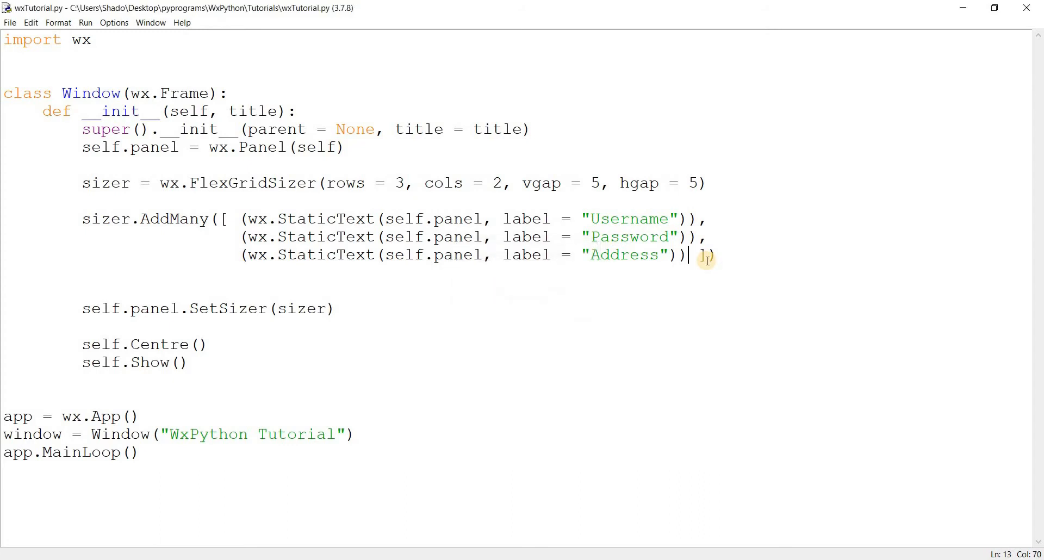
key(F5)
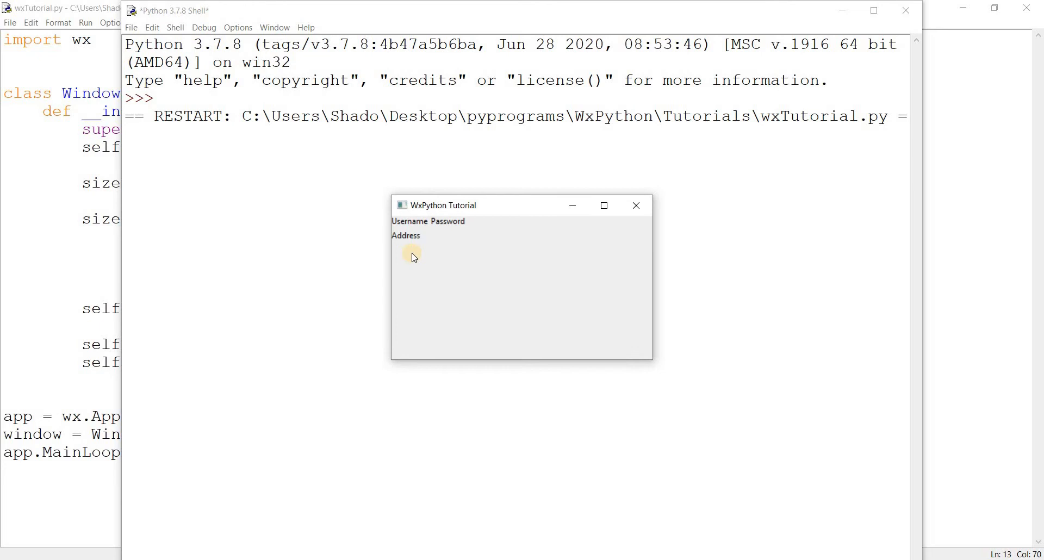
mouse_move(429, 253)
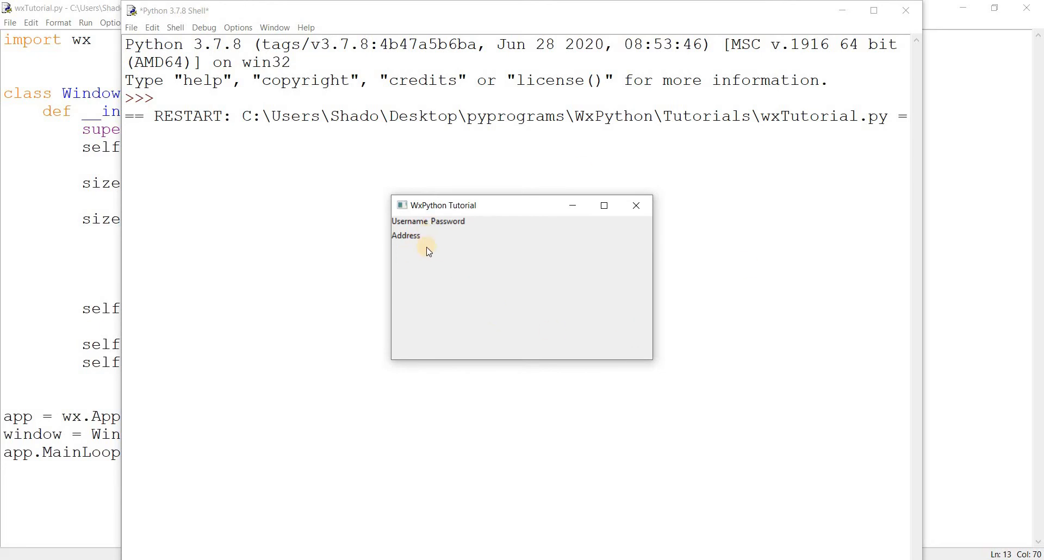
mouse_move(466, 230)
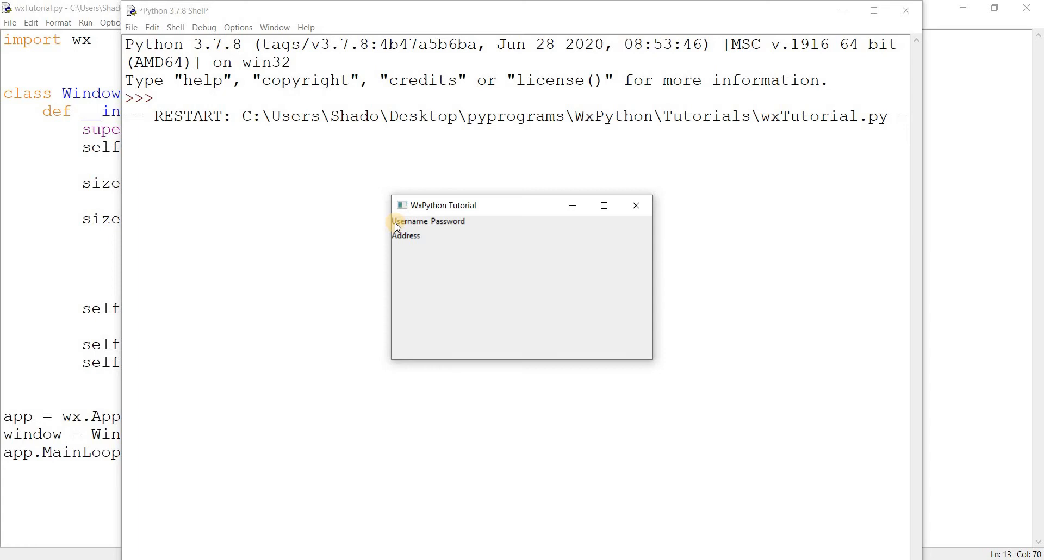
mouse_move(381, 235)
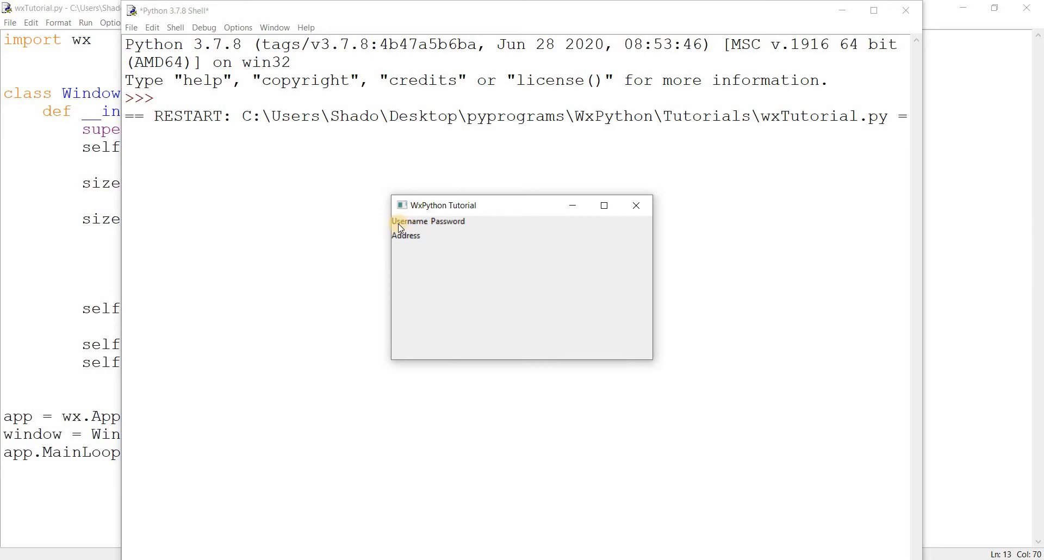
mouse_move(466, 224)
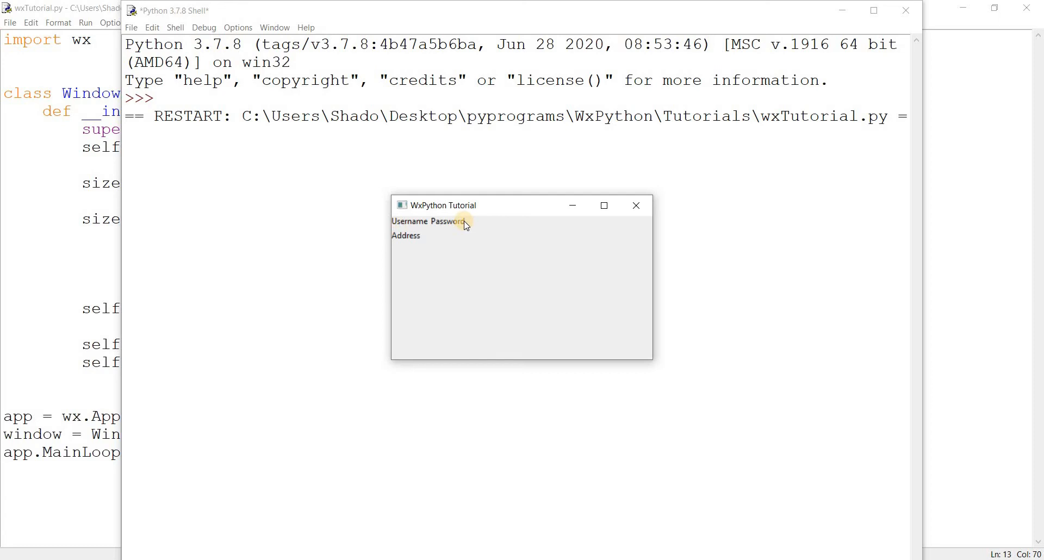
mouse_move(460, 215)
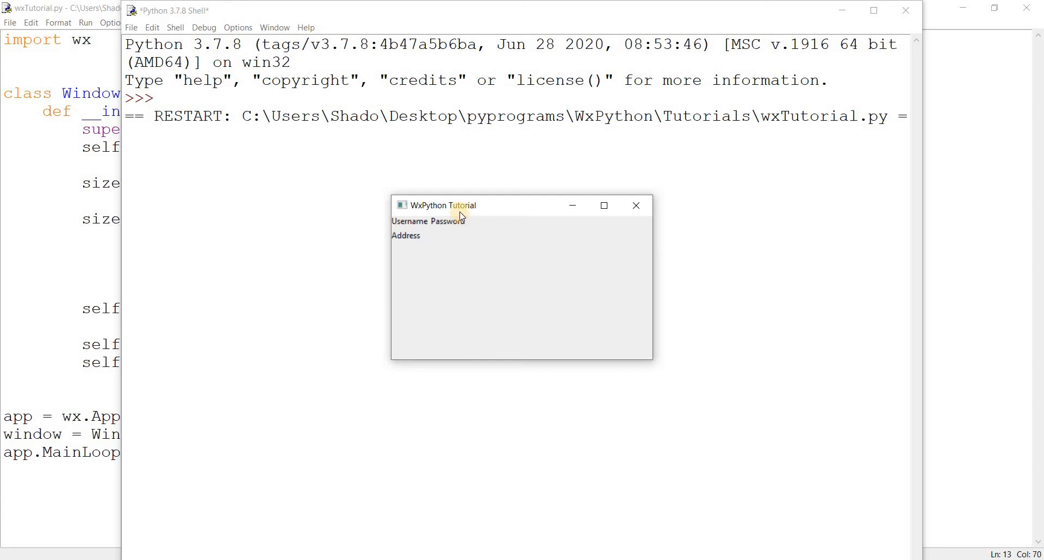
mouse_move(492, 195)
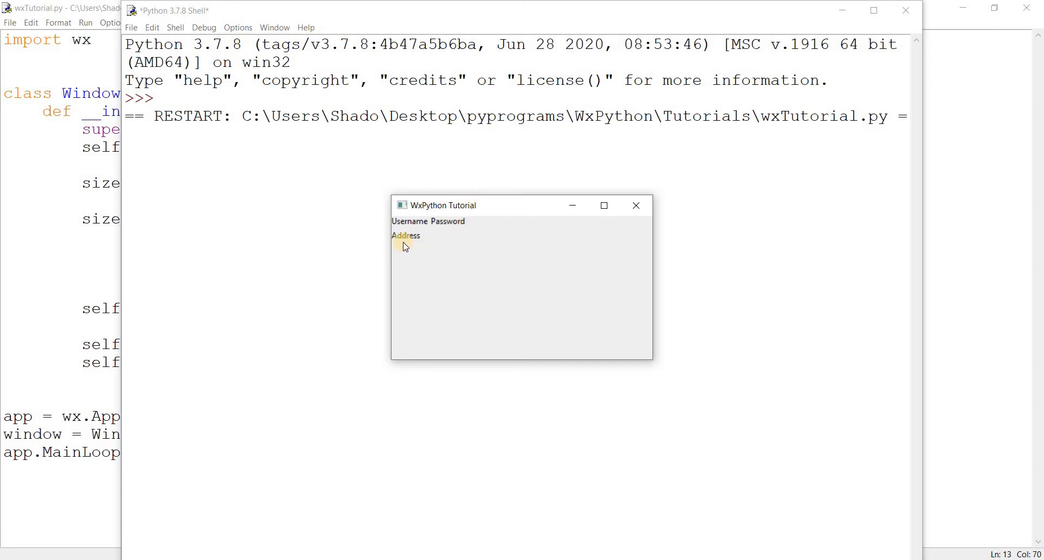
mouse_move(581, 231)
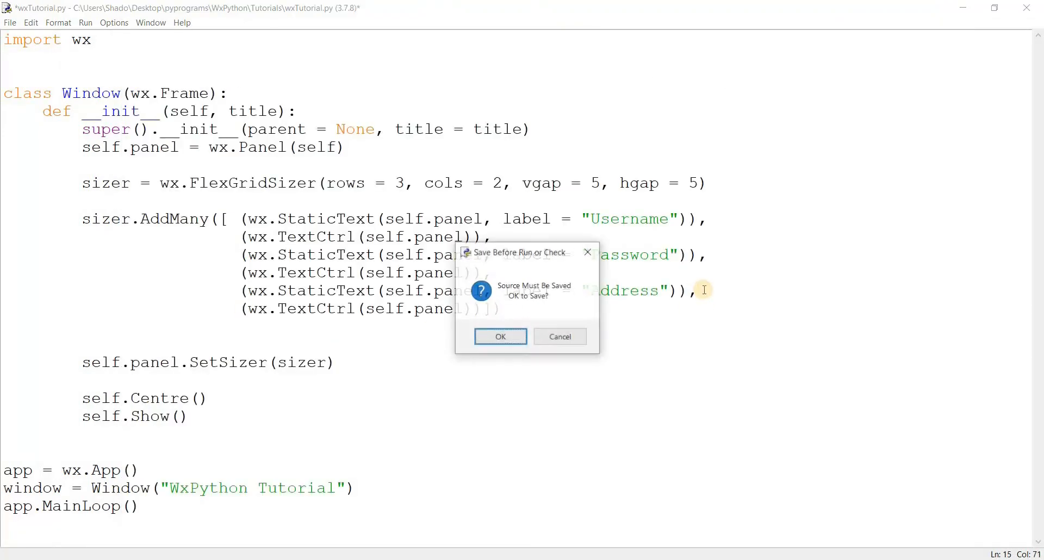
Confirm the save prompt to run the form, test it, then close the form window.
click(501, 337)
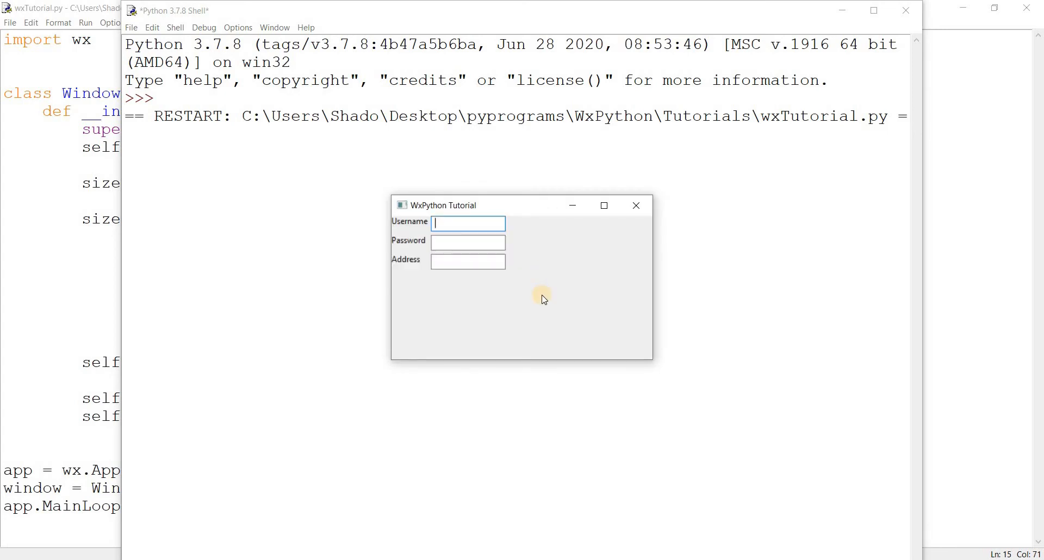
mouse_move(498, 176)
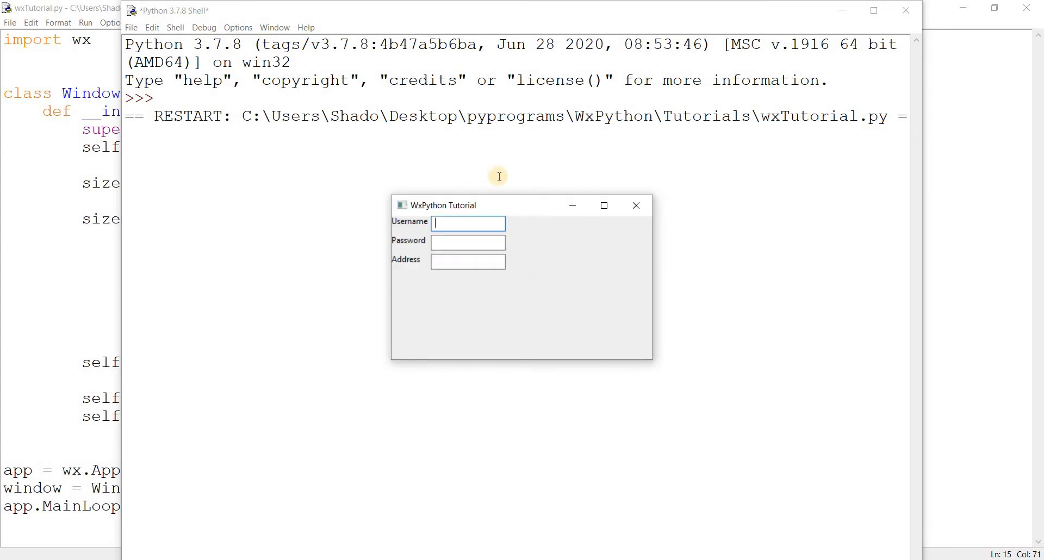
mouse_move(491, 310)
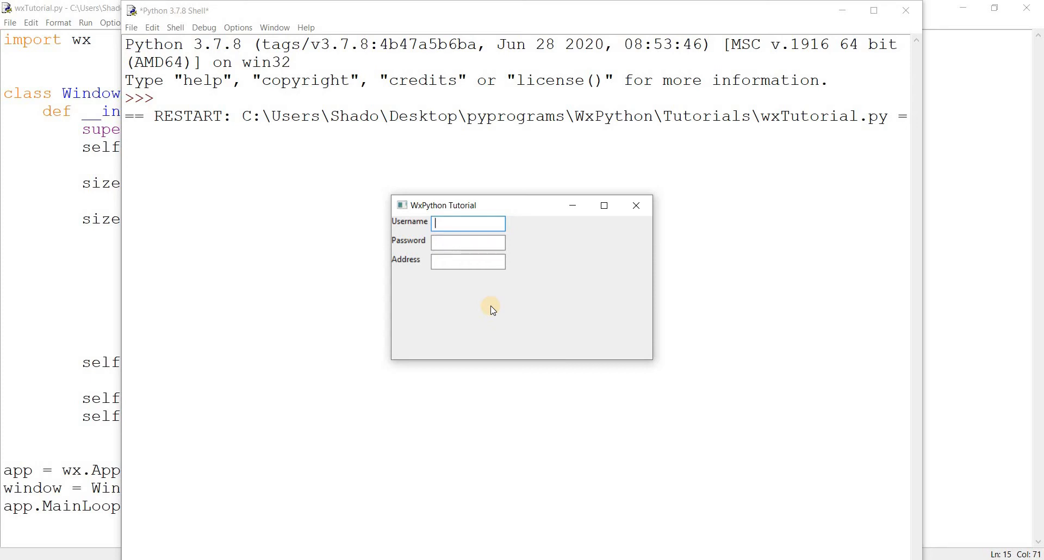
mouse_move(428, 251)
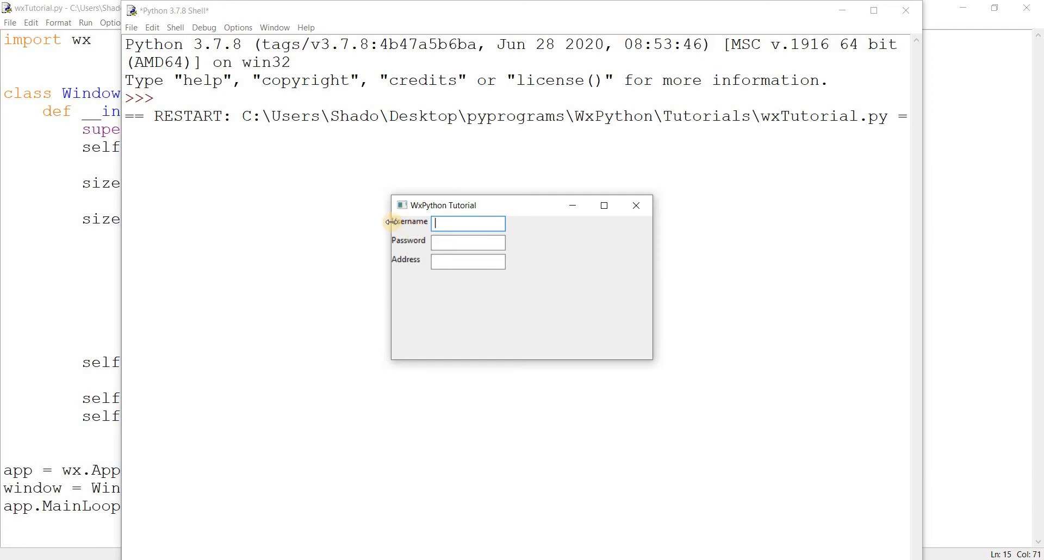
mouse_move(395, 225)
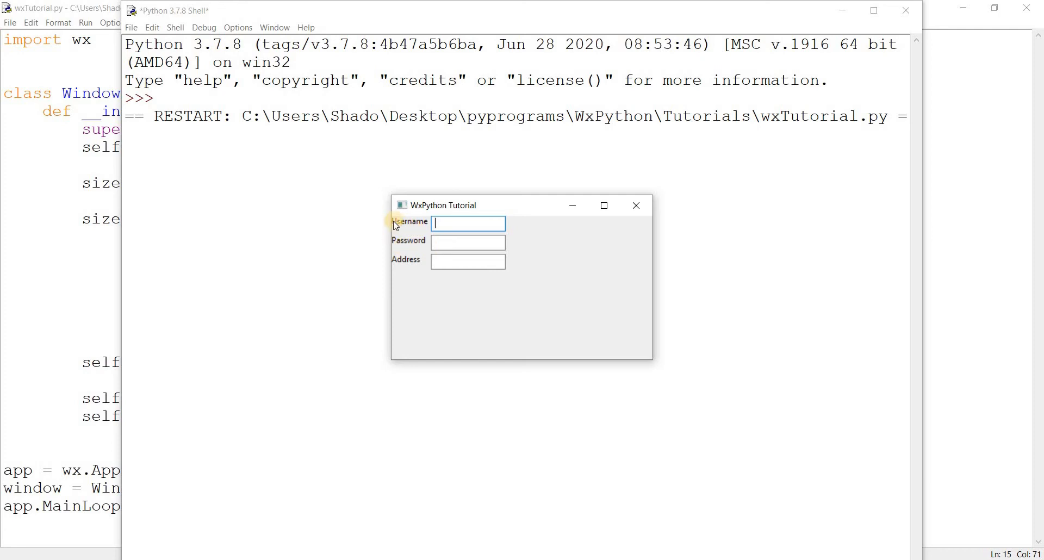
mouse_move(396, 243)
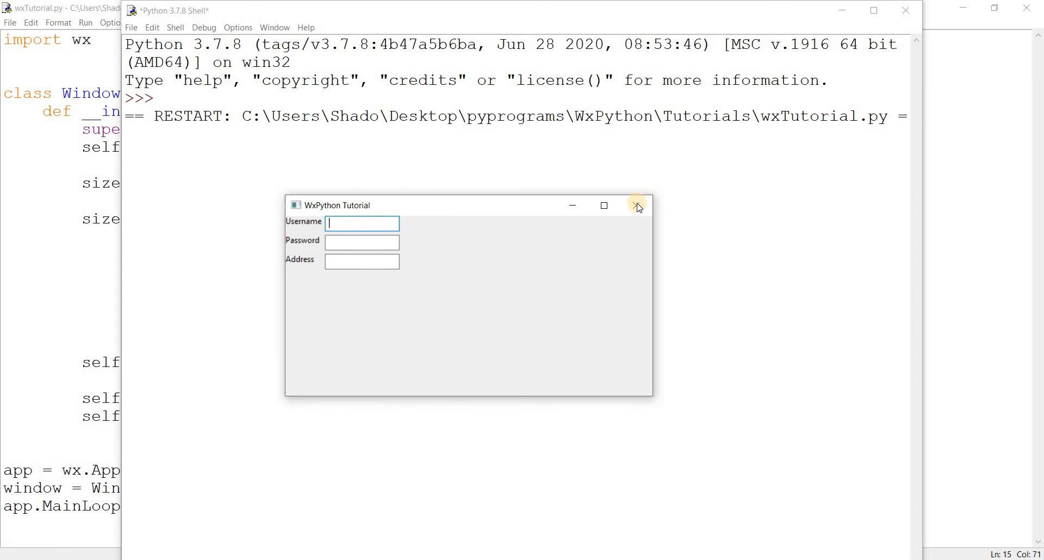
click(637, 207)
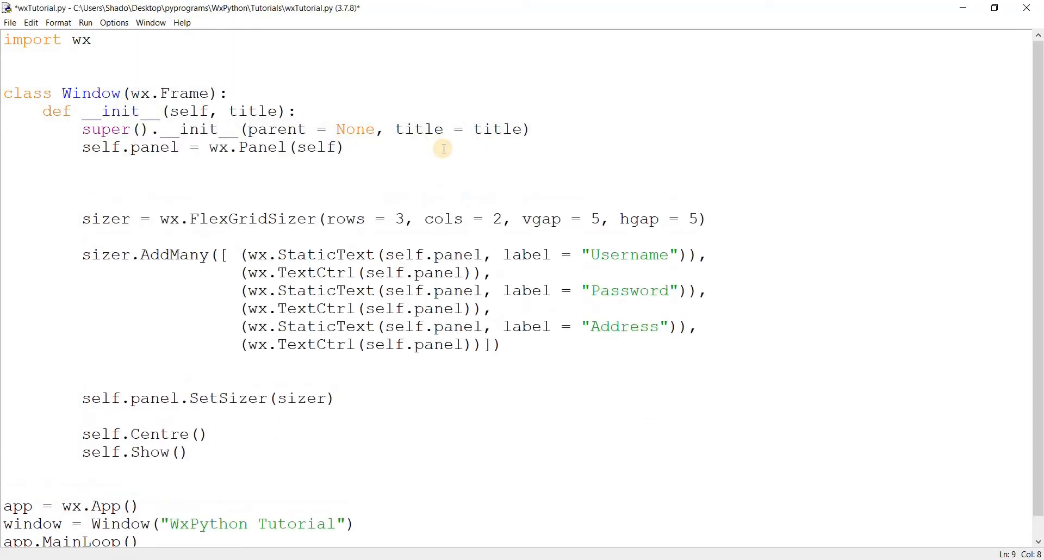
Create wrapper = wx.BoxSizer as a vertical box sizer around the grid.
text(wrapper =)
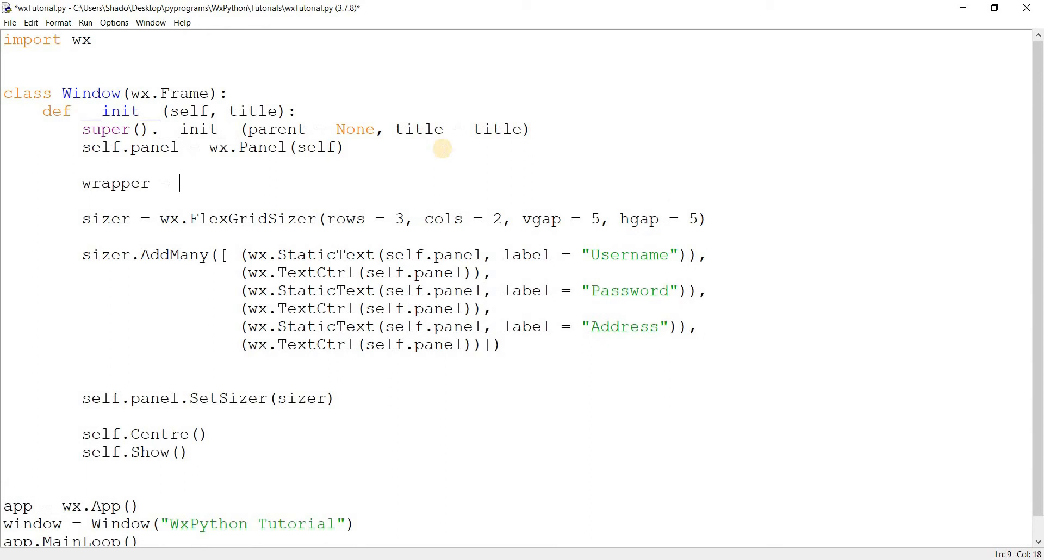
text(wx.BoxSi)
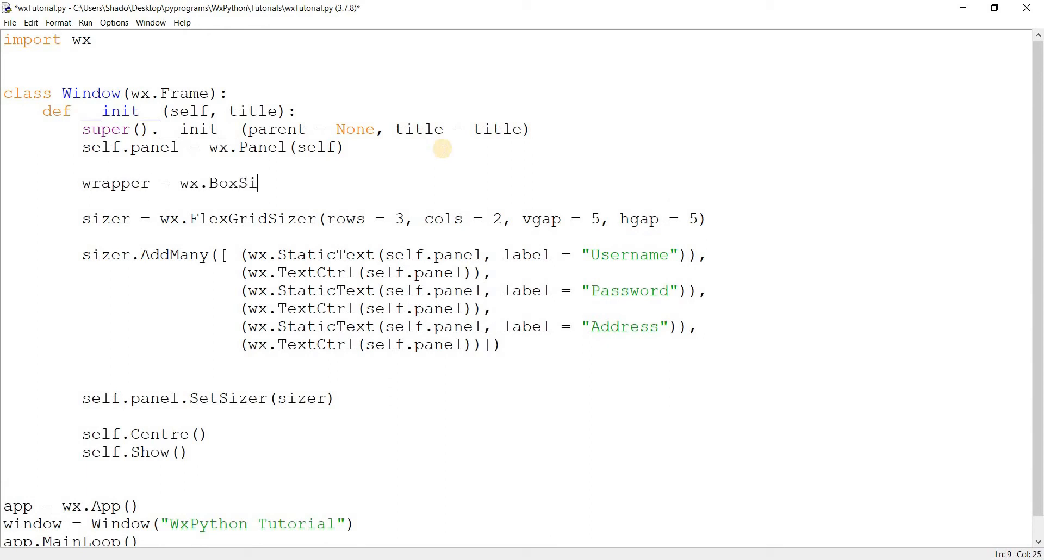
text(zrt)
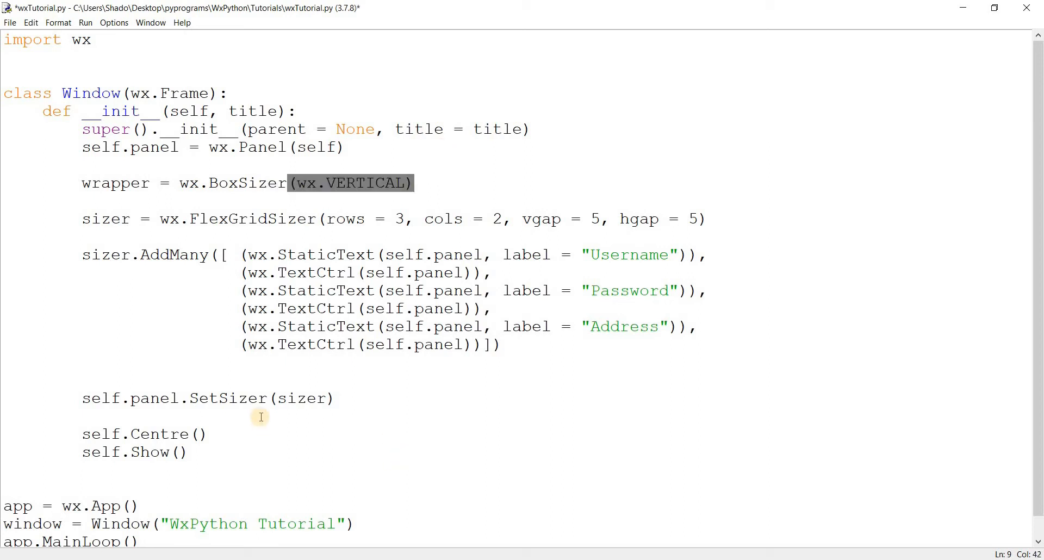
text(wrapp)
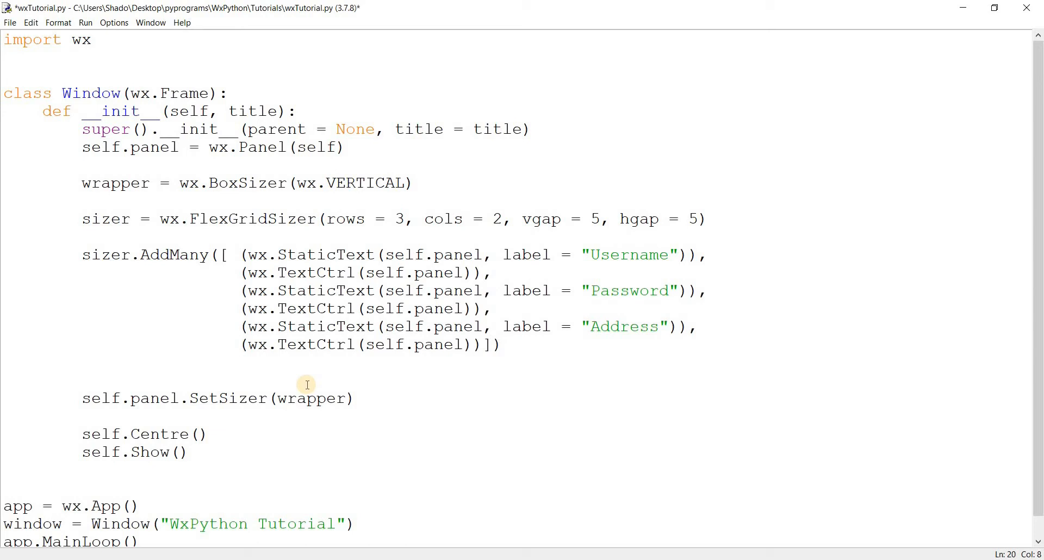
Add the grid sizer to the wrapper with flag = wx.ALL and border = 5.
text(wra)
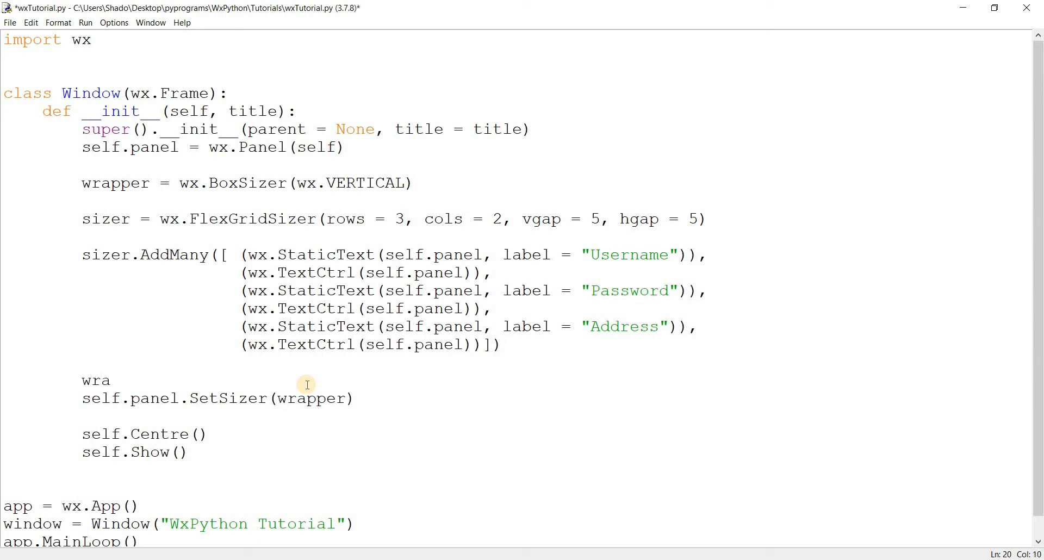
text(pper.Add(sizer,)
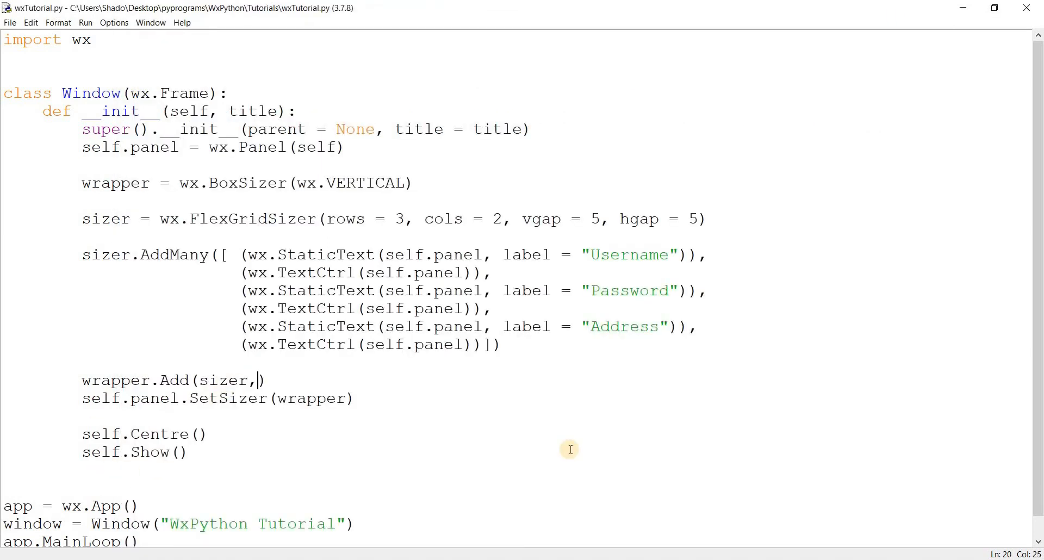
text(flag =)
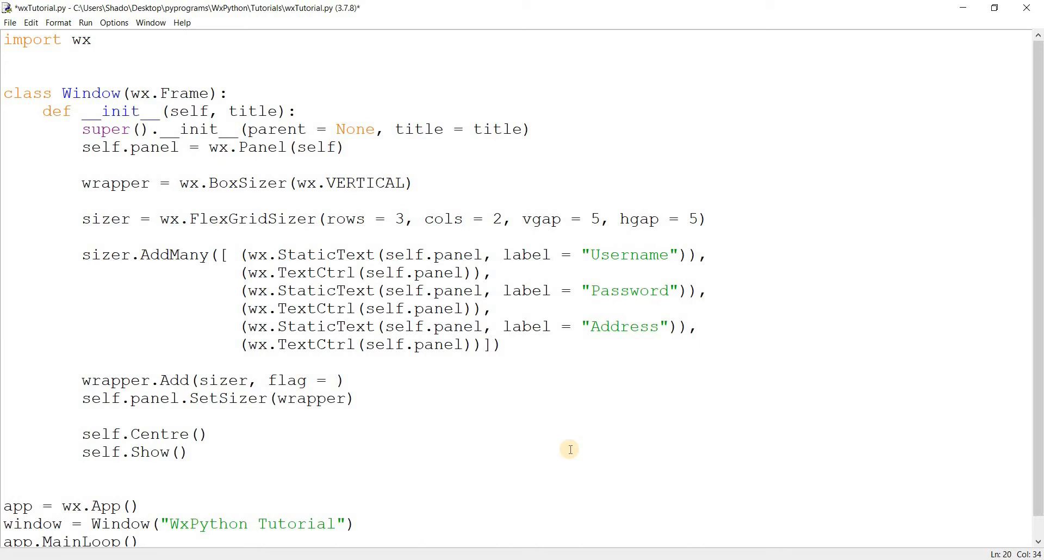
text(wx.A)
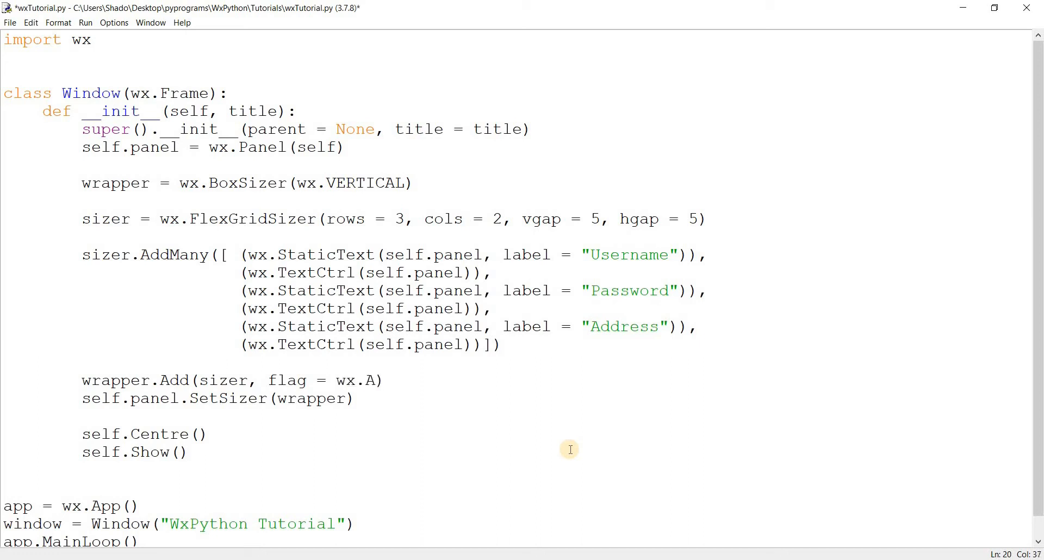
text(LL,)
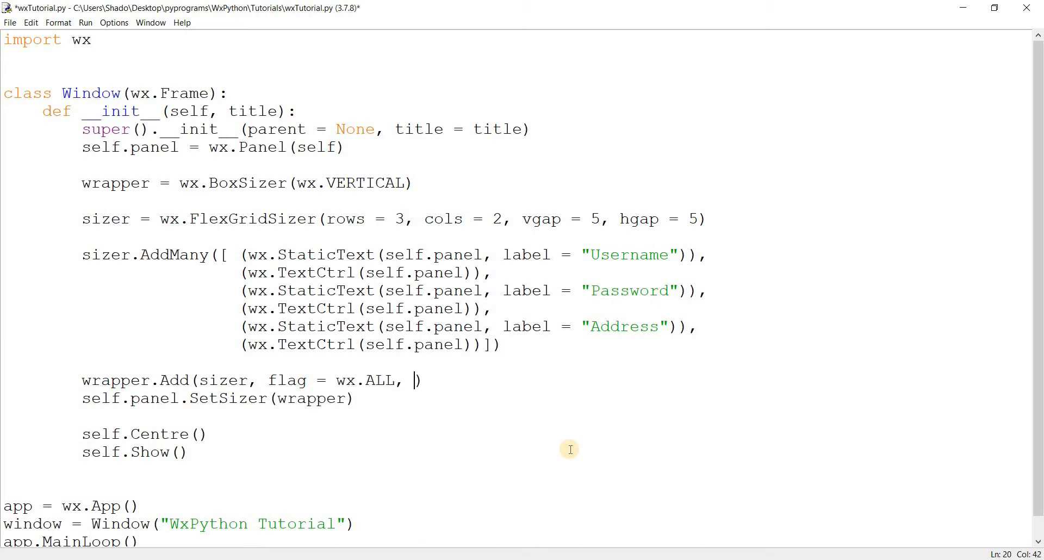
text(border = 5)
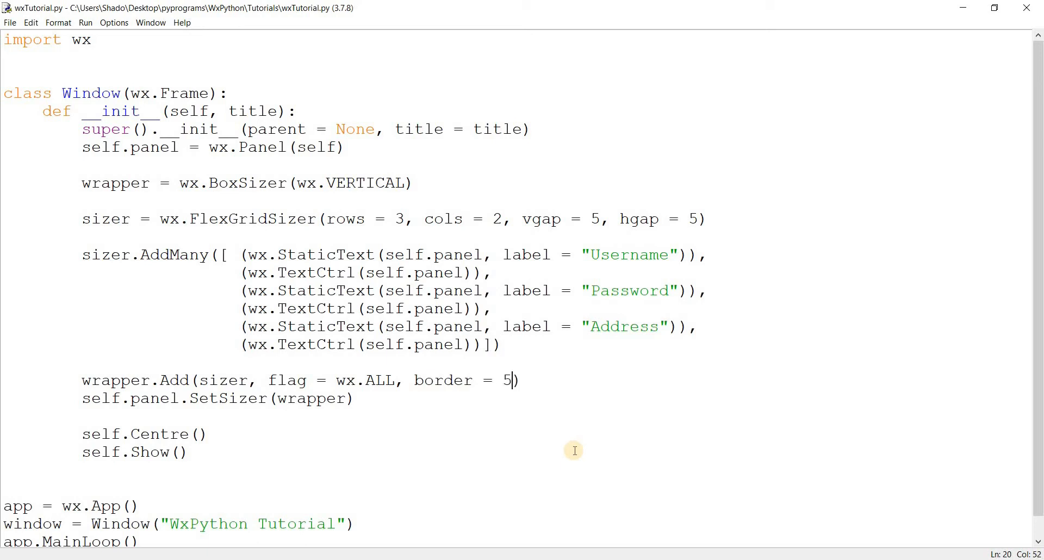
mouse_move(394, 384)
text( | wx.EXPAND)
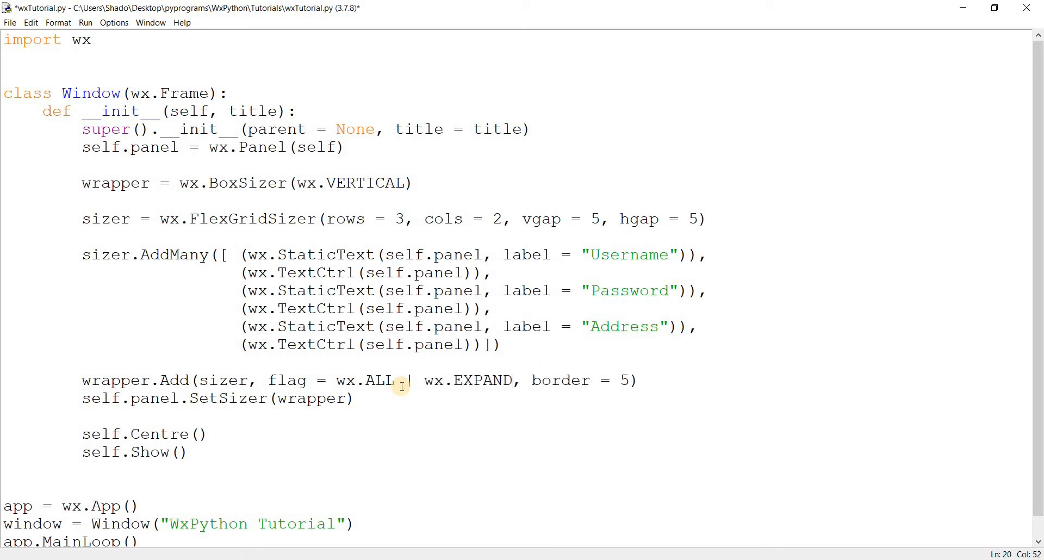
double_click(224, 381)
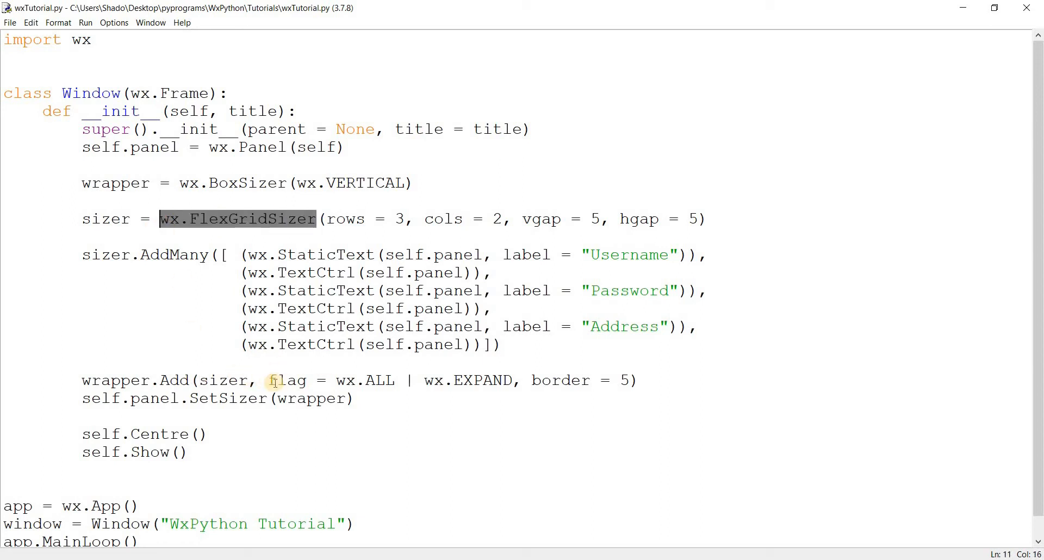
click(262, 381)
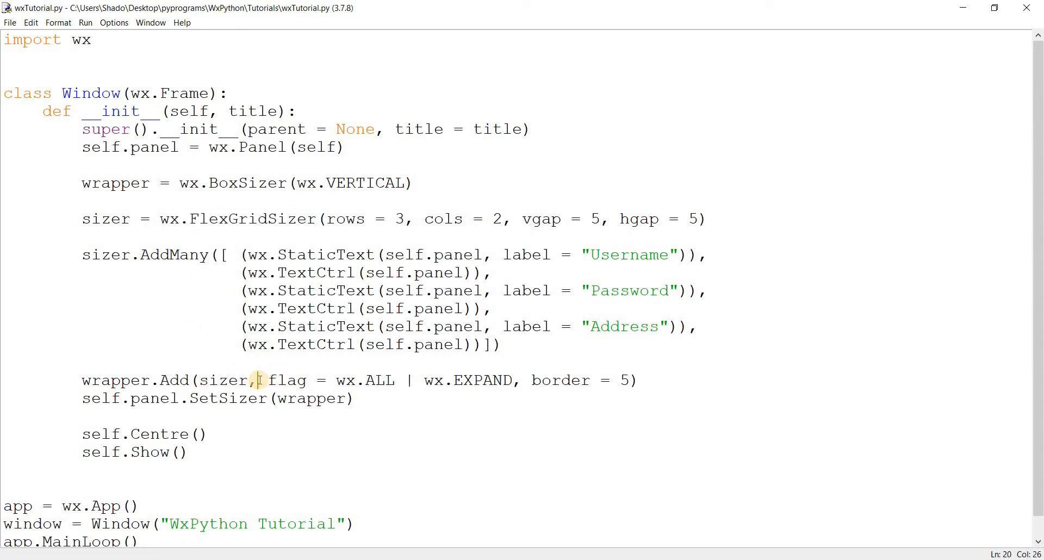
double_click(362, 380)
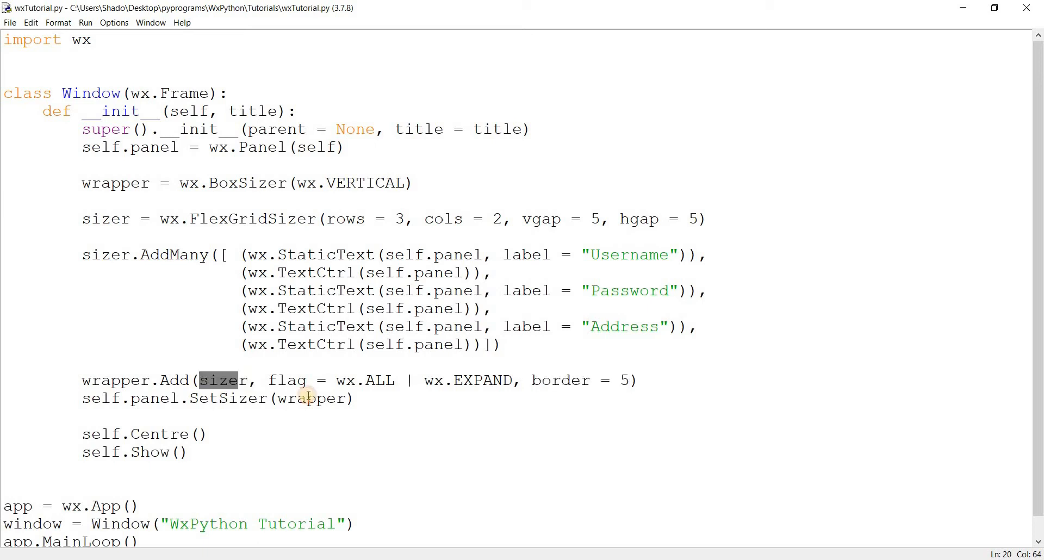
double_click(308, 398)
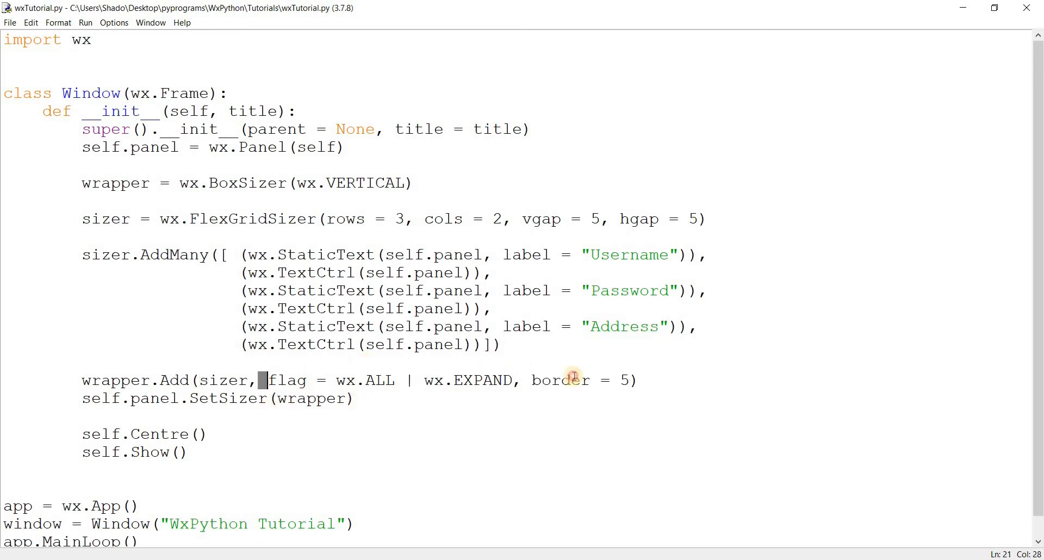
drag(266, 380, 630, 380)
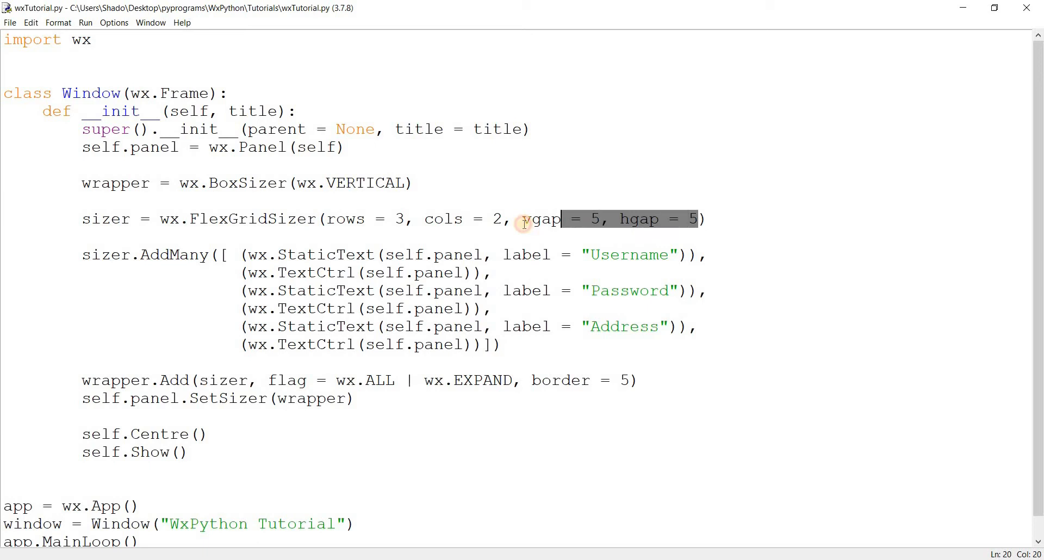
click(514, 219)
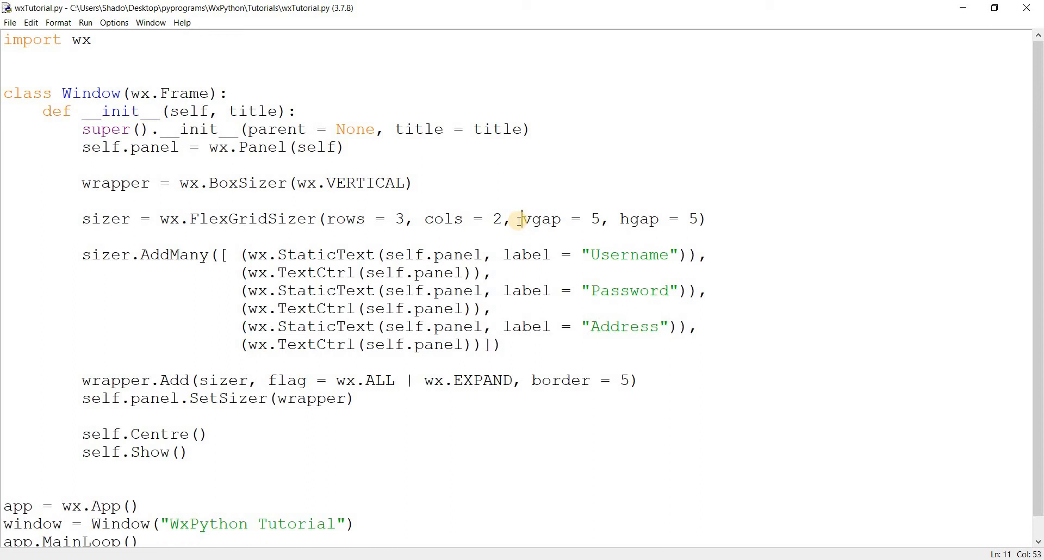
key(F5)
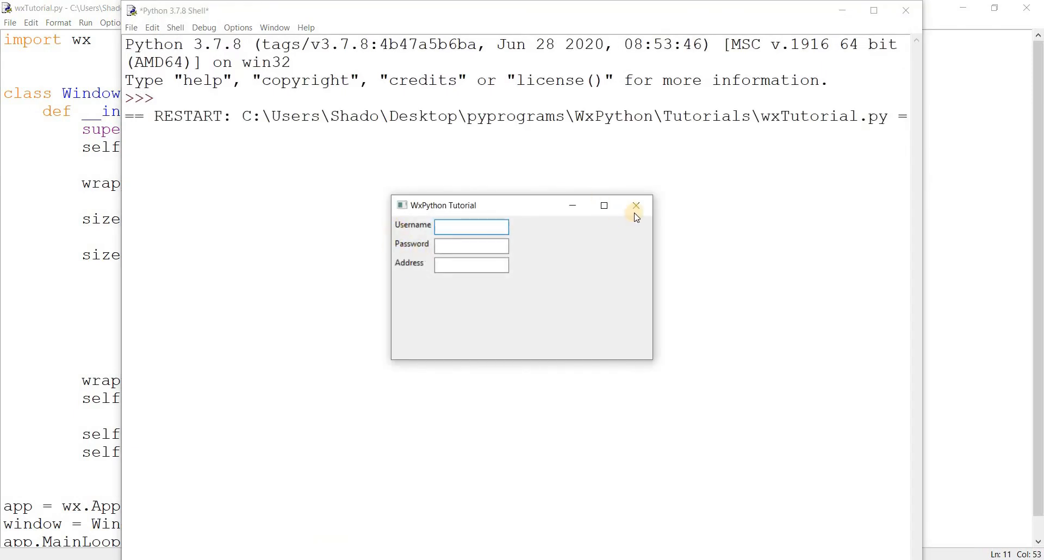
Change the wrapper border to 10, rerun the form to see the wider inset, then close it.
click(635, 206)
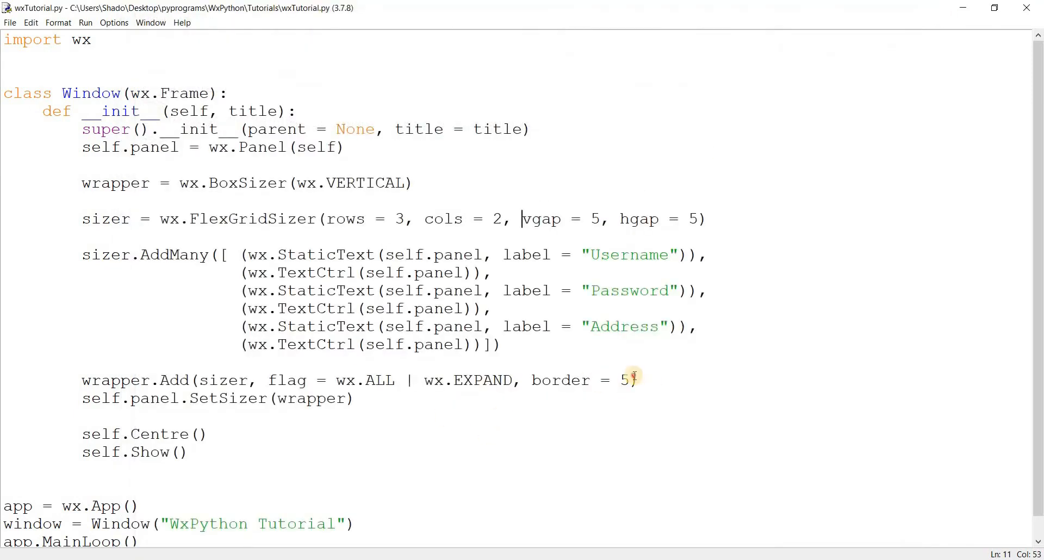
text(10)
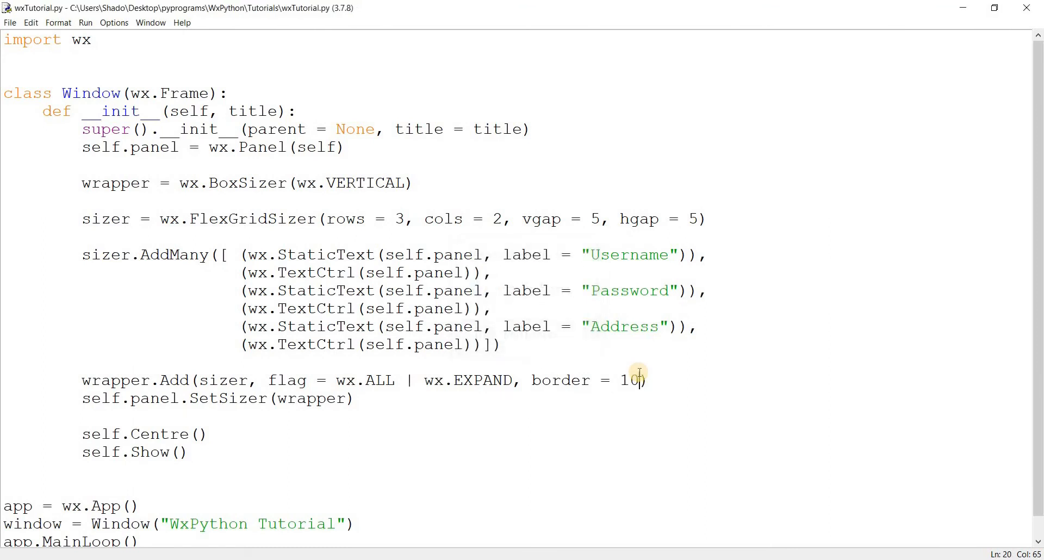
key(F5)
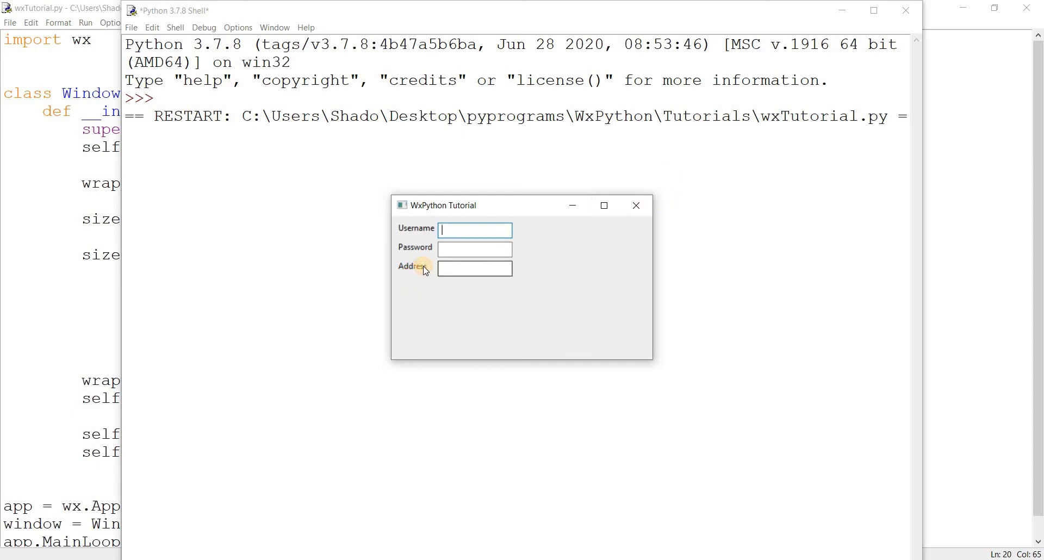
click(474, 269)
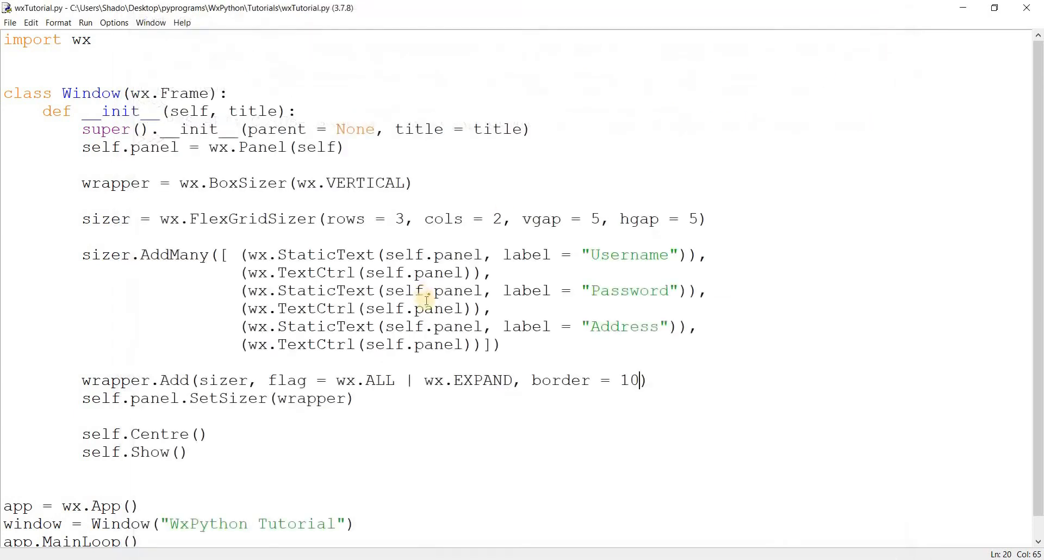
Give the Address TextCtrl style = wx.TE_MULTILINE and save the script.
click(488, 345)
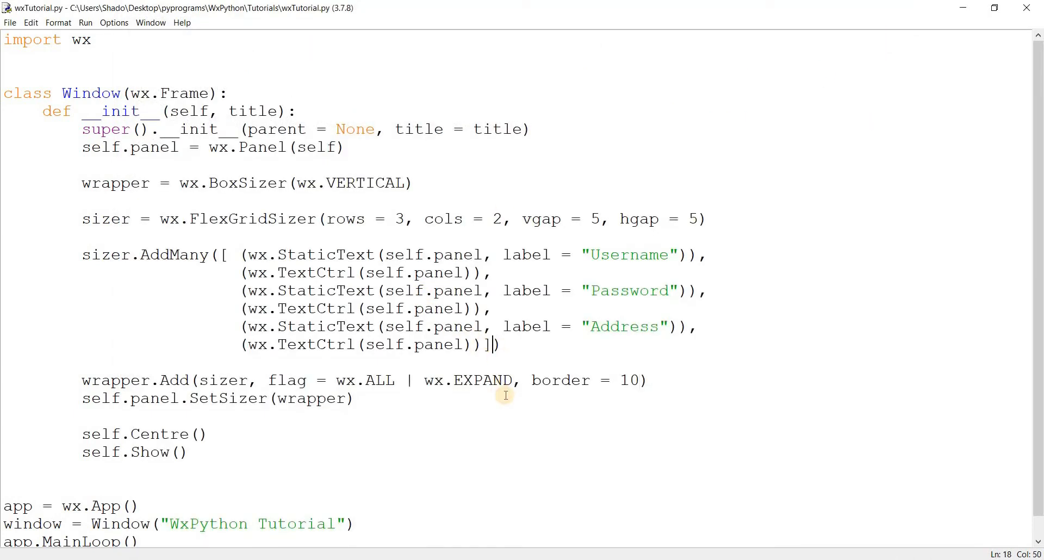
text(, flag =)
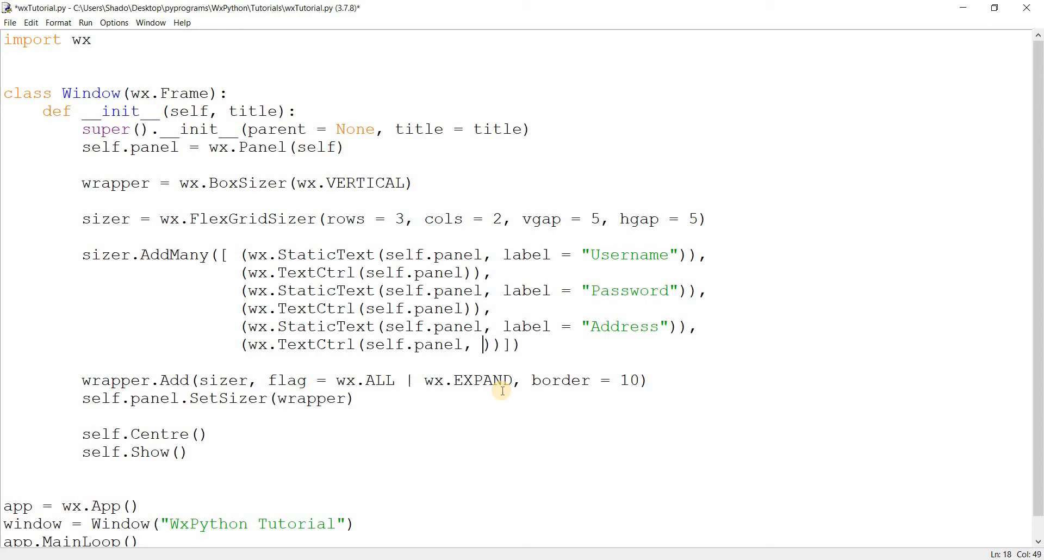
text(flag =)
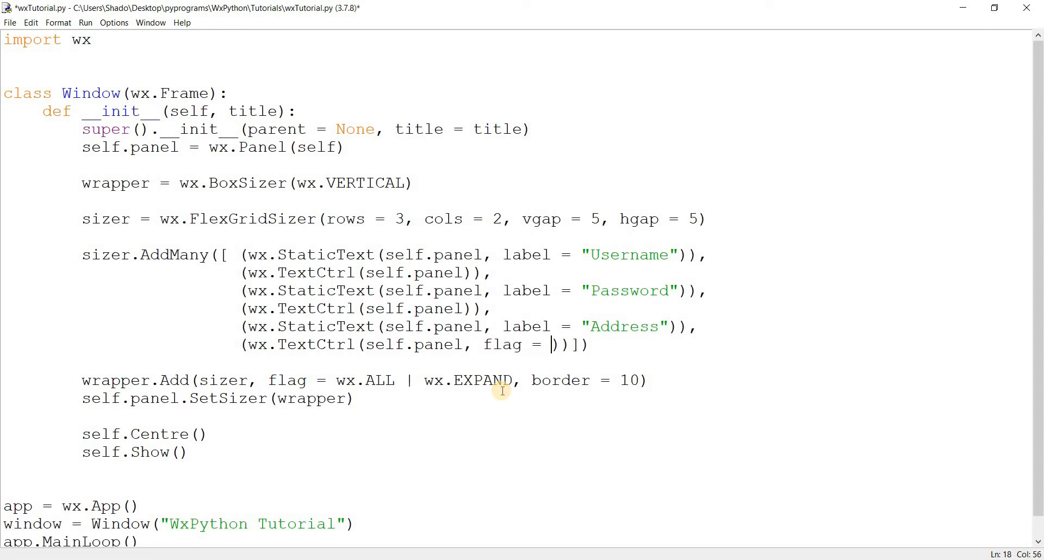
text(wx.)
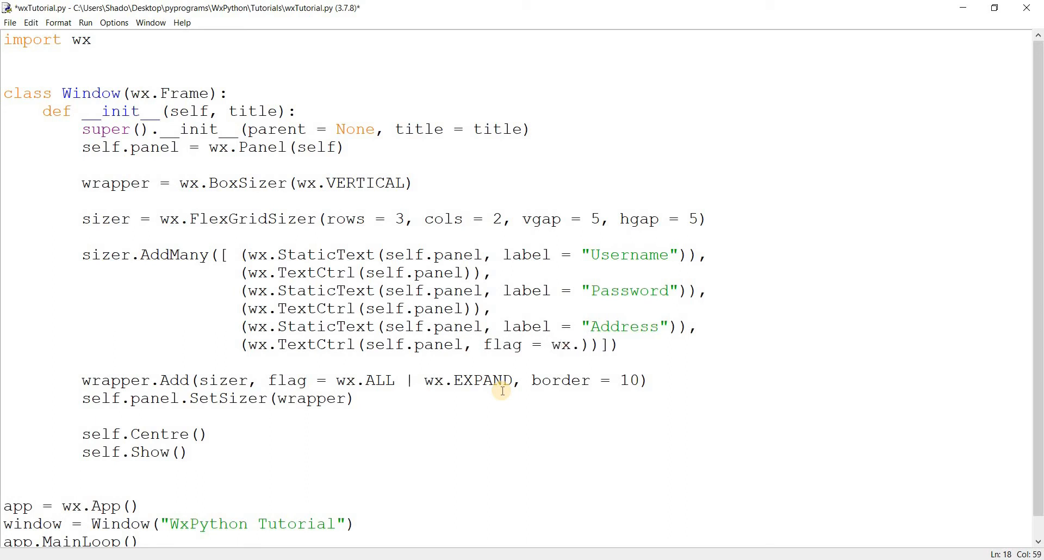
click(579, 344)
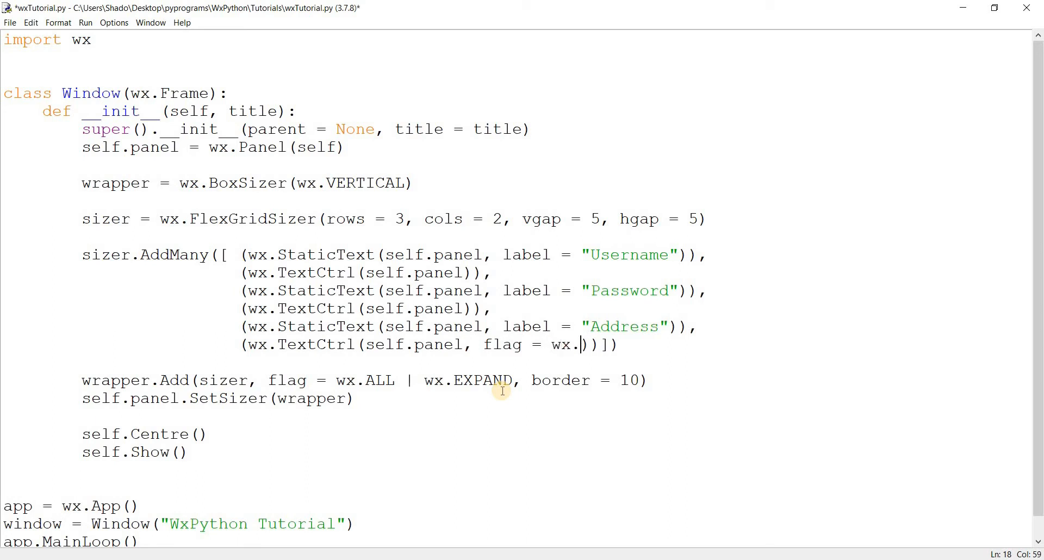
text(M)
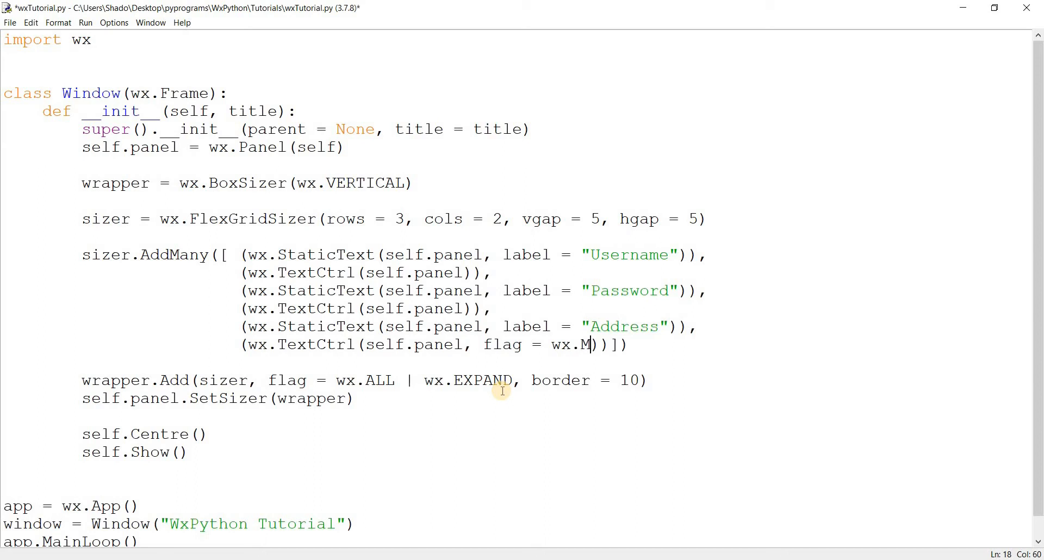
text(ULTILINE)
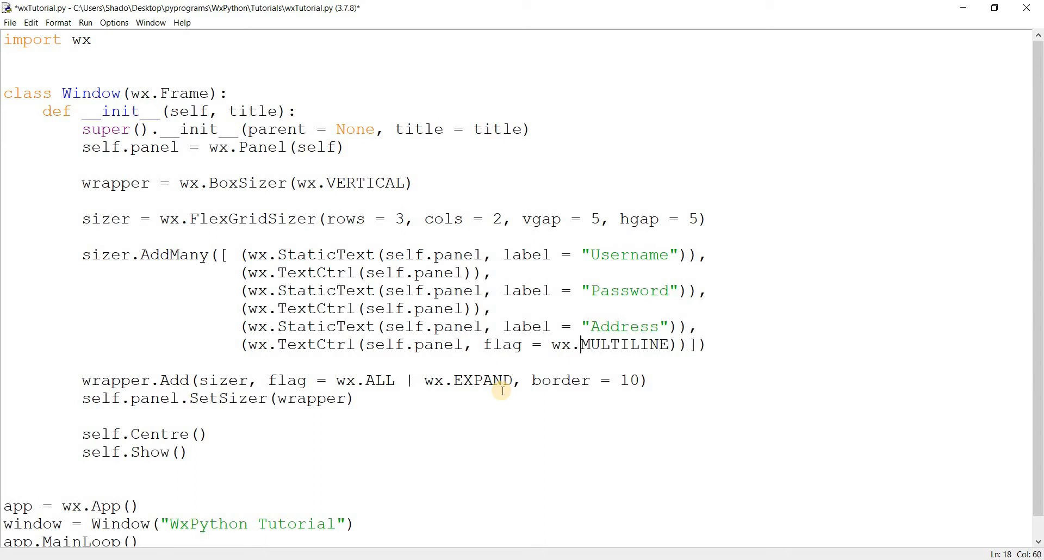
text(TC)
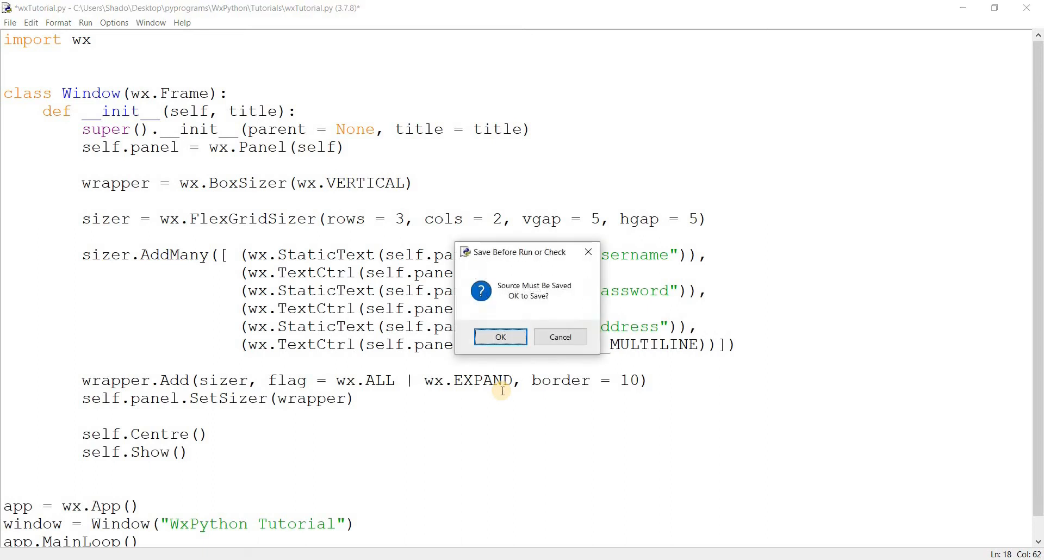
click(500, 338)
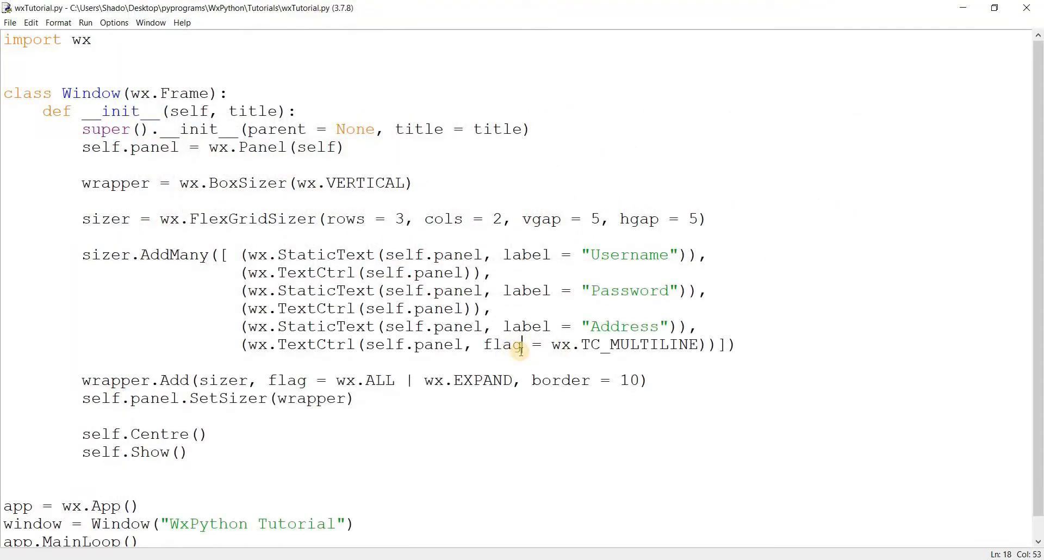
text(style)
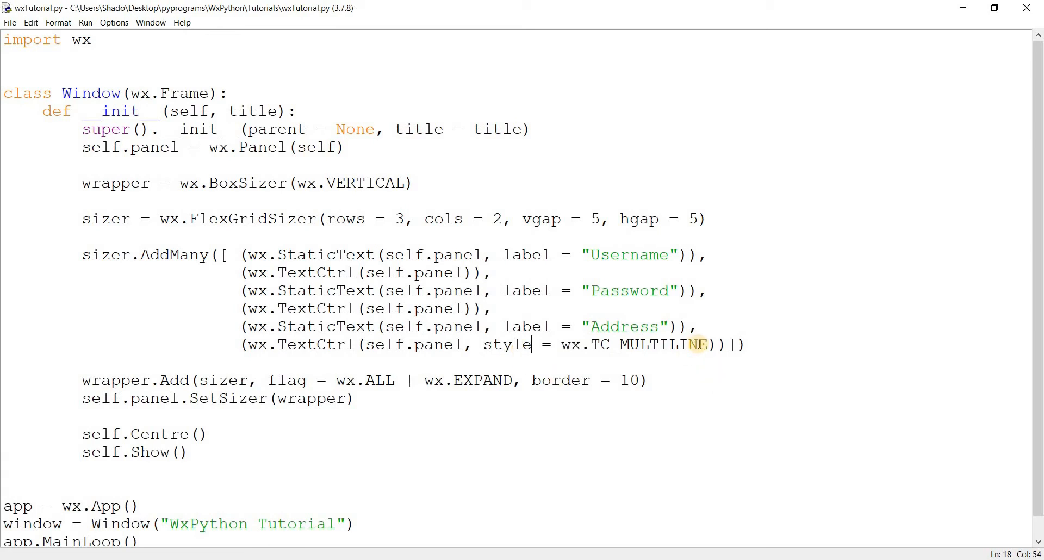
Run the form to preview the multiline Address field with its scrollbar, then close it.
key(F5)
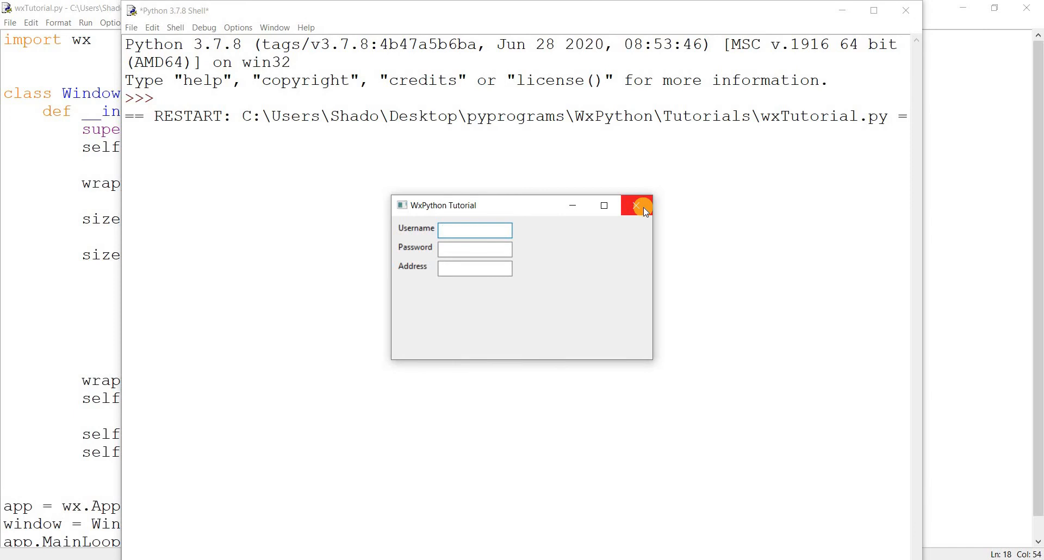
click(638, 206)
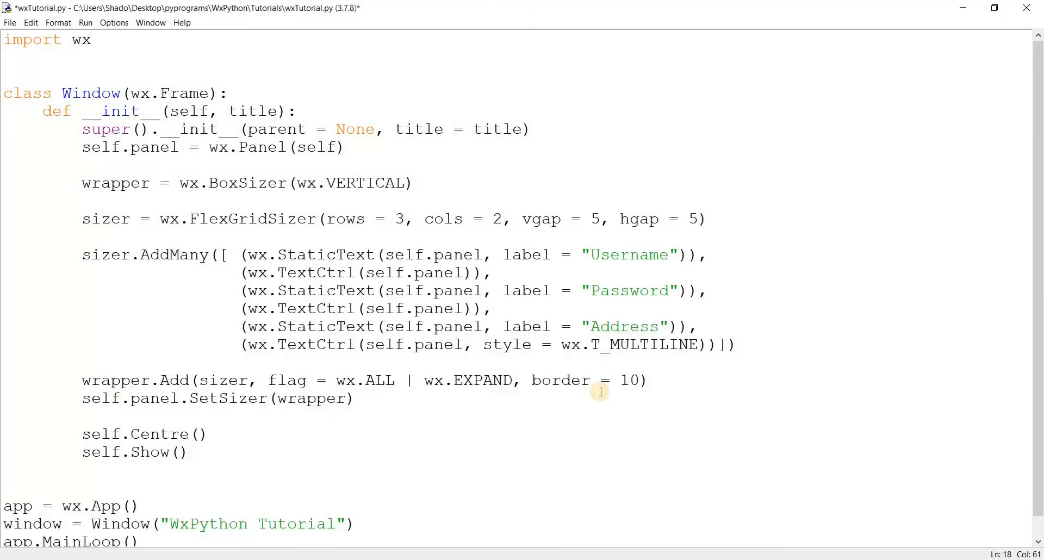
text(E)
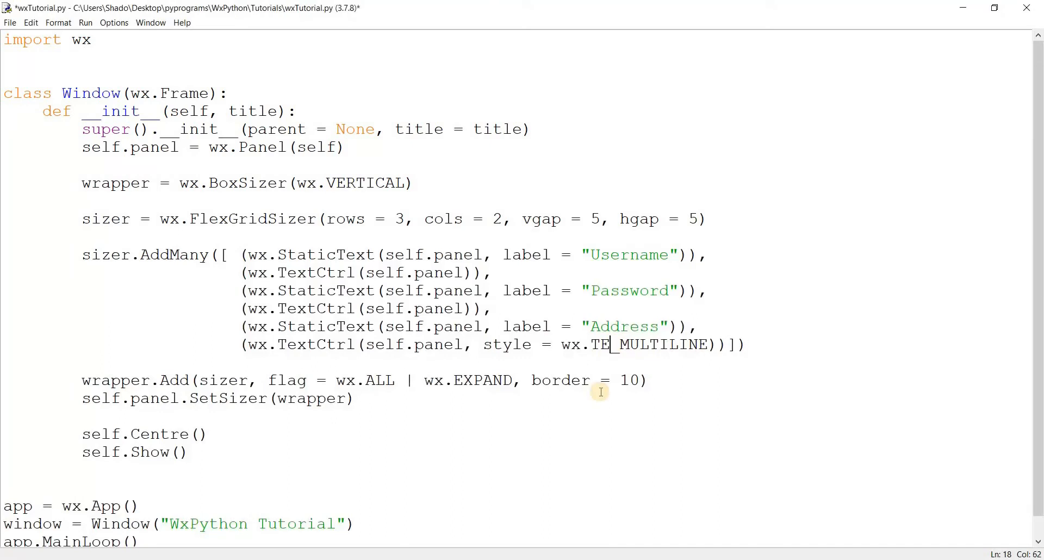
mouse_move(597, 405)
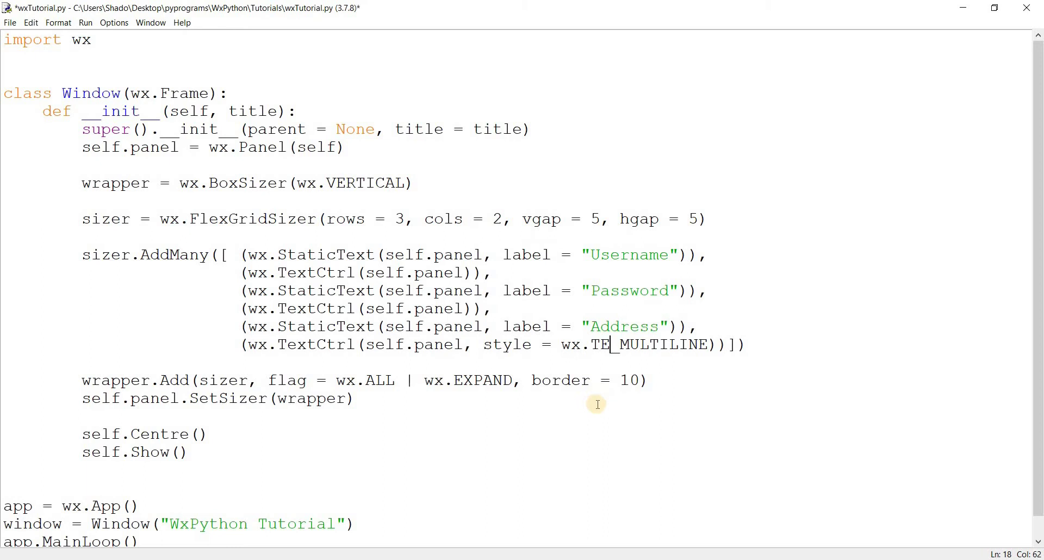
key(F5)
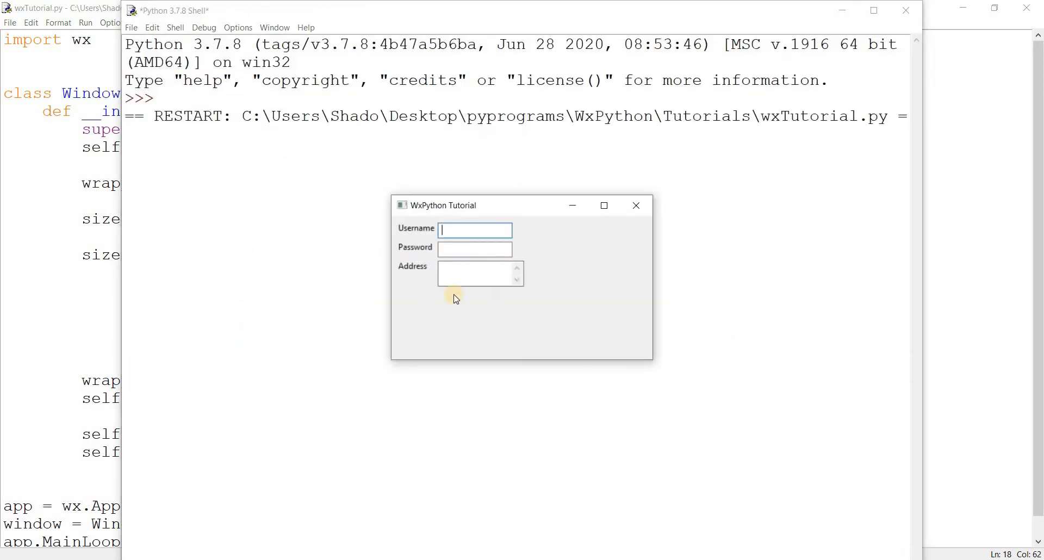
mouse_move(437, 293)
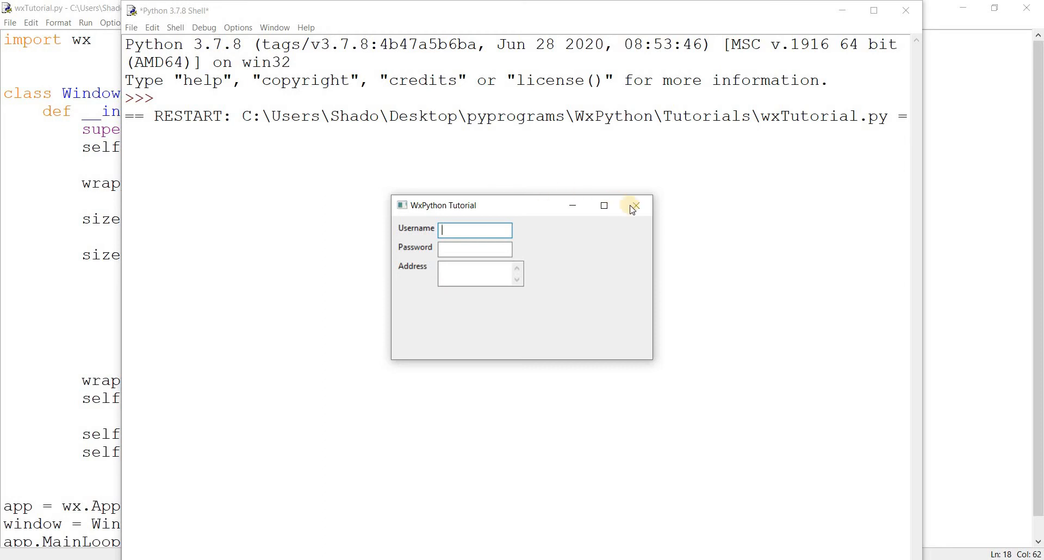
click(634, 207)
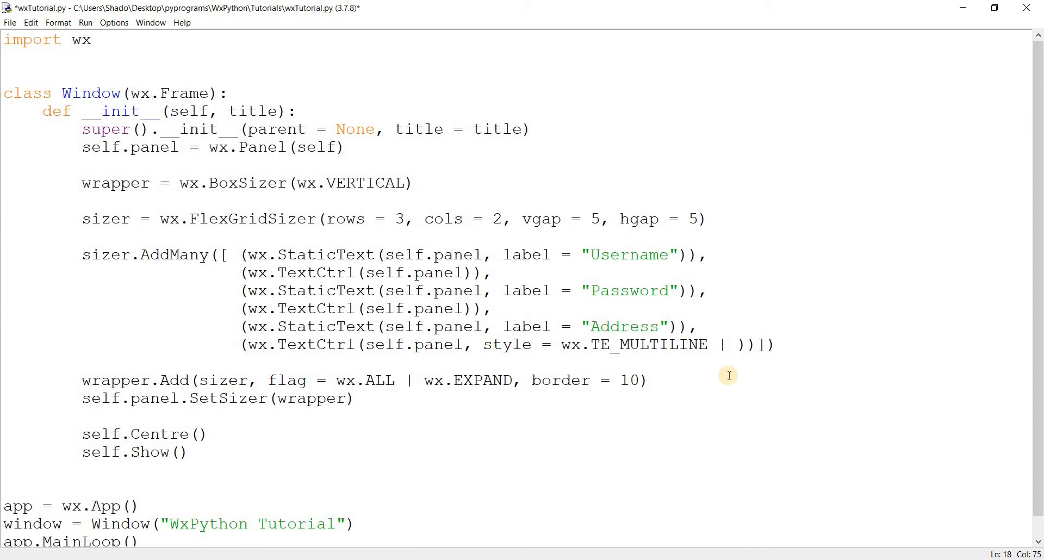
Append | wx.TE_NO_VSCROLL to the Address style, rerun to confirm the scrollbar is gone, and close.
text(wx.TE)
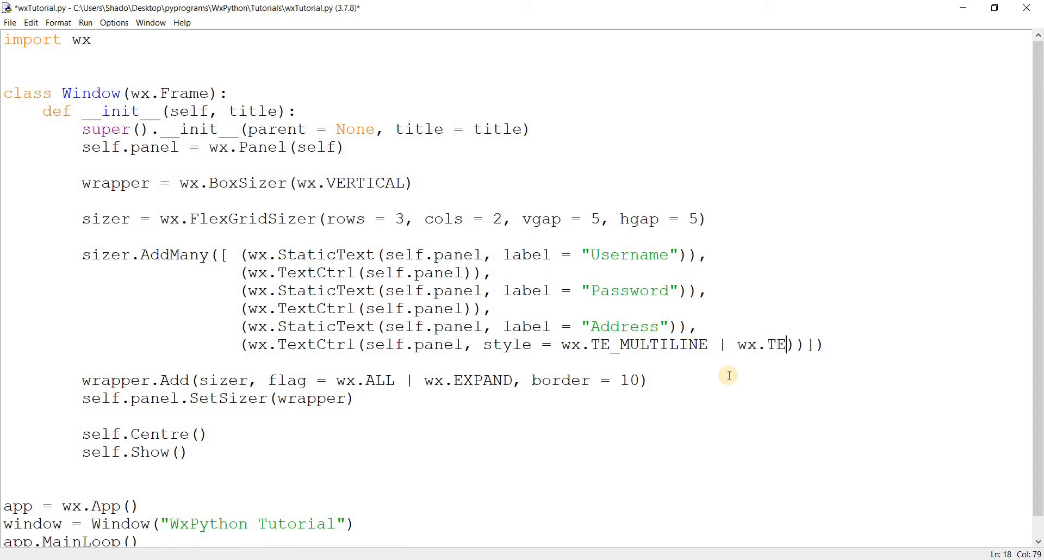
text(_NO_)
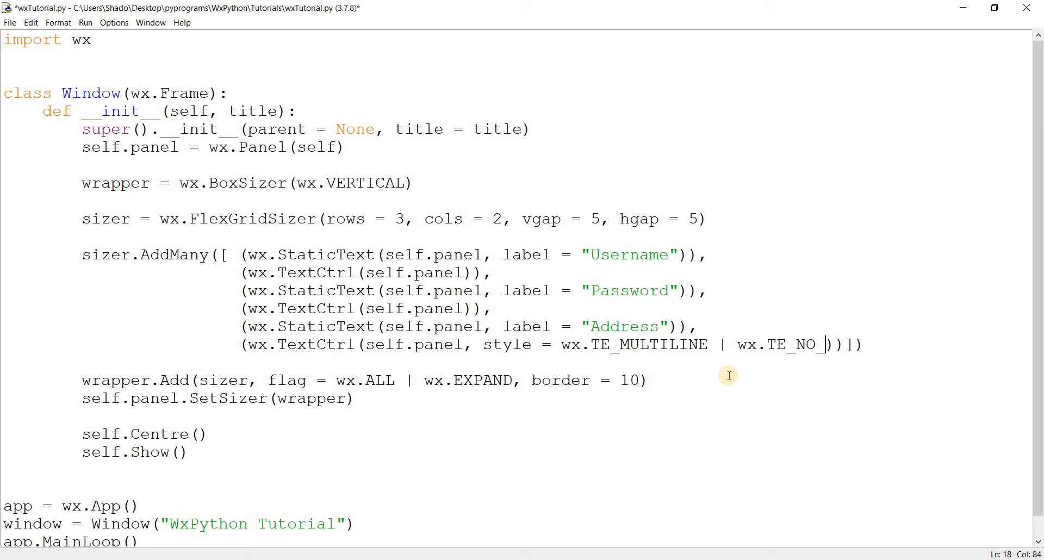
text(VC)
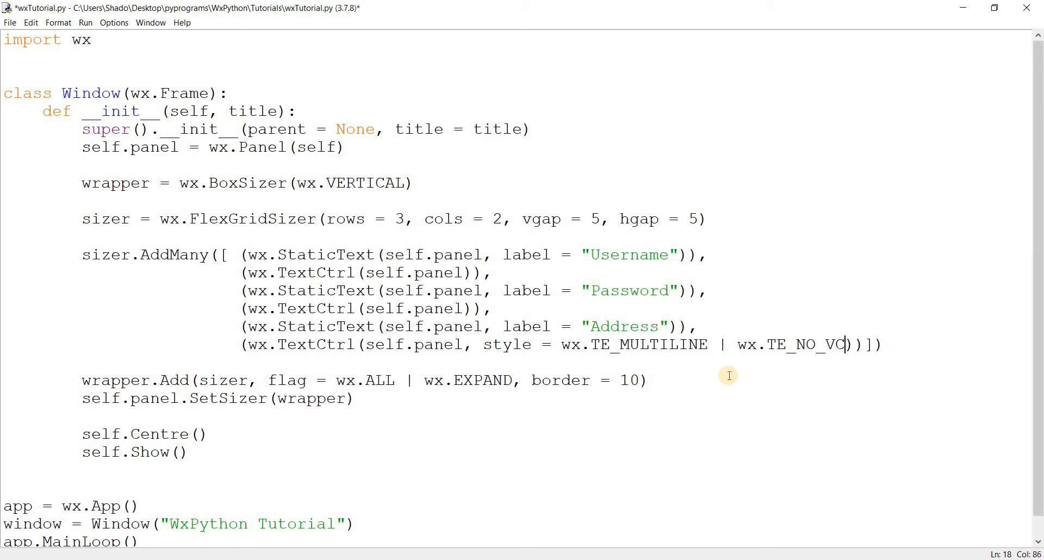
text(SCROLL)
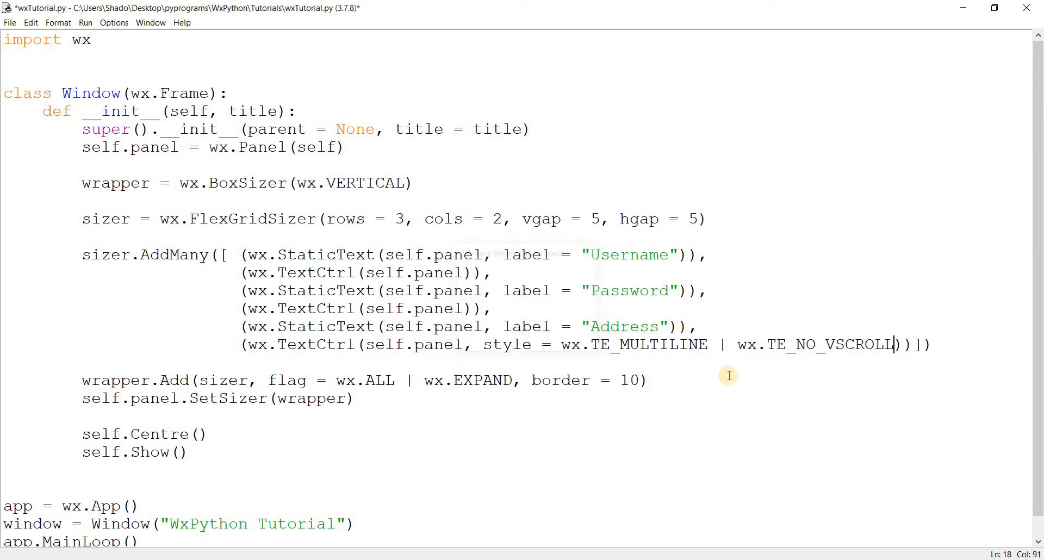
key(F5)
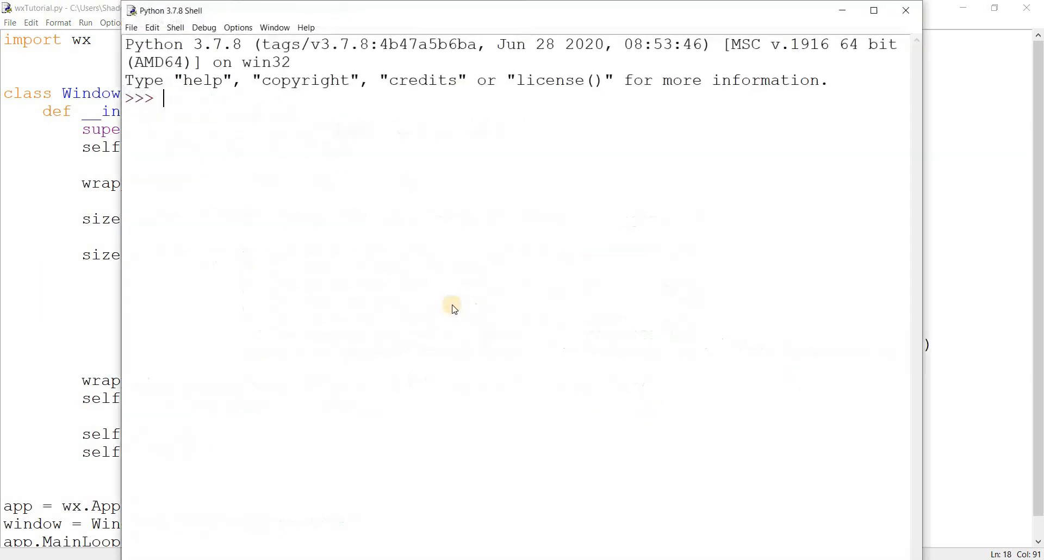
key(F5)
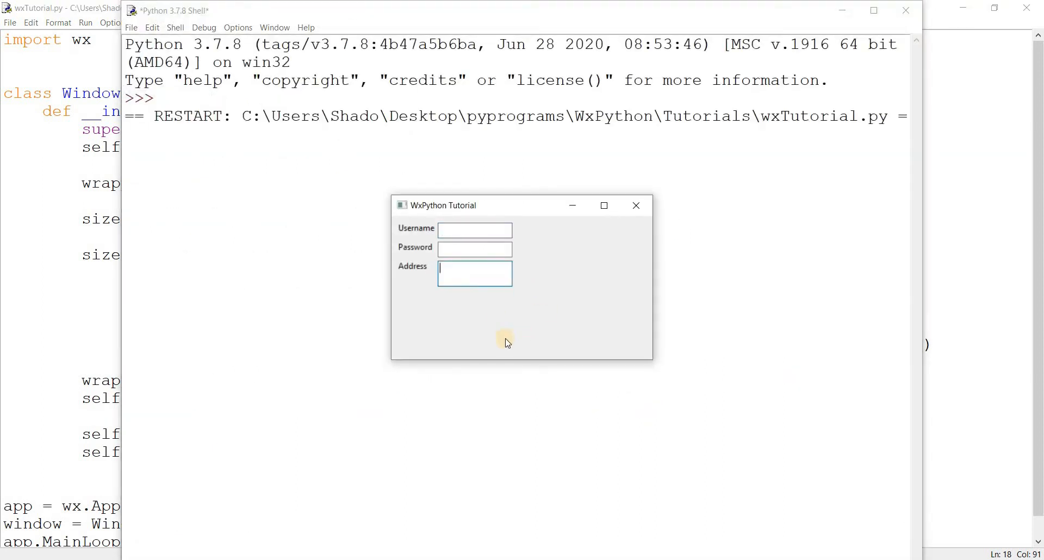
mouse_move(635, 216)
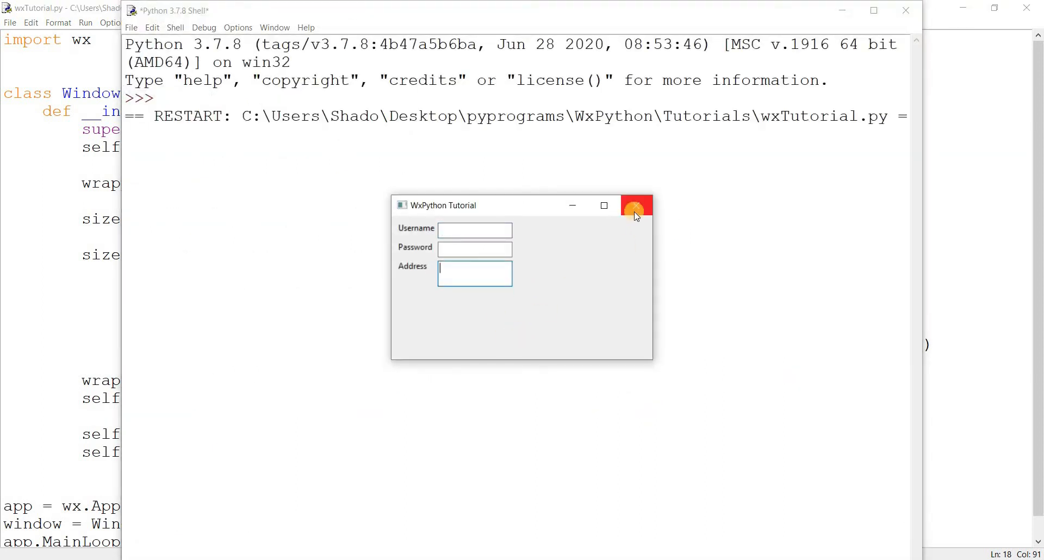
mouse_move(642, 217)
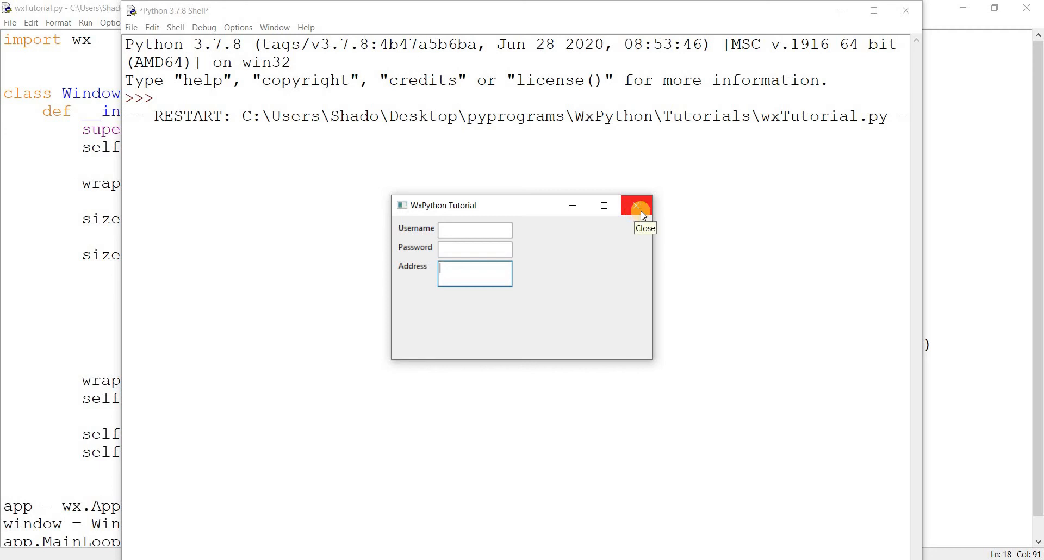
click(640, 205)
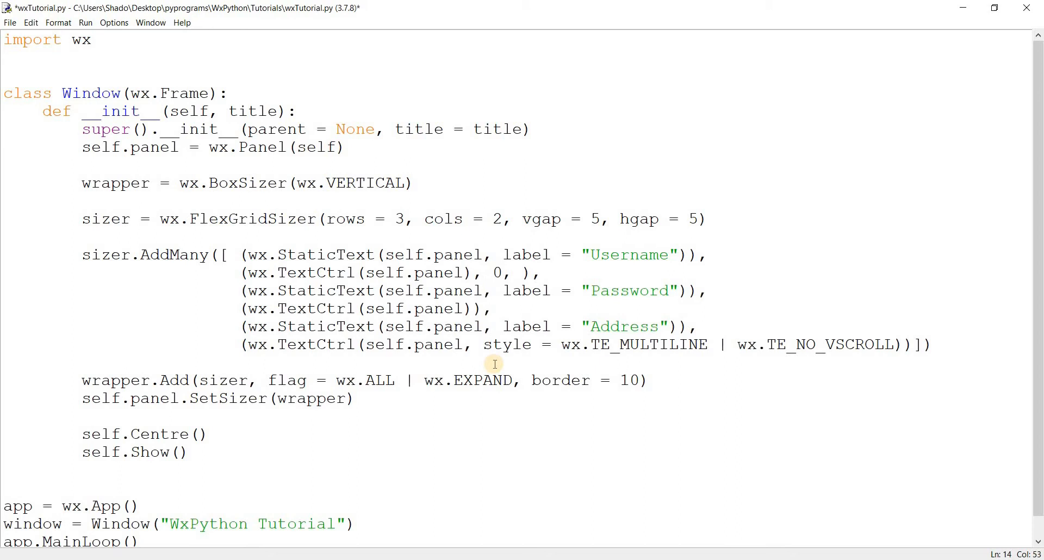
Add ', 0, wx.EXPAND' to each TextCtrl tuple, rerun the form, then close it.
text(wx.EXPAND)
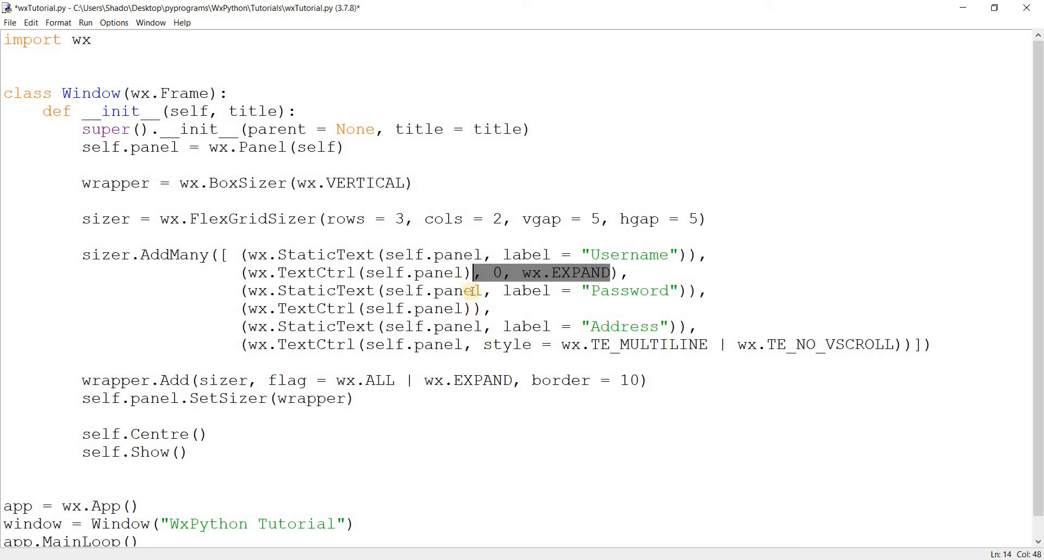
mouse_move(479, 303)
text(,0, wx.EXPAND)
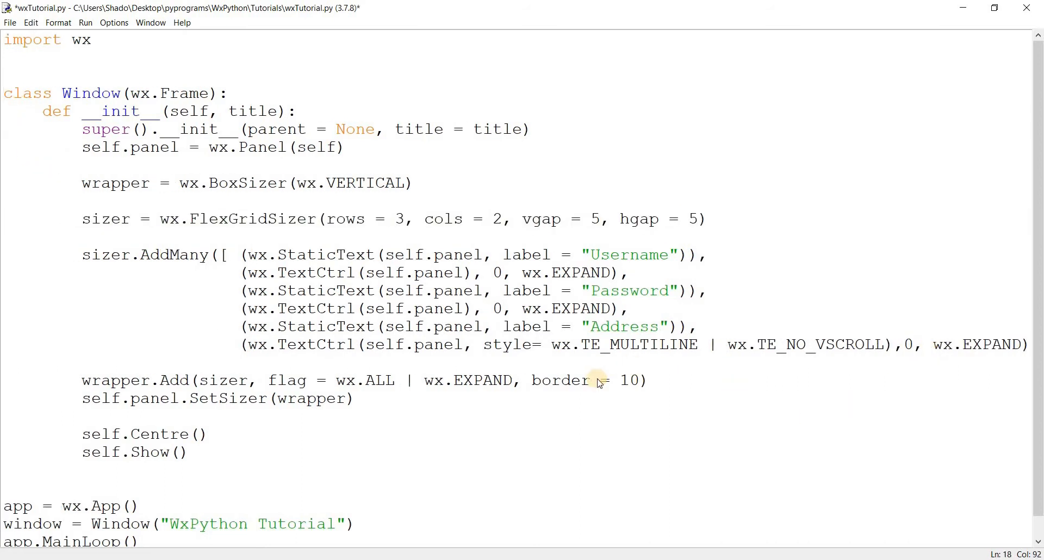
key(F5)
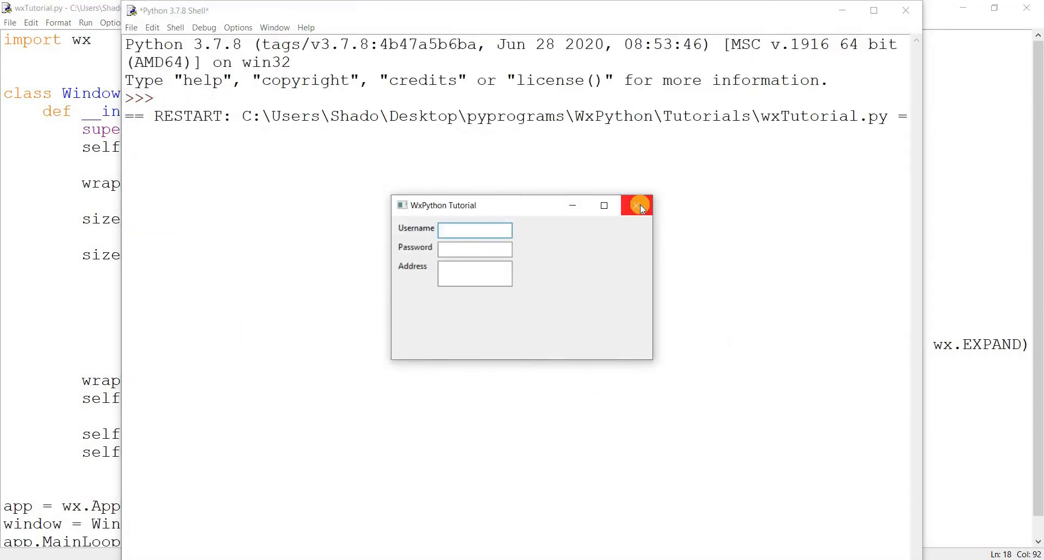
click(637, 205)
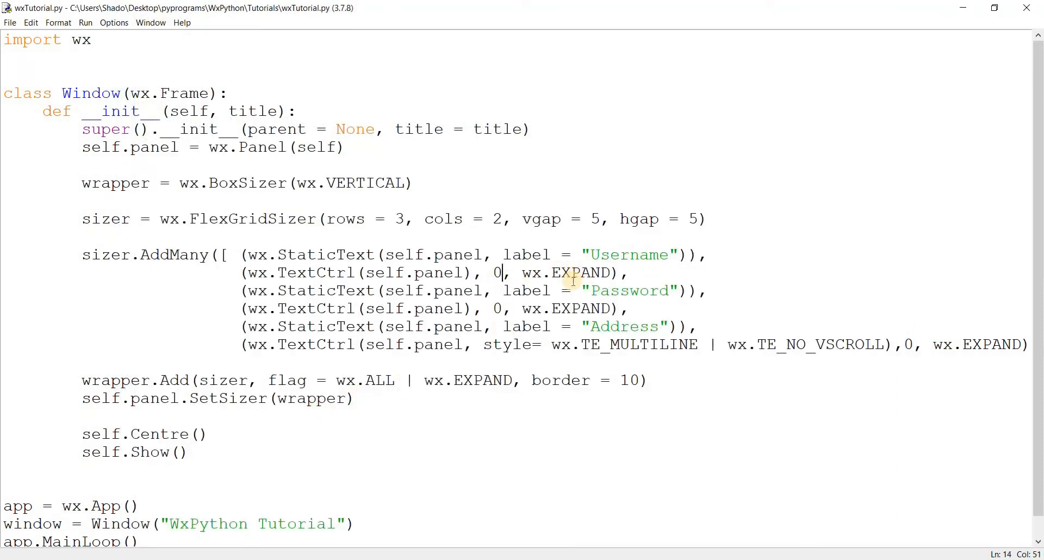
mouse_move(533, 317)
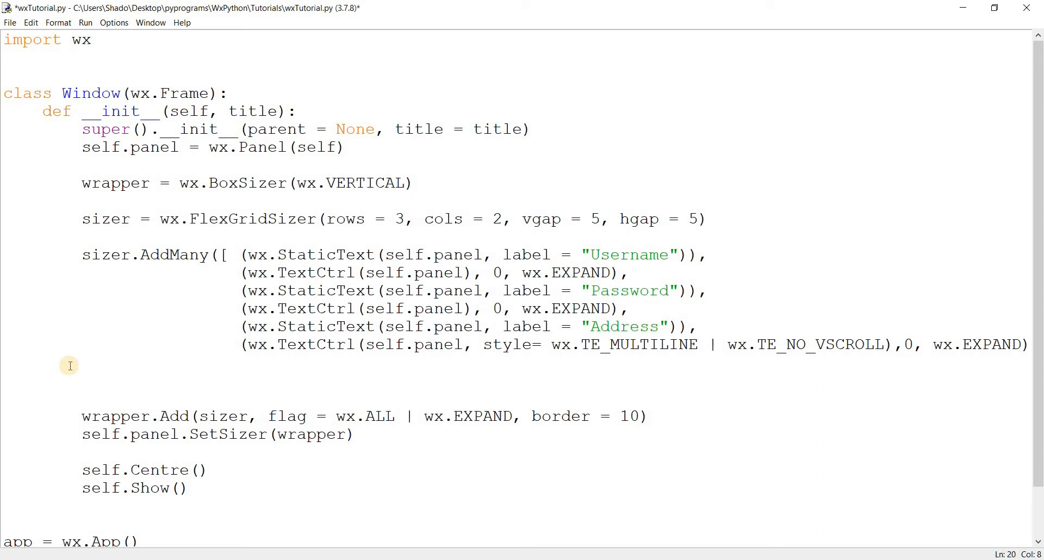
Below AddMany, write empty sizer.AddGrowableRow() and sizer.AddGrowableCol() calls and select both lines.
click(83, 385)
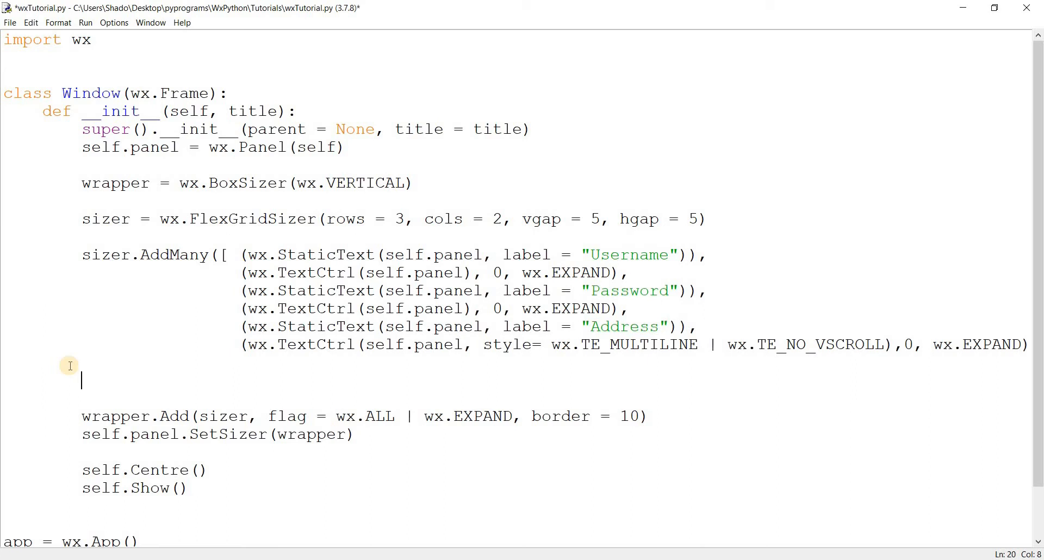
text(sizer.)
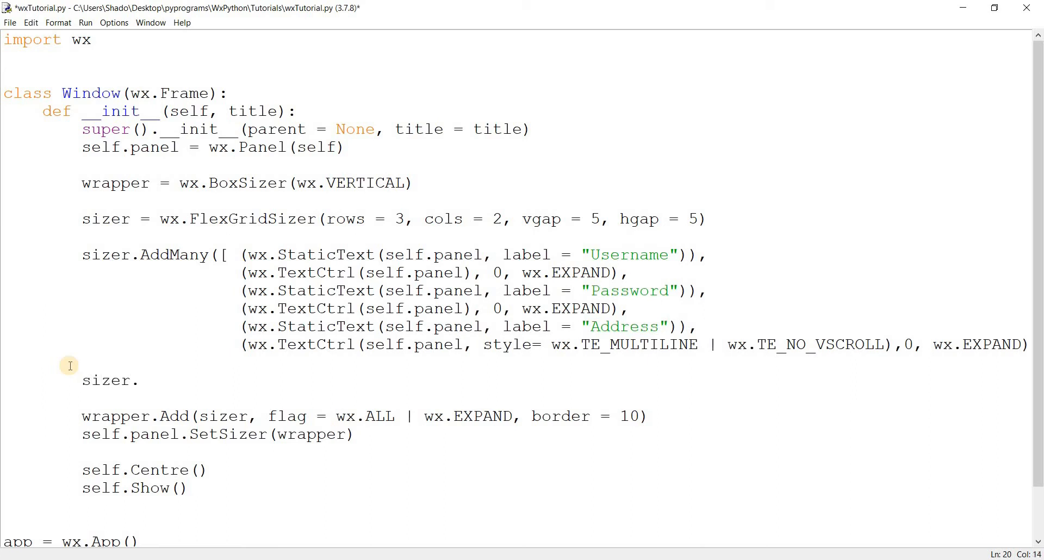
text(AddGrowab)
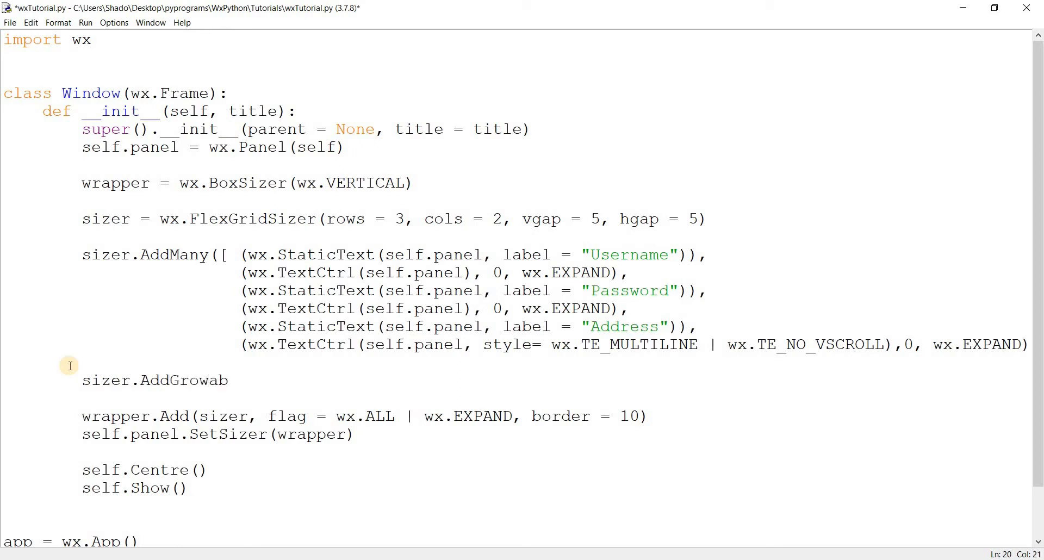
text(leRow())
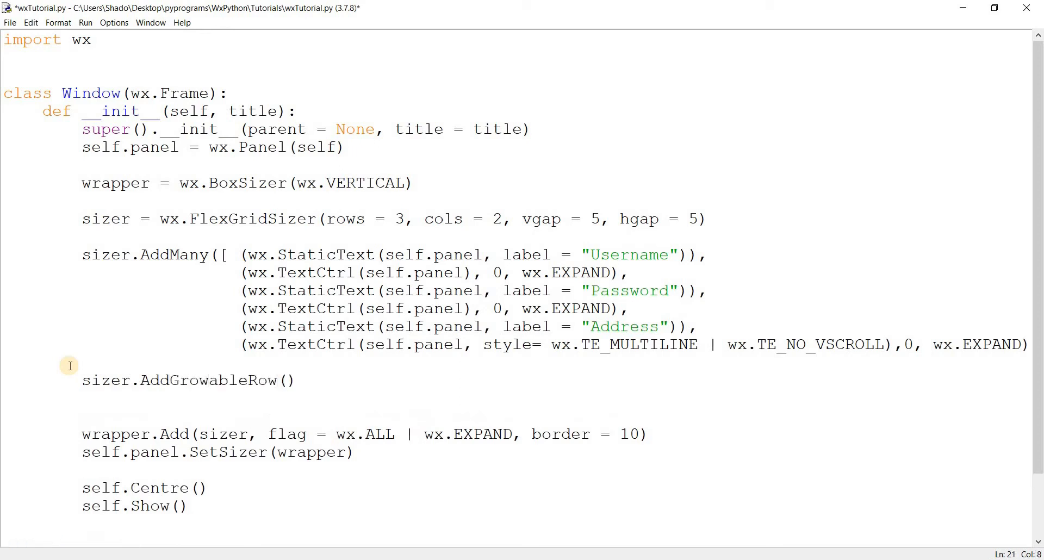
text(sizer.AddG)
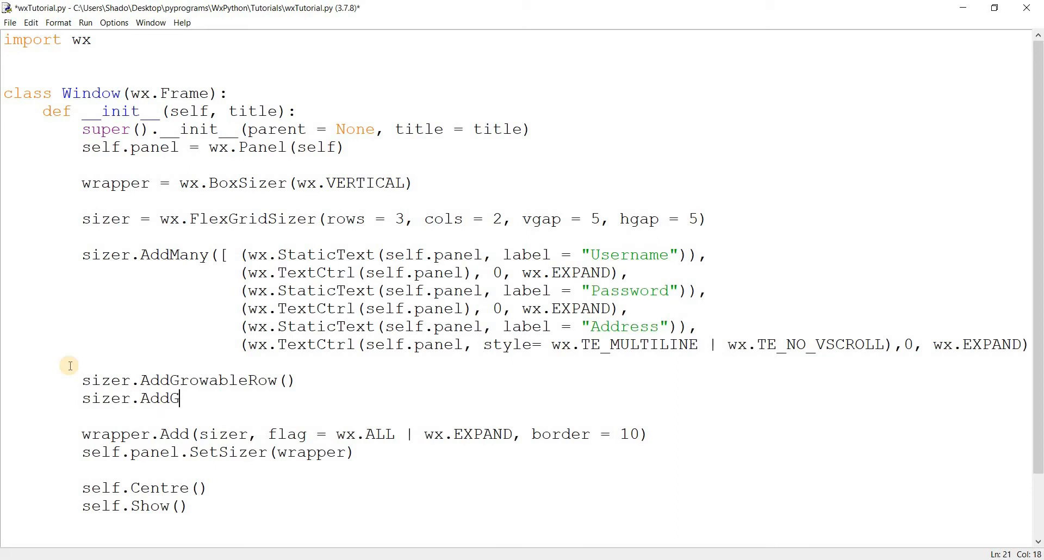
text(rowableCol()
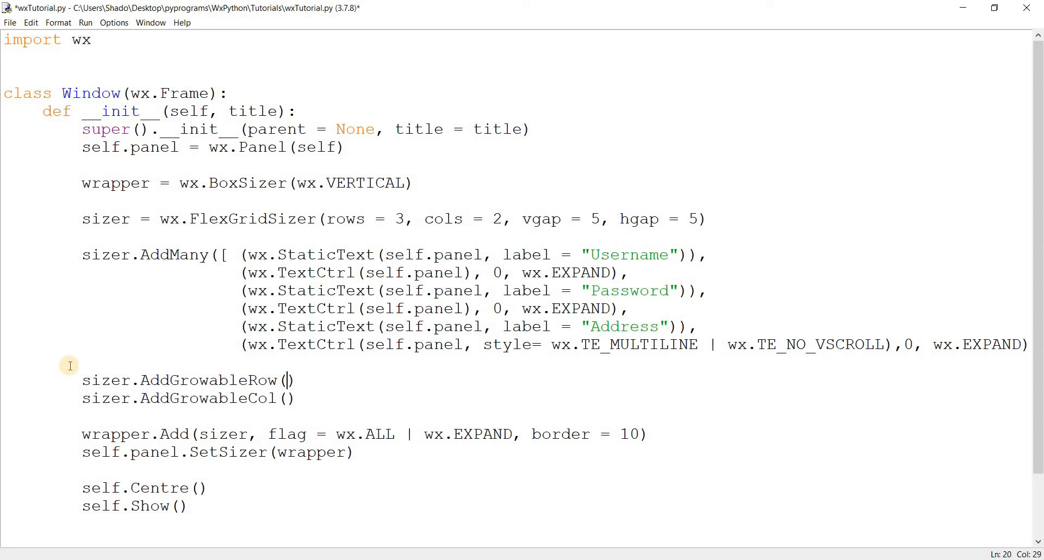
drag(293, 381, 293, 399)
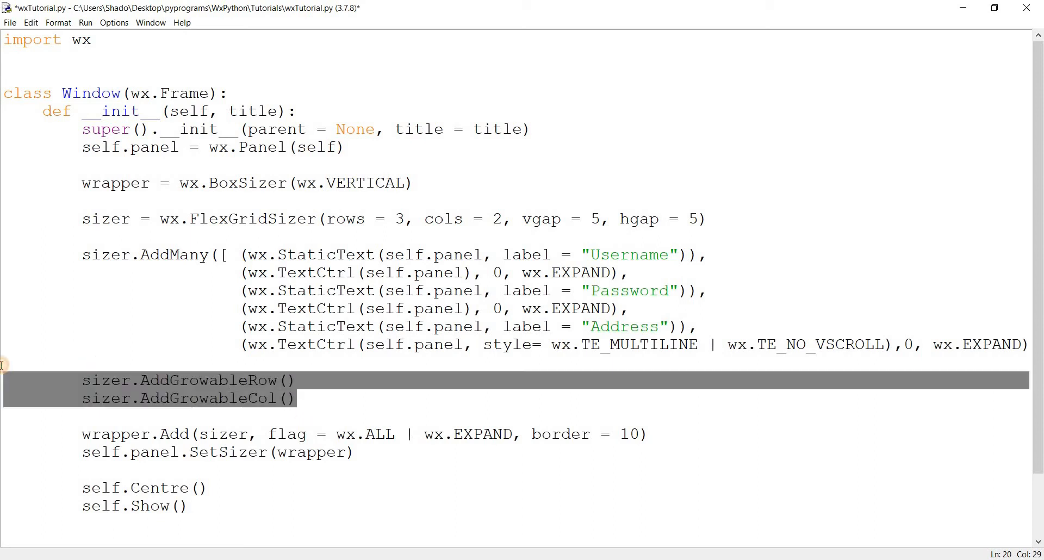
Delete the two growable row and column lines, rerun the form, then close it.
key(Delete)
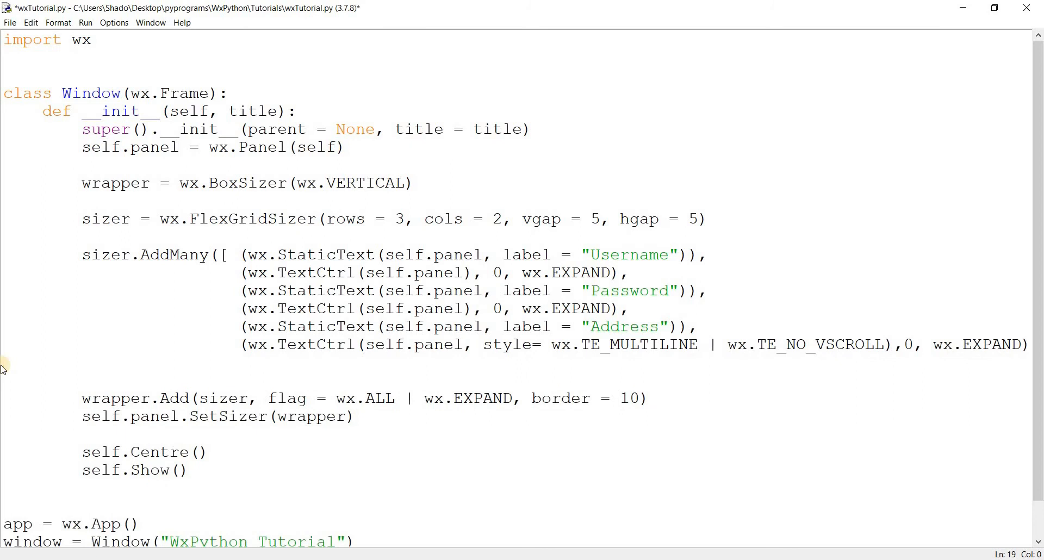
key(F5)
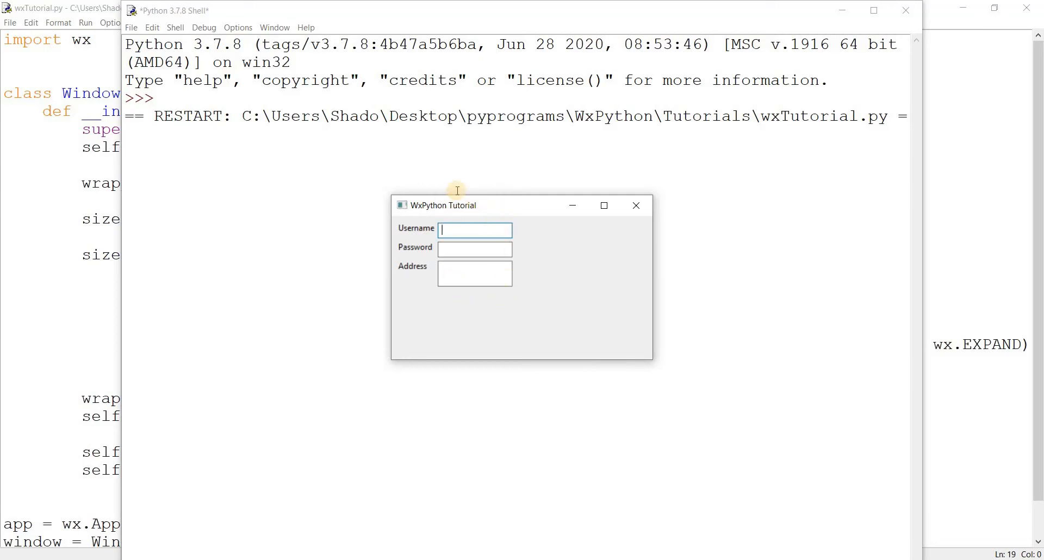
mouse_move(481, 319)
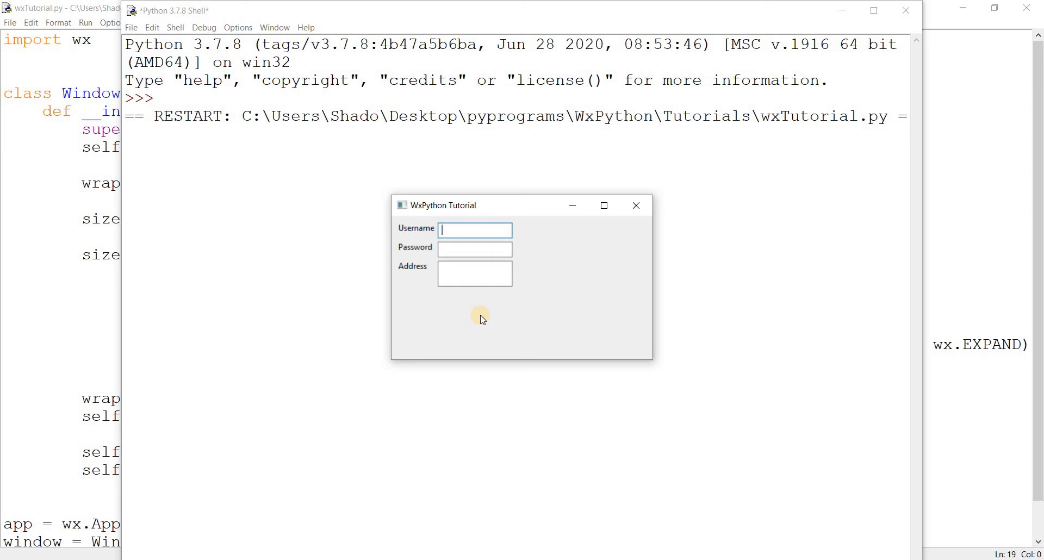
mouse_move(401, 269)
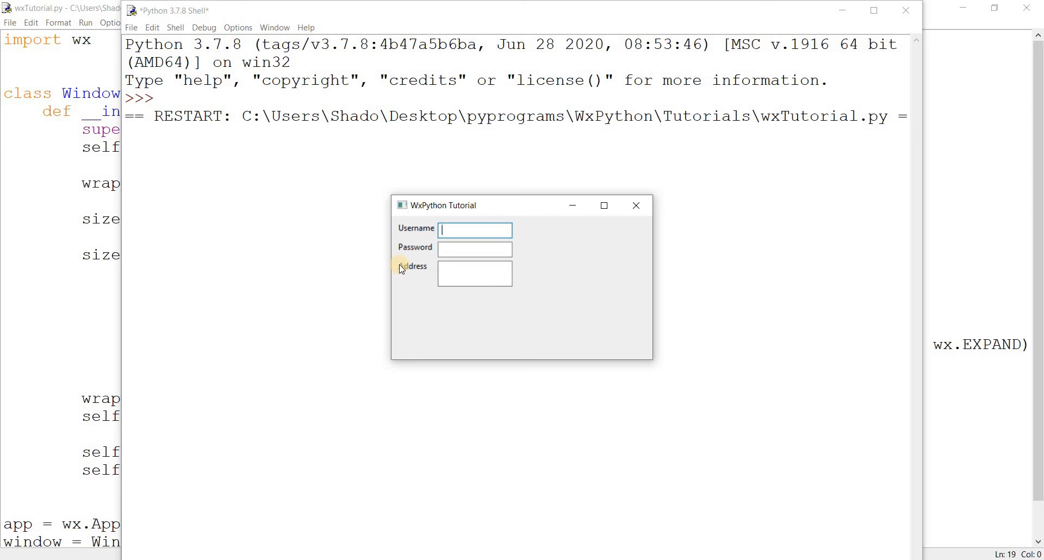
mouse_move(393, 271)
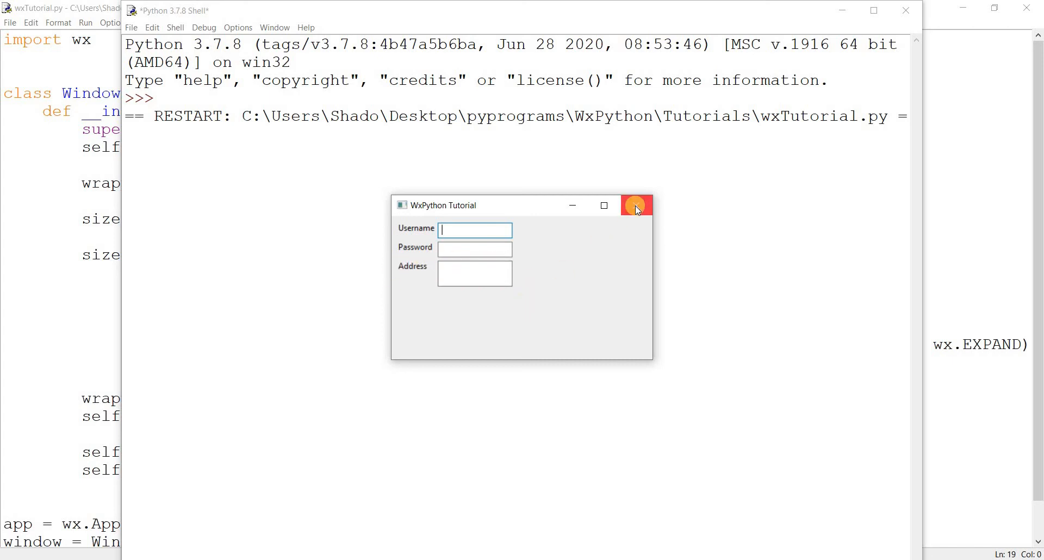
click(636, 206)
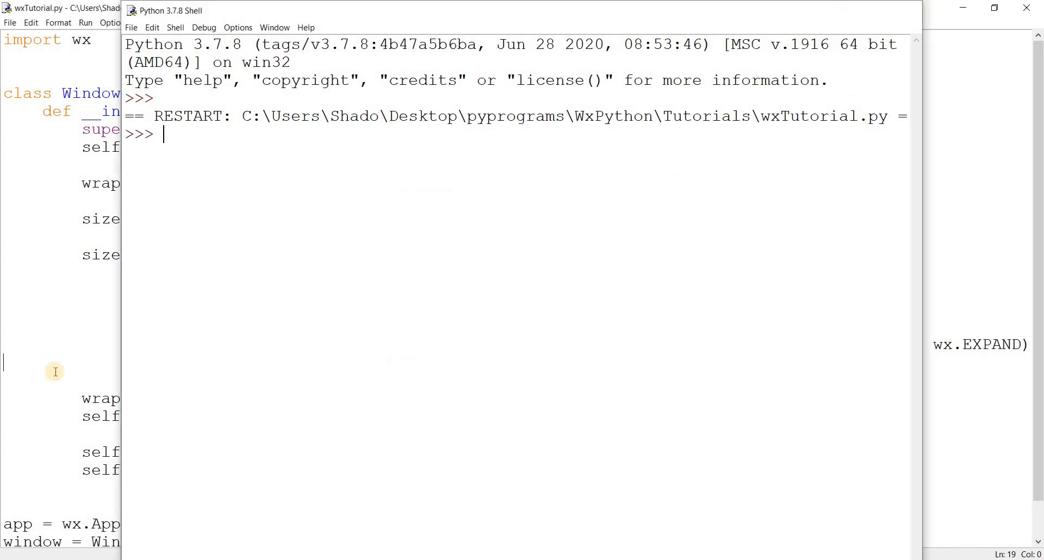
click(44, 12)
text(sizer.AddGrowableCol()
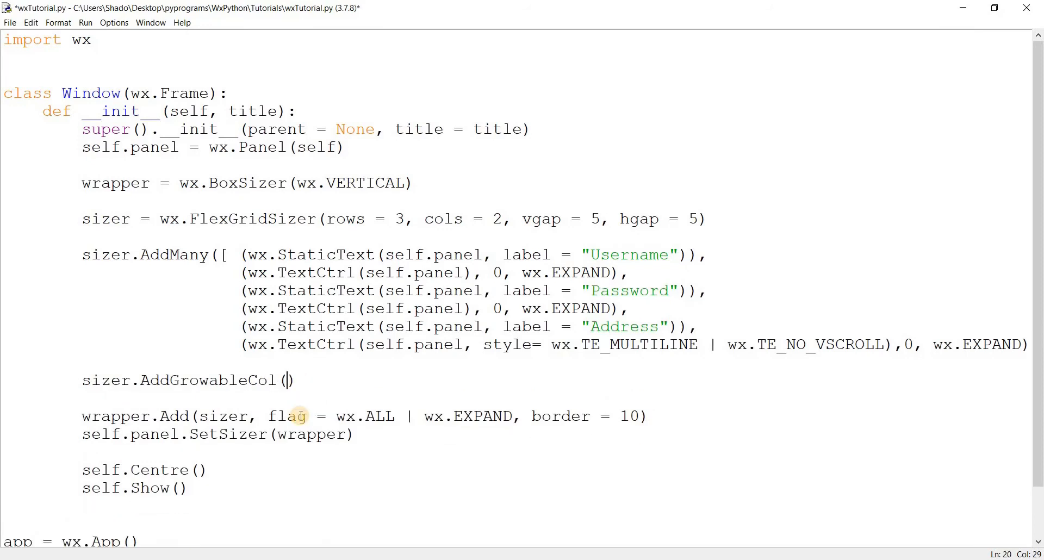
Change the call to sizer.AddGrowableCol(1, 1), rerun and resize the form to test stretching.
text(1)
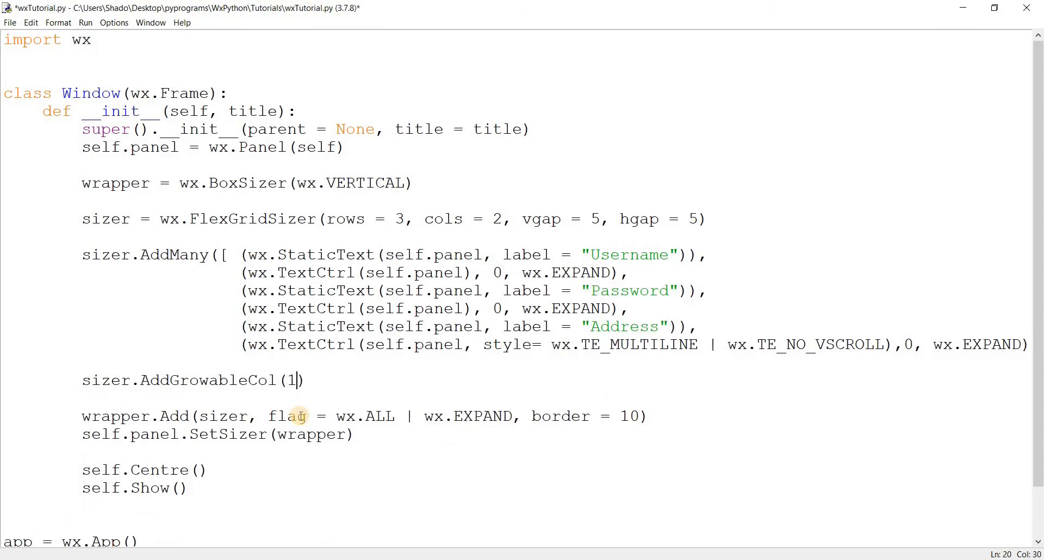
text(0)
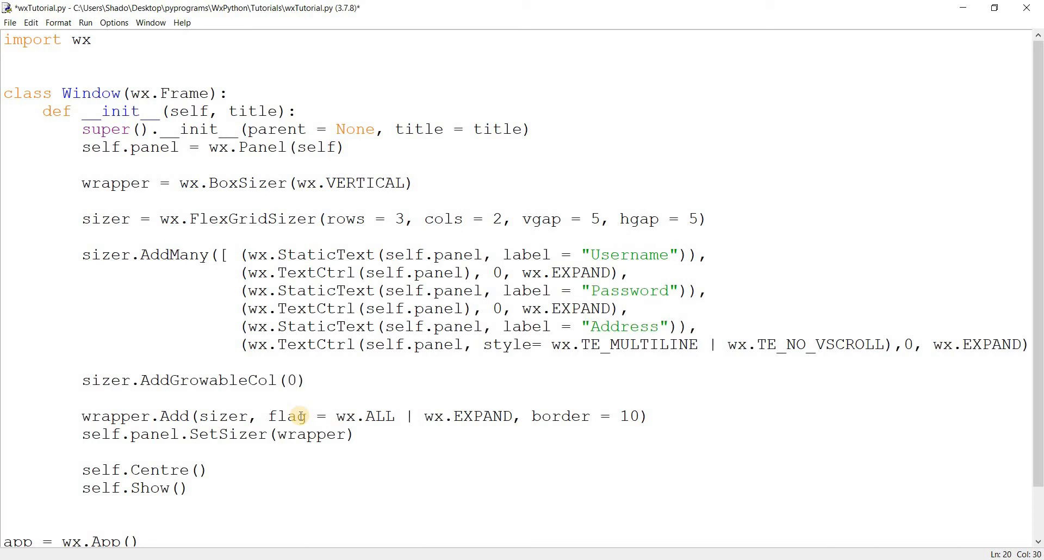
text(1,)
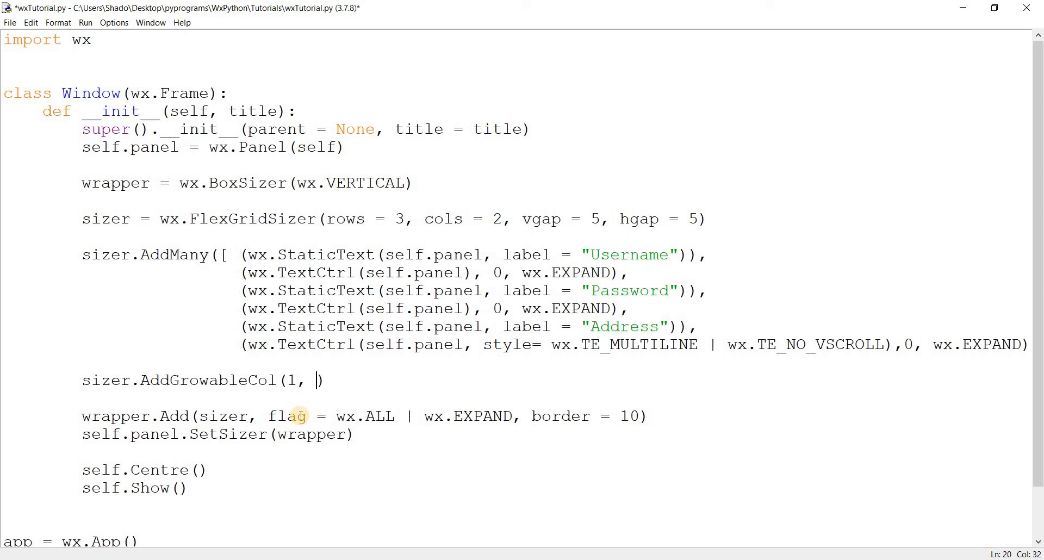
text(1)
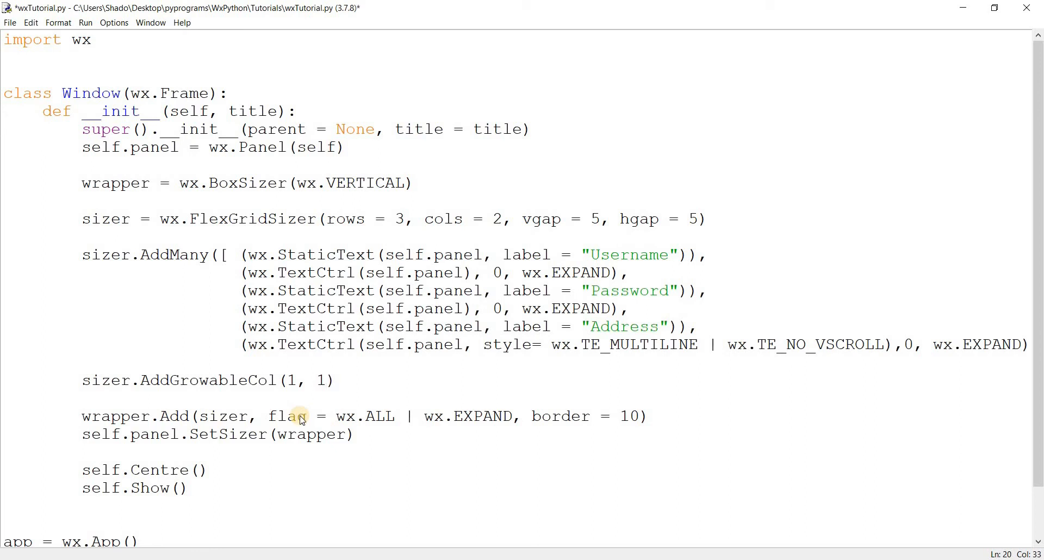
key(F5)
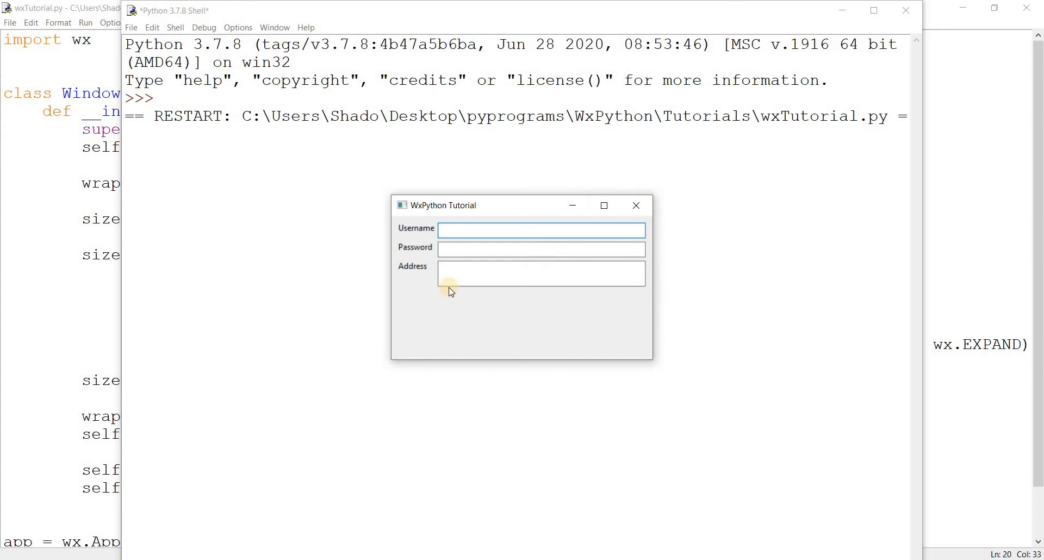
mouse_move(650, 358)
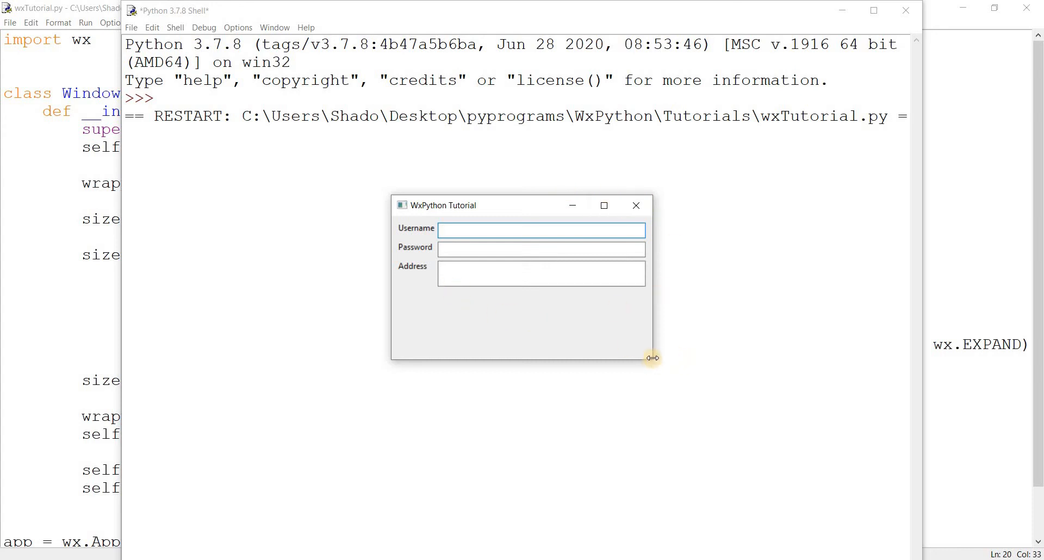
drag(651, 358, 824, 472)
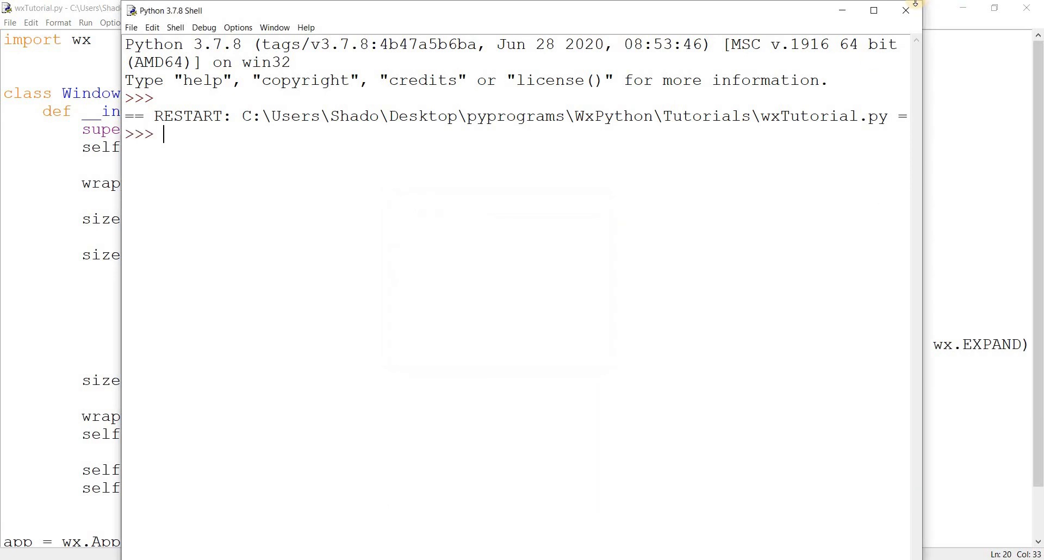
click(54, 14)
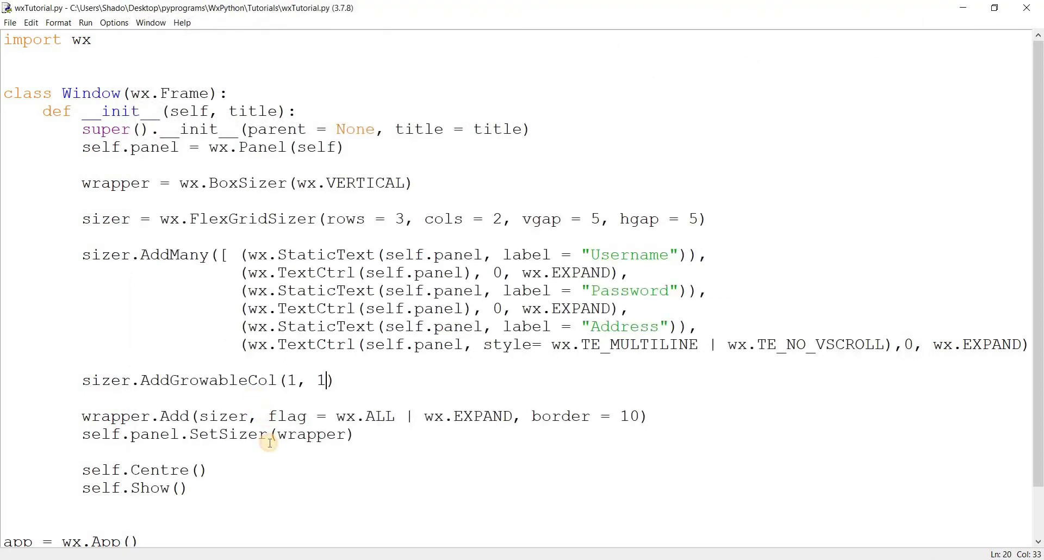
Add proportion = 1 to wrapper.Add, save, rerun the form, then start a line after AddGrowableCol.
text(proportion)
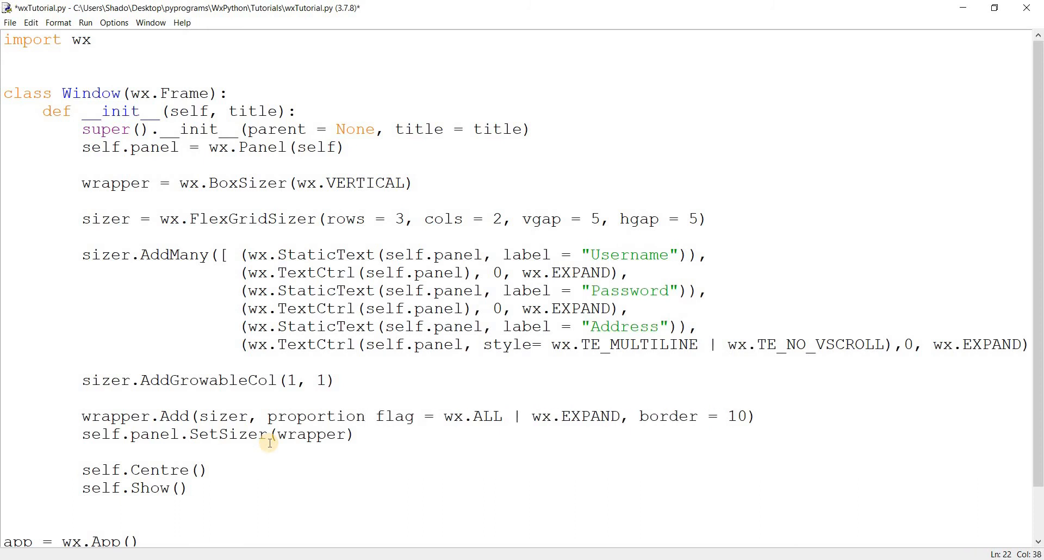
text(= 1,)
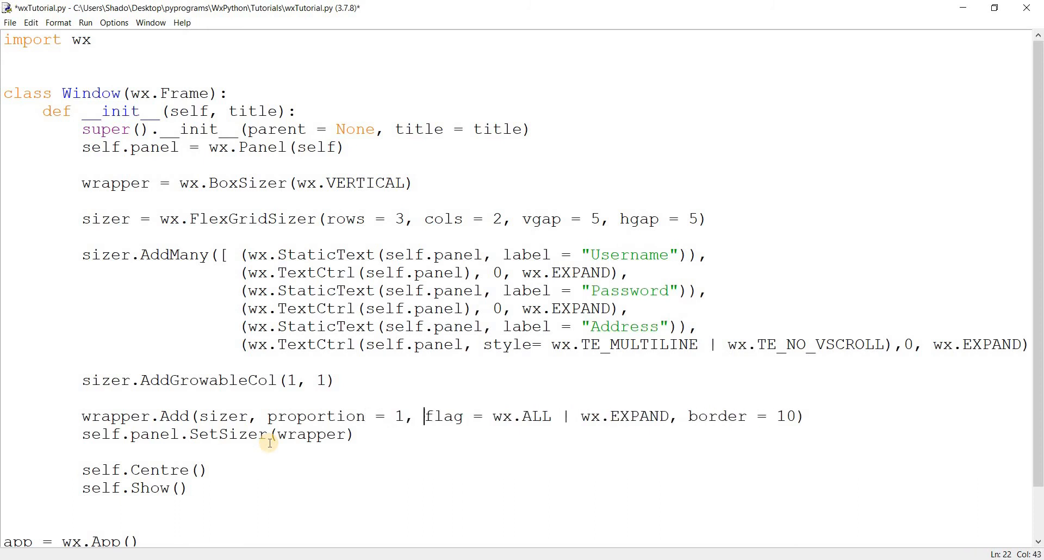
key(ctrl+s)
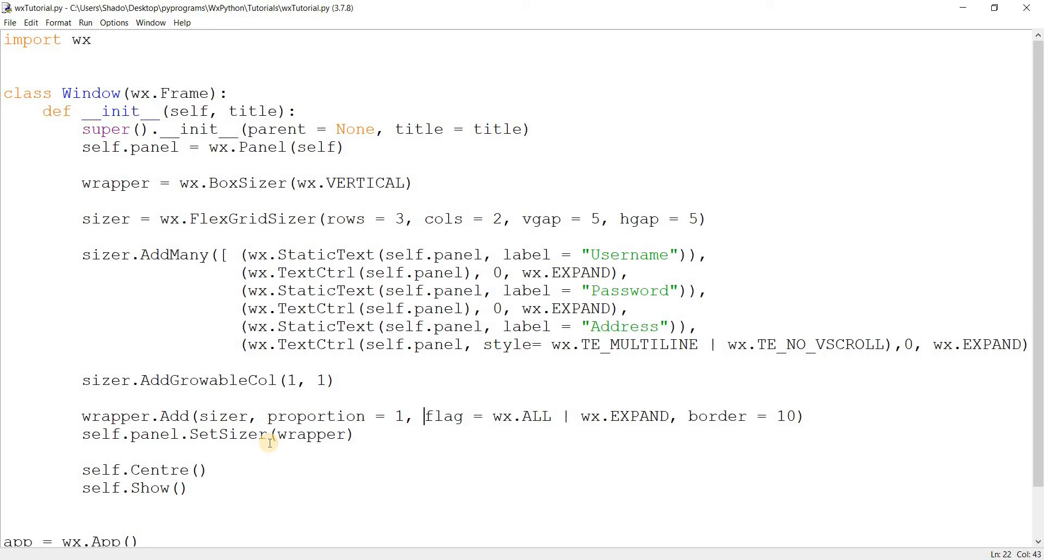
key(F5)
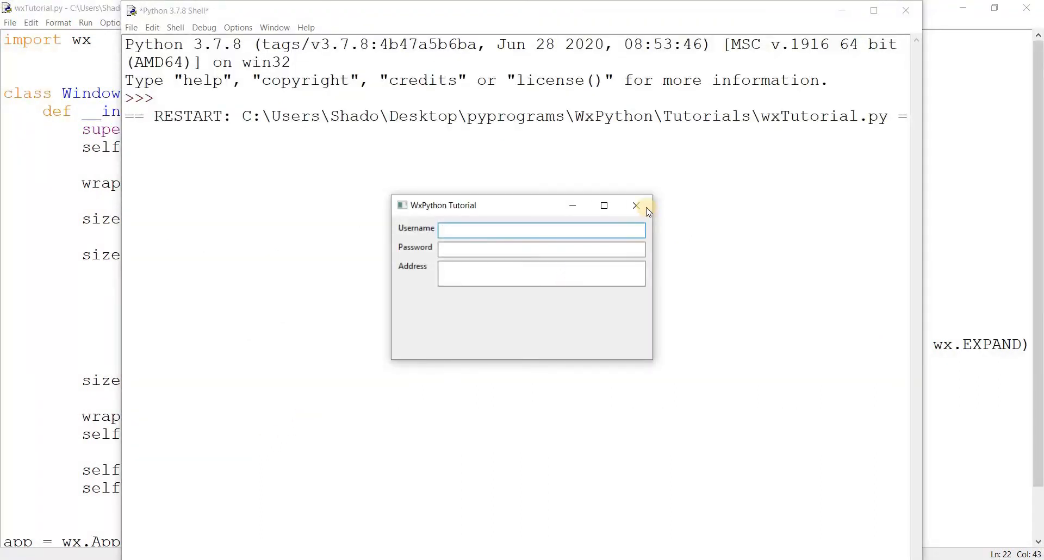
mouse_move(637, 205)
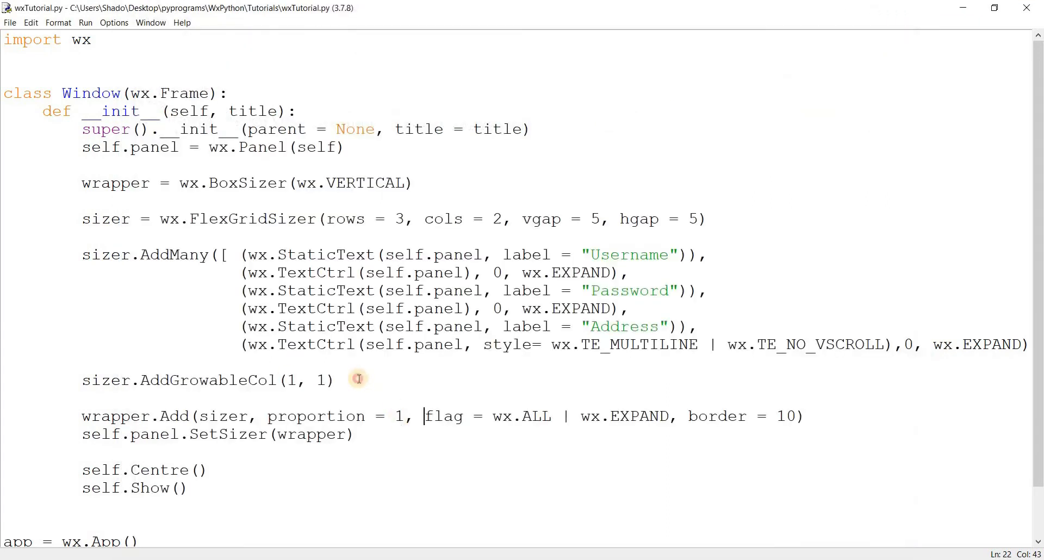
click(358, 379)
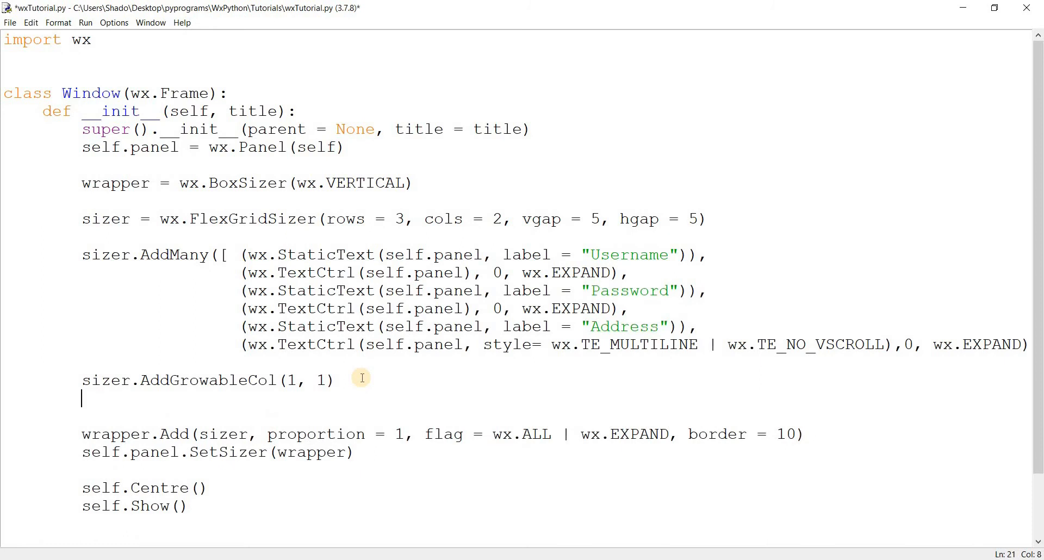
Write sizer.AddGrowableRow(2 under the growable column call, pointing out proportion = 1.
text(sizer.AddGrowableRow())
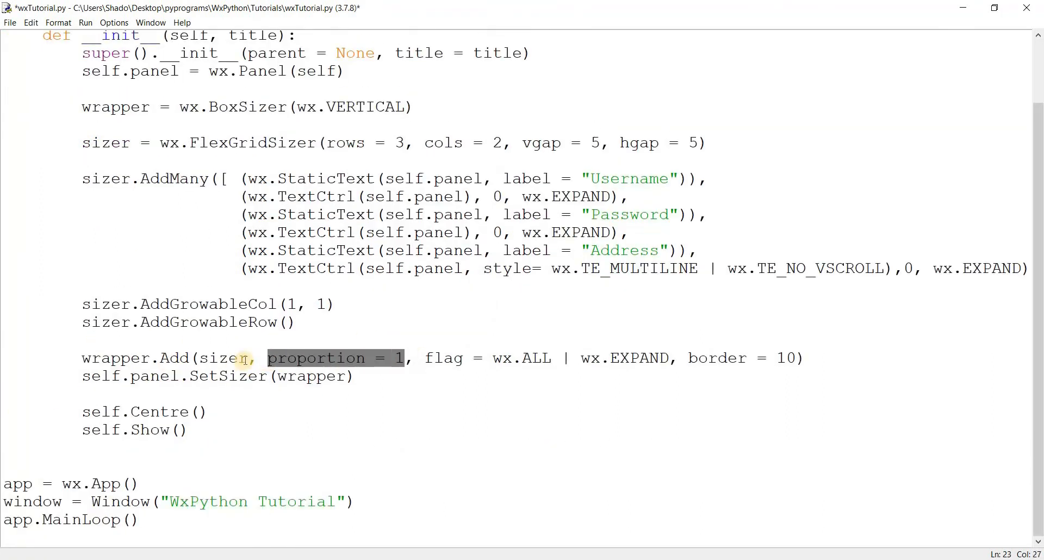
double_click(216, 358)
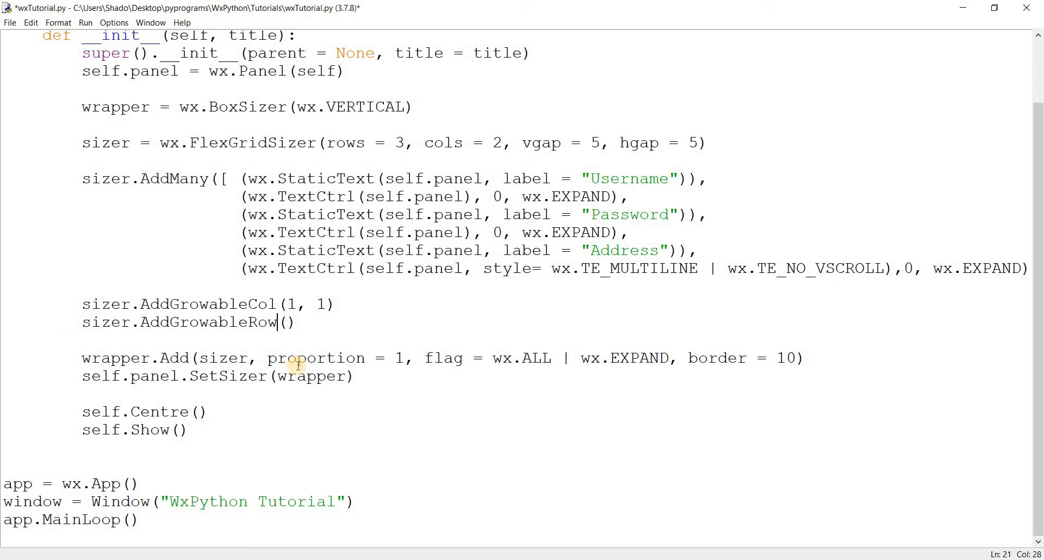
text(2)
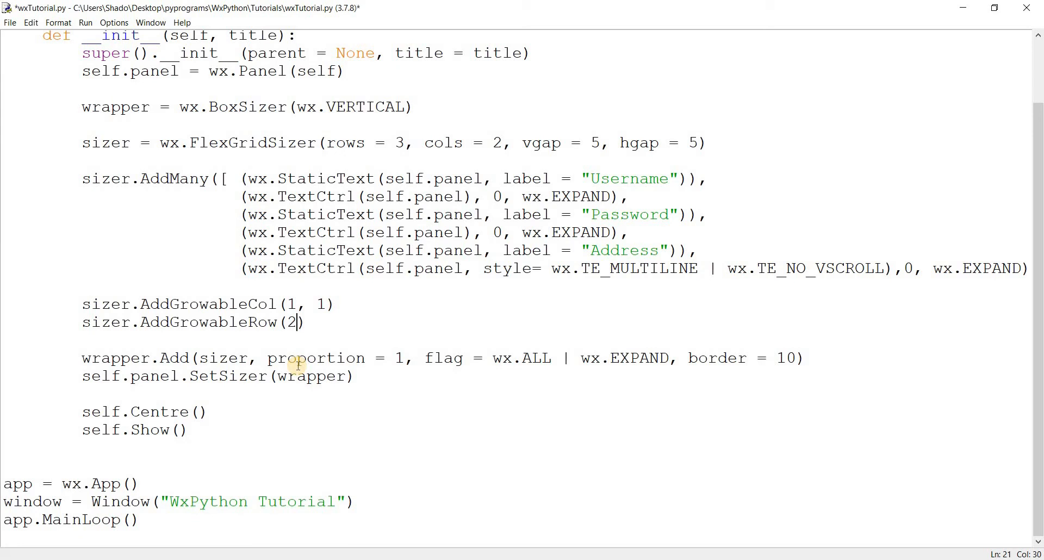
mouse_move(304, 365)
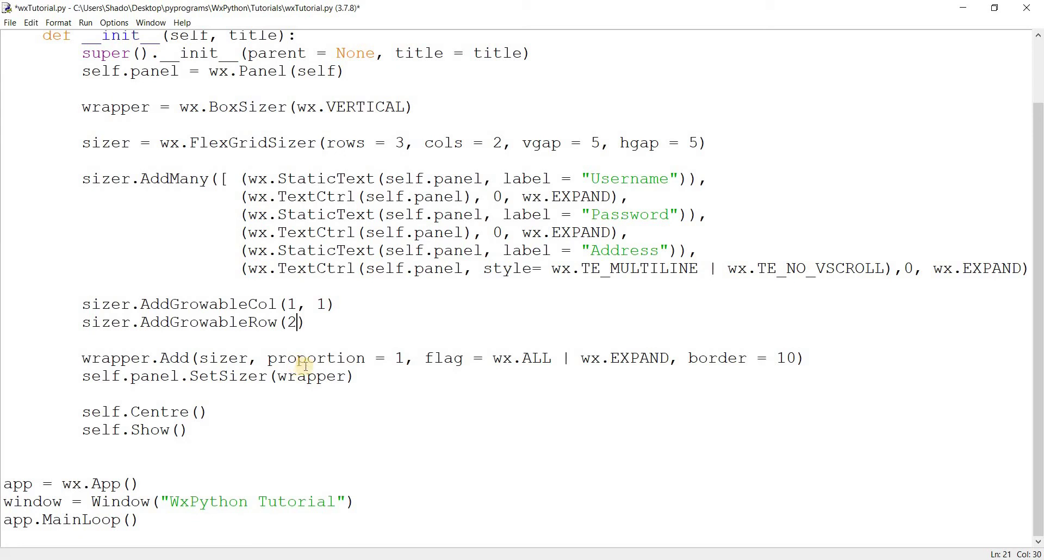
mouse_move(230, 285)
text(, 1)
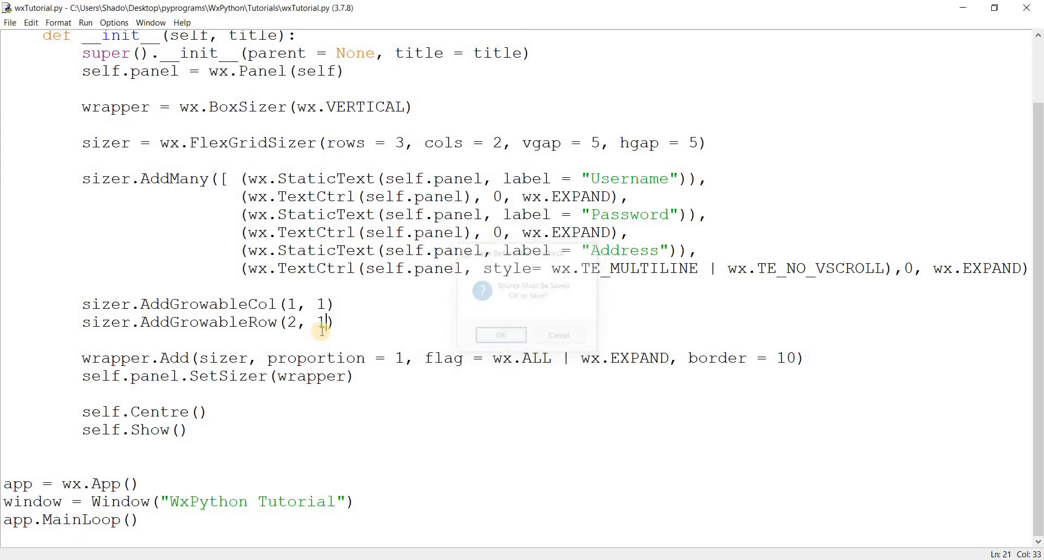
Confirm saving, then enlarge and shrink the form to watch the Address field stretch.
click(501, 335)
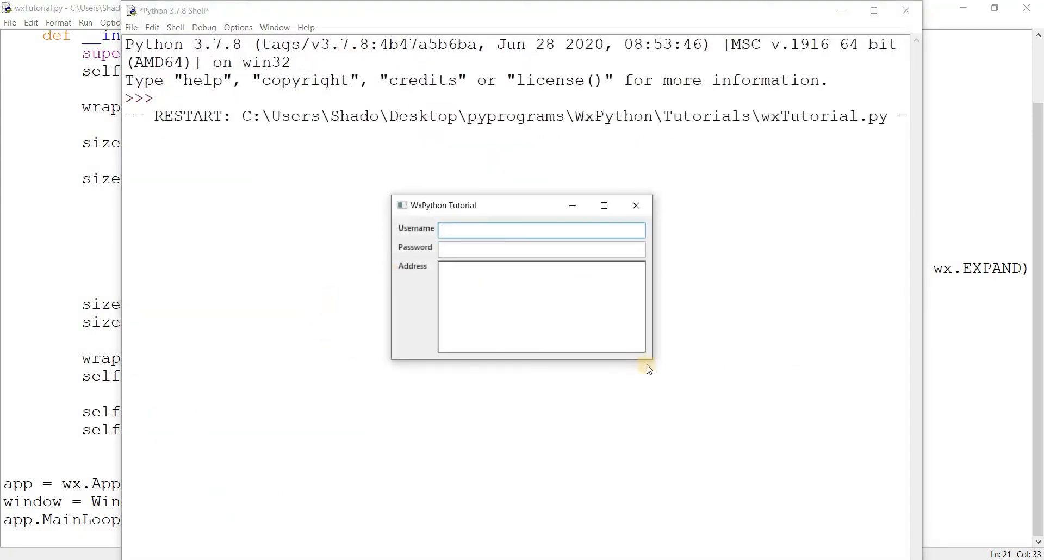
drag(650, 370, 816, 456)
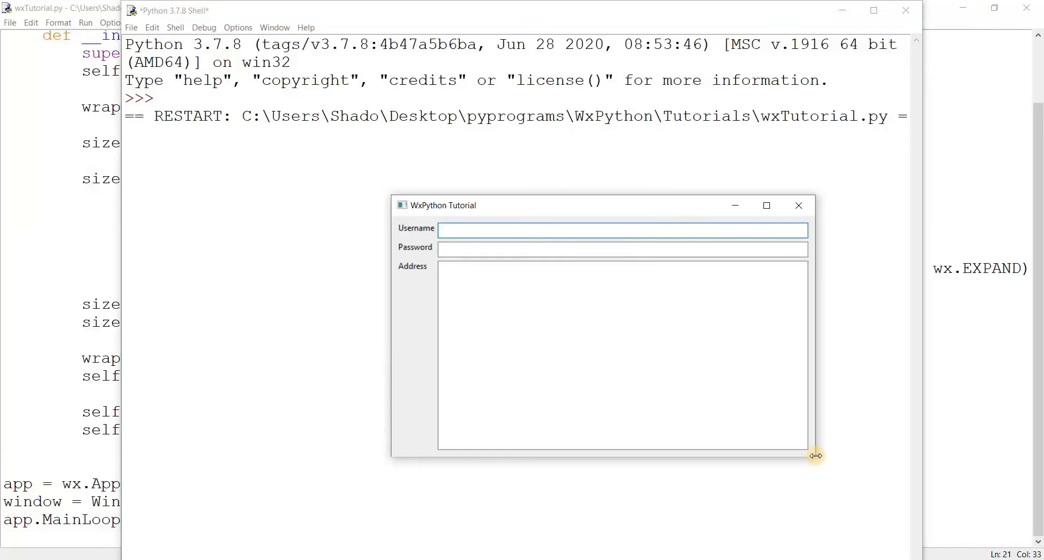
drag(816, 456, 545, 510)
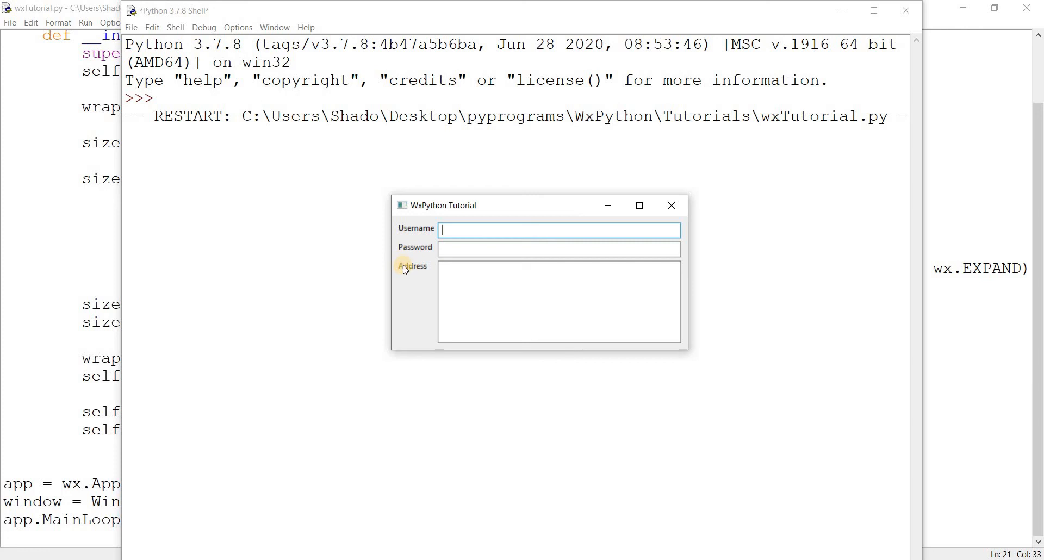
mouse_move(402, 281)
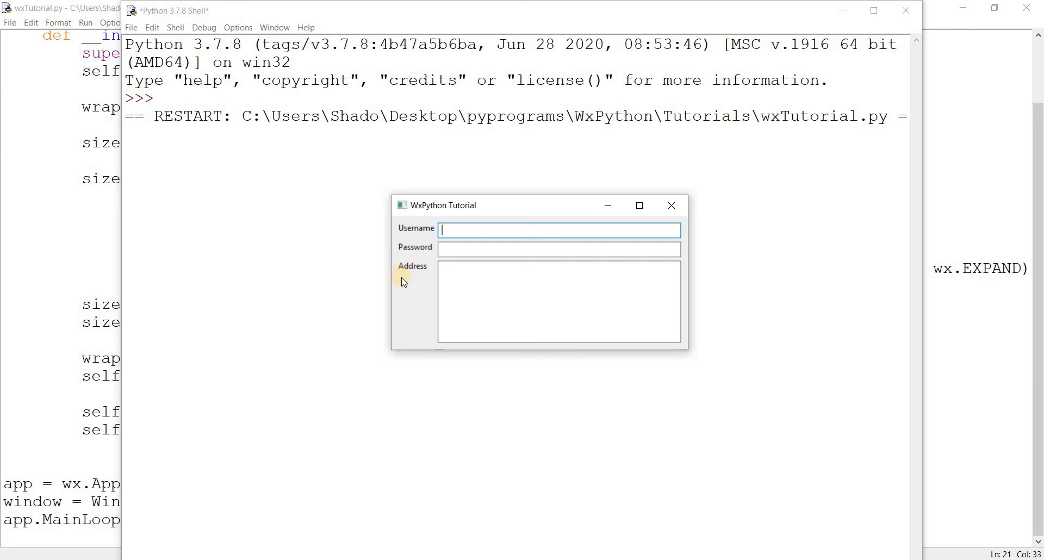
mouse_move(407, 347)
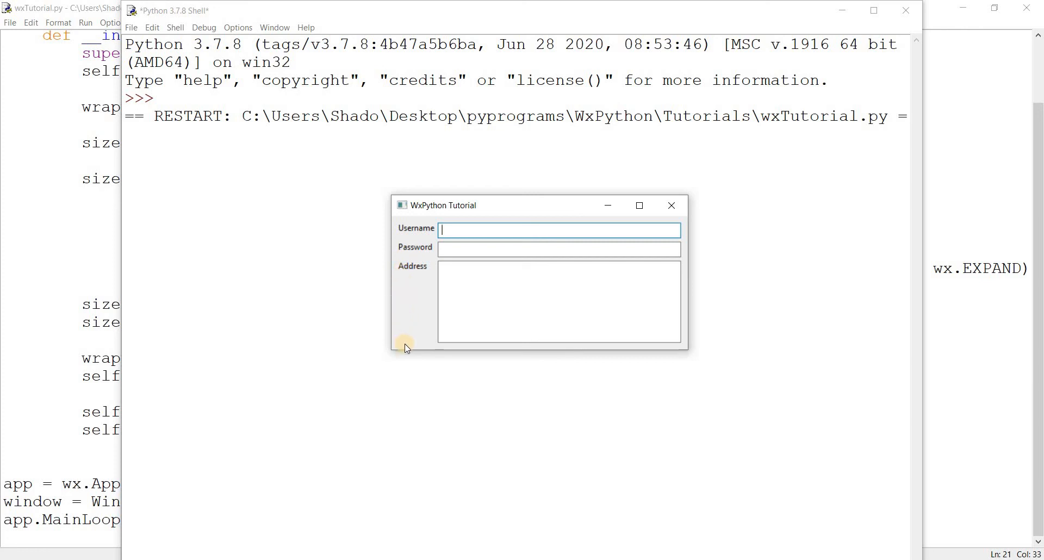
mouse_move(412, 285)
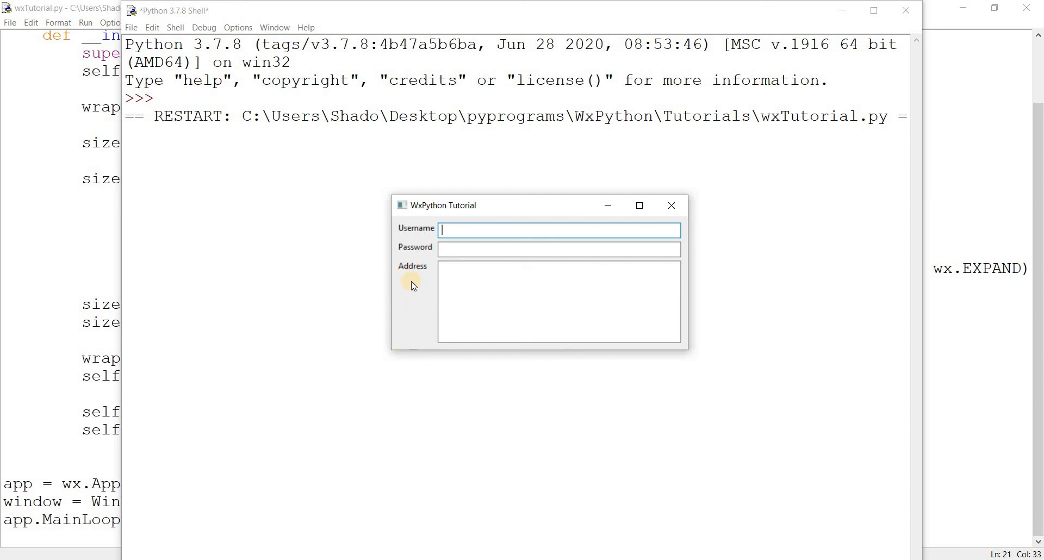
mouse_move(414, 329)
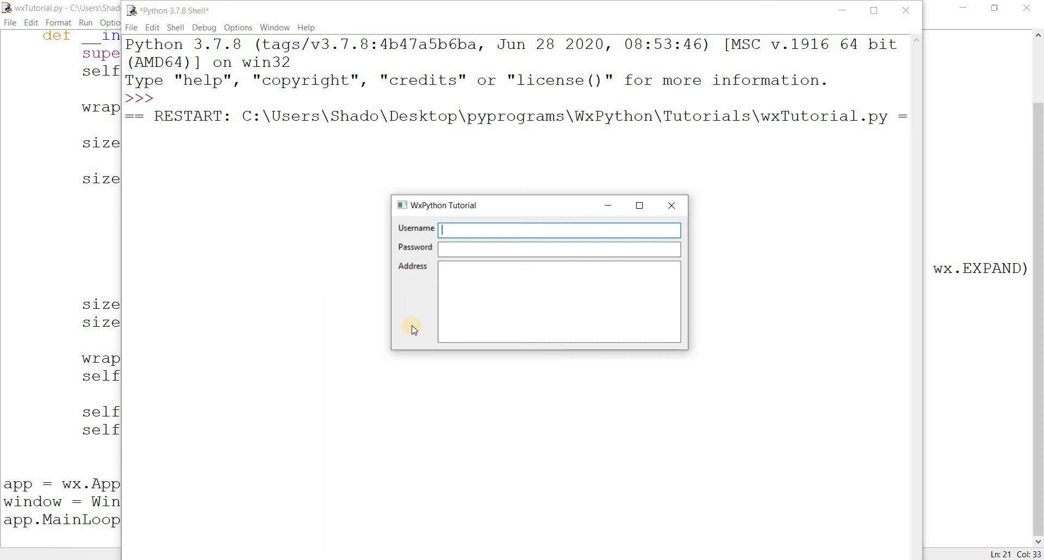
mouse_move(394, 251)
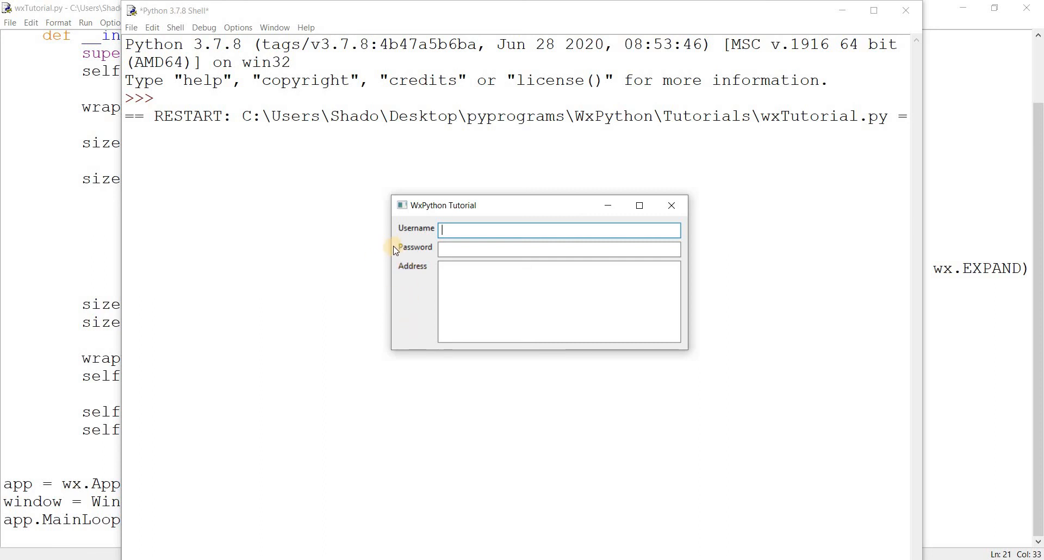
mouse_move(409, 229)
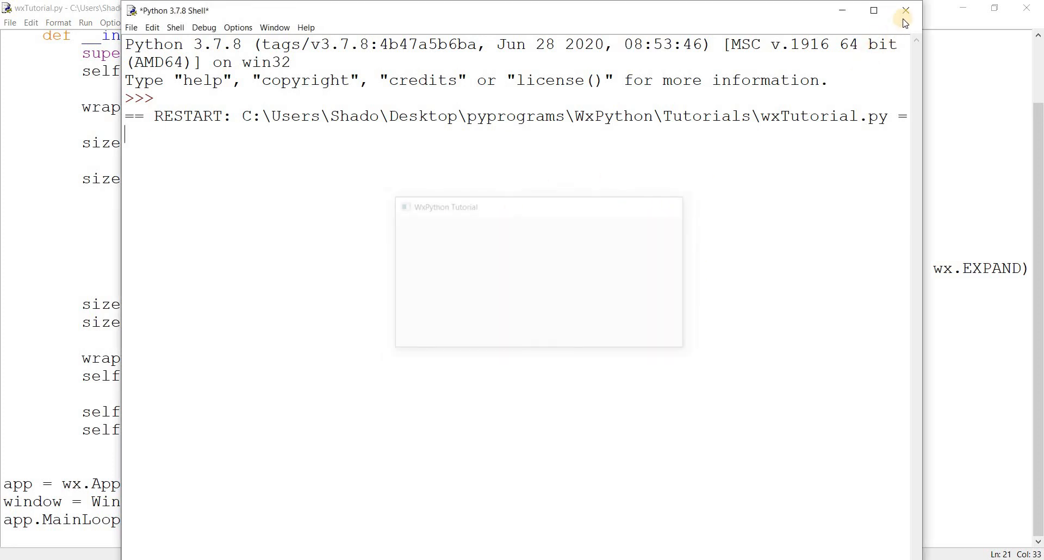
Rerun wxTutorial.py and stretch the form to check only the Address row grows taller.
click(903, 9)
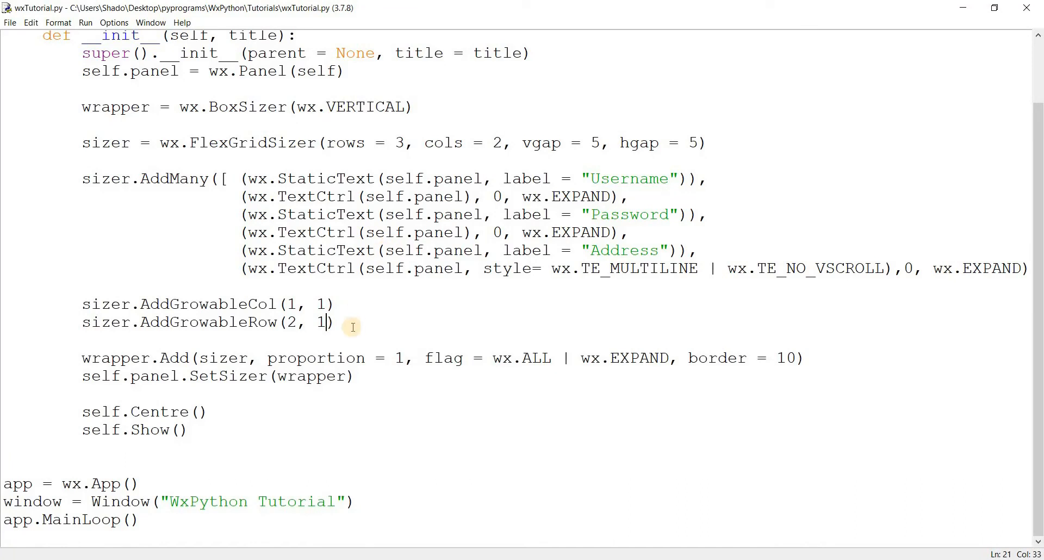
mouse_move(344, 345)
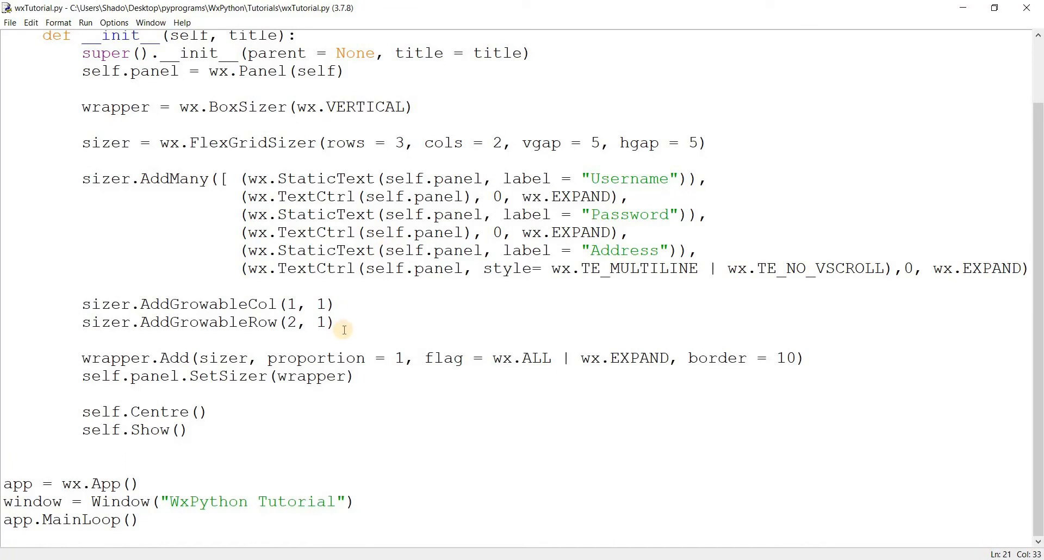
mouse_move(348, 335)
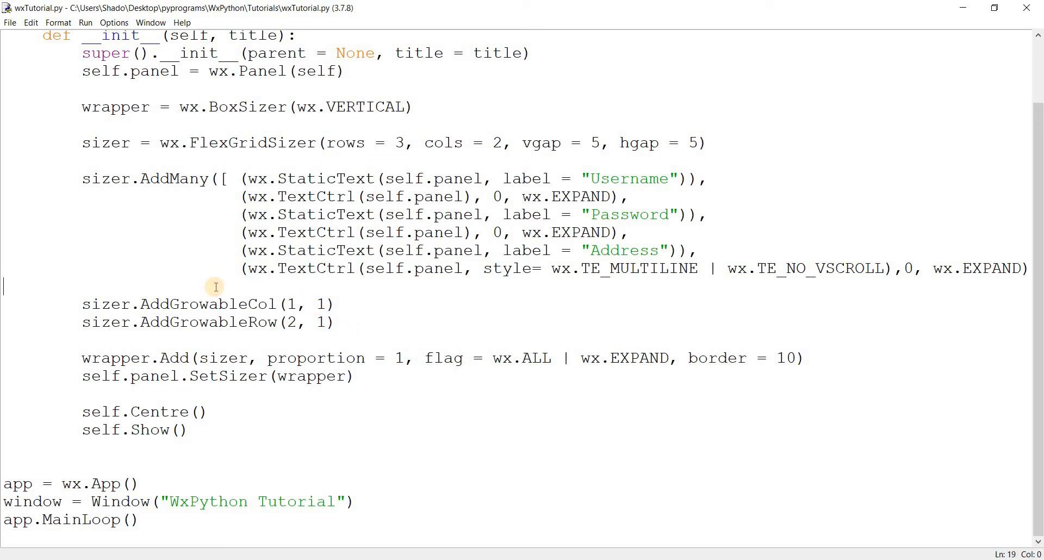
mouse_move(217, 275)
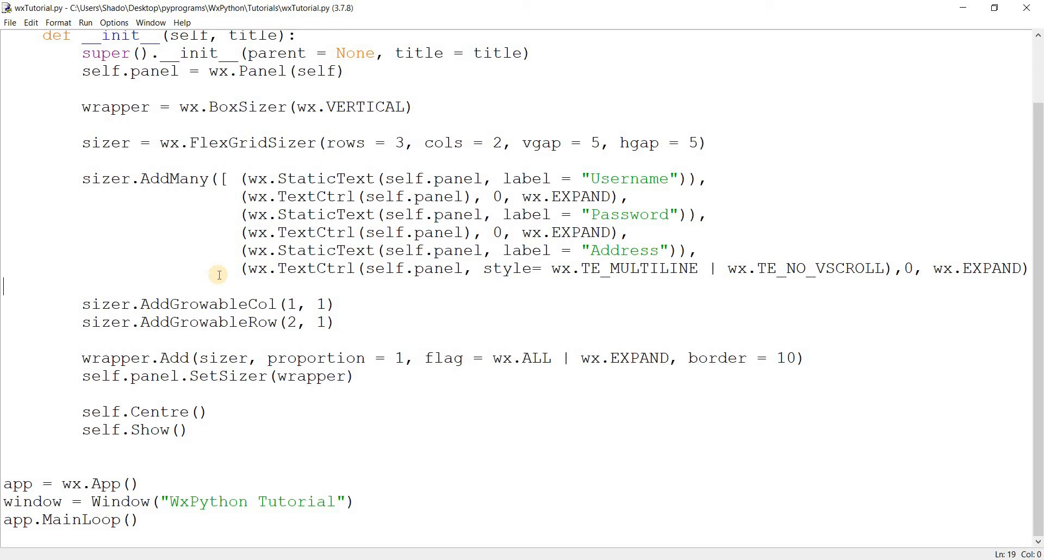
key(F5)
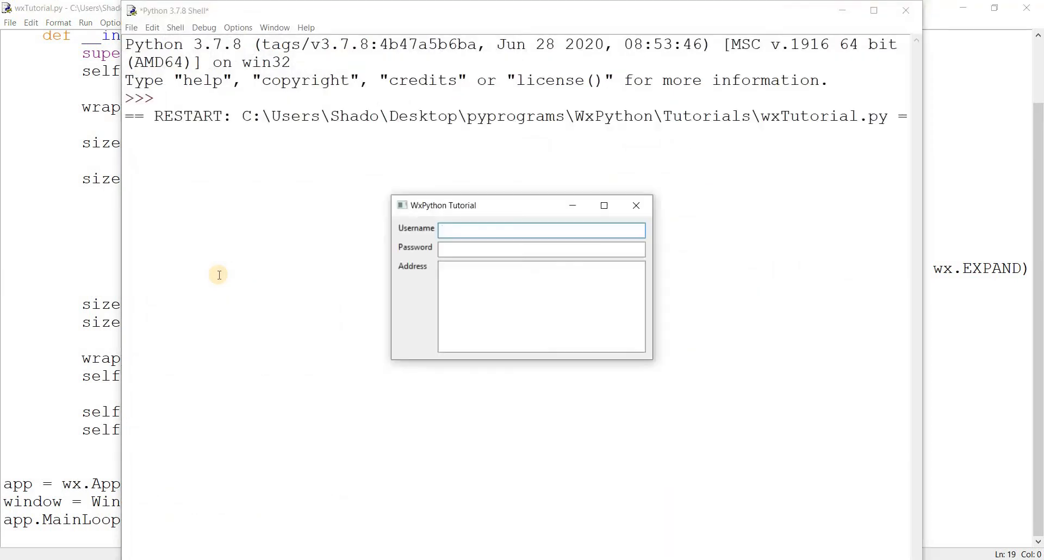
mouse_move(724, 425)
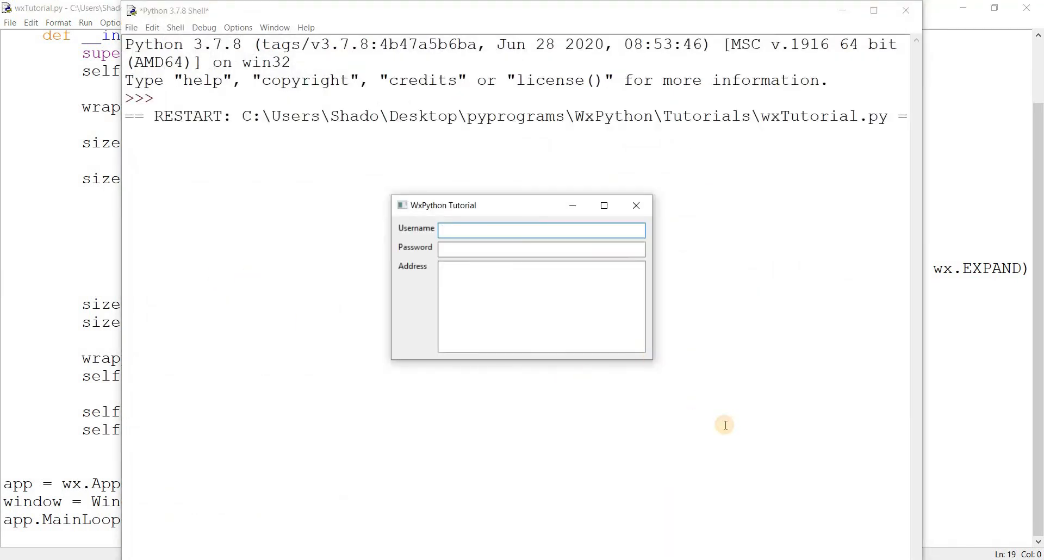
drag(653, 360, 766, 486)
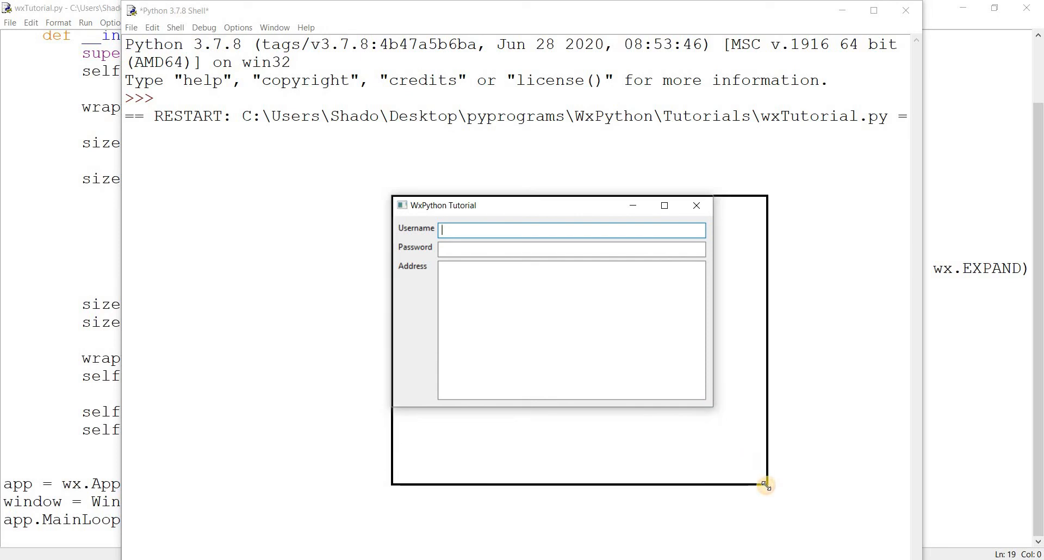
drag(765, 485, 696, 365)
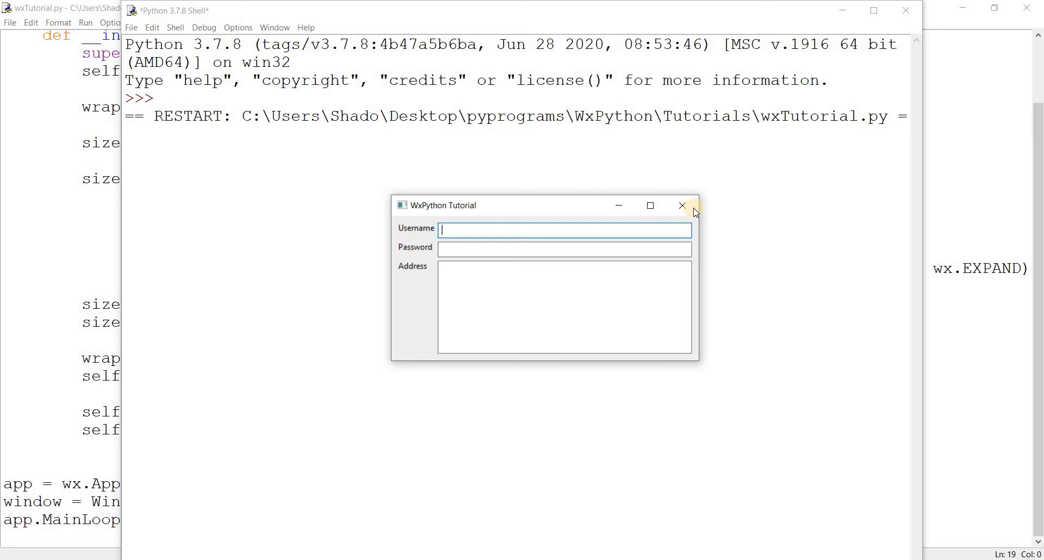
Close the form and add AddGrowableRow(0, 1) and AddGrowableRow(1, 2) for Username and Password.
click(681, 206)
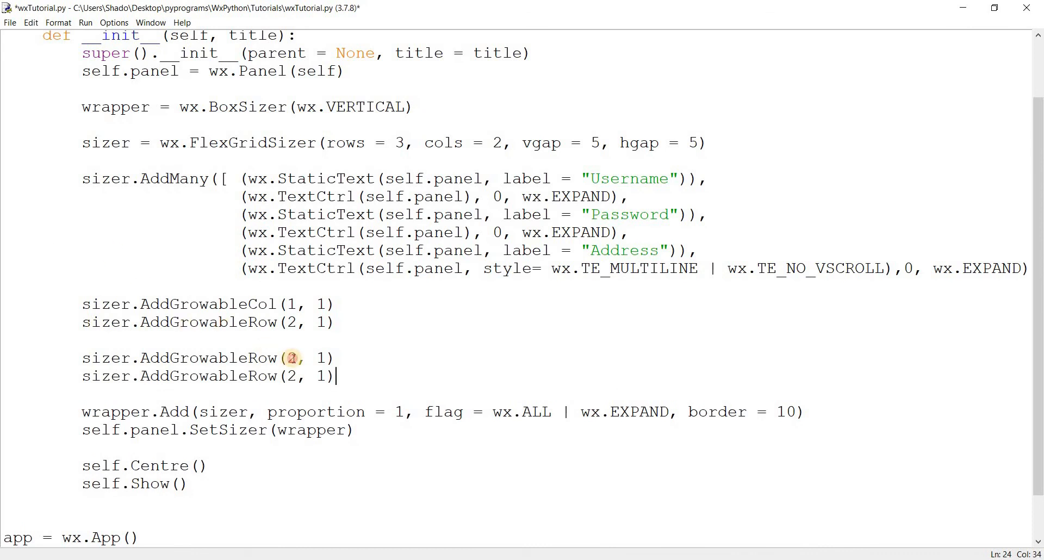
text(0)
text(1)
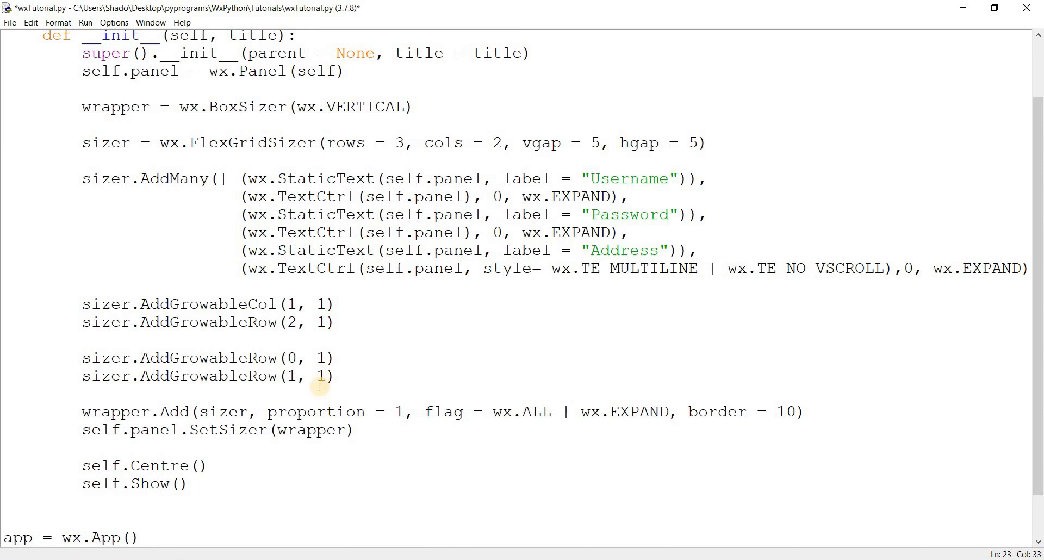
double_click(321, 358)
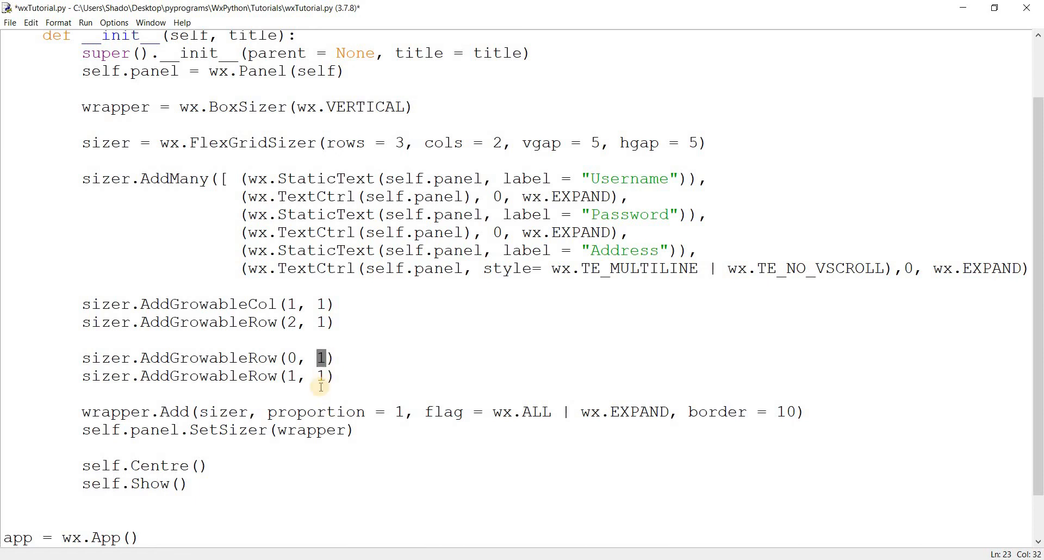
click(322, 377)
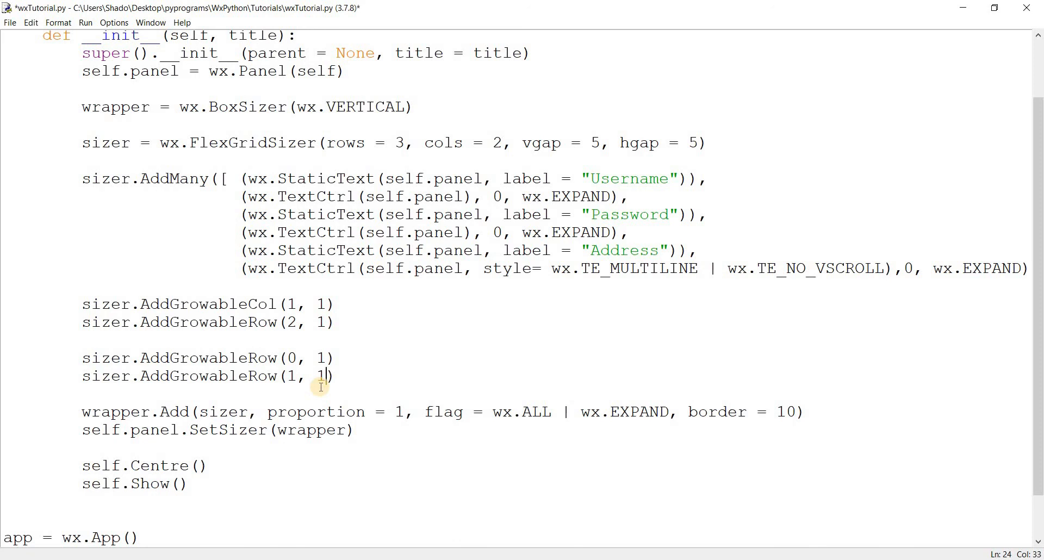
text(2)
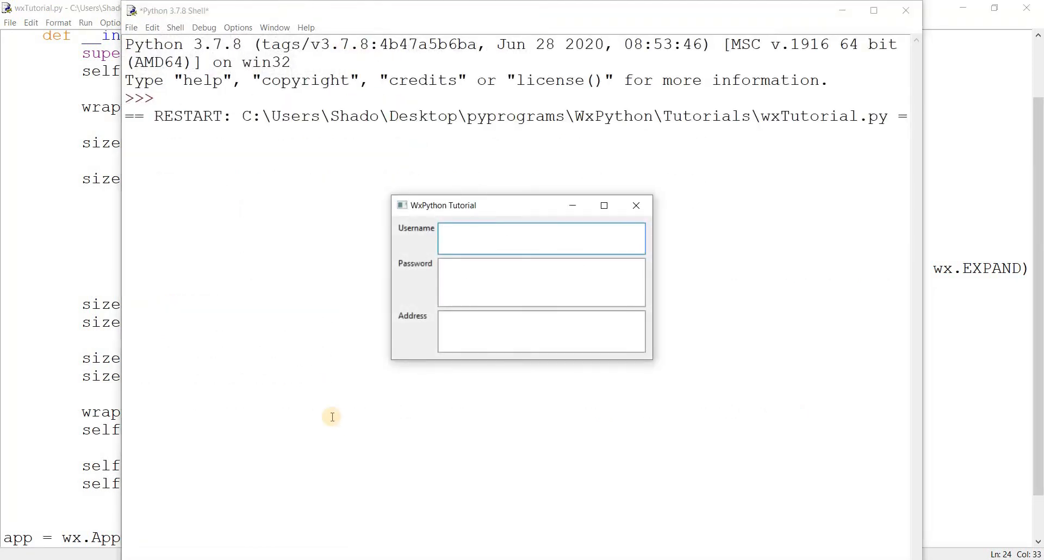
mouse_move(683, 376)
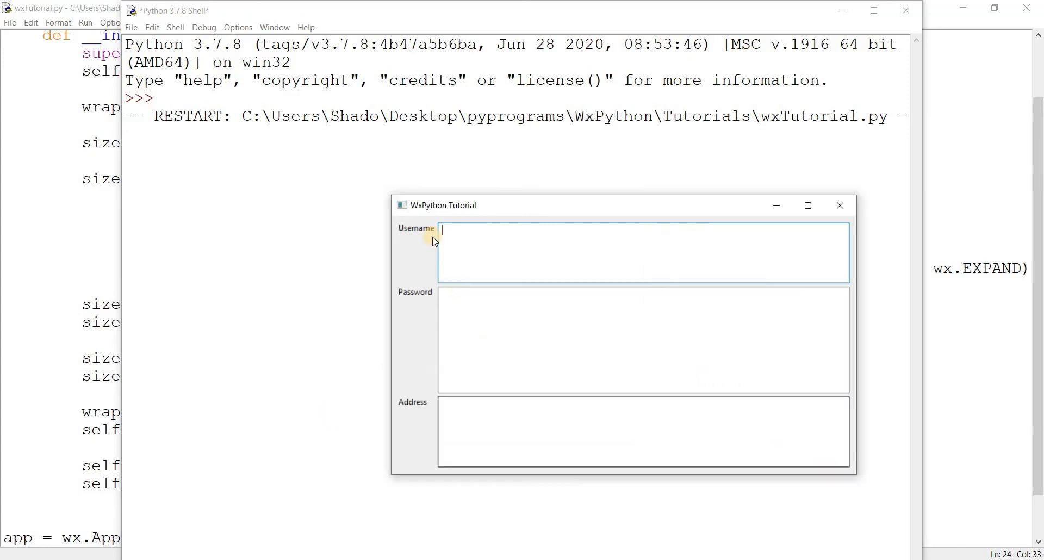
mouse_move(446, 390)
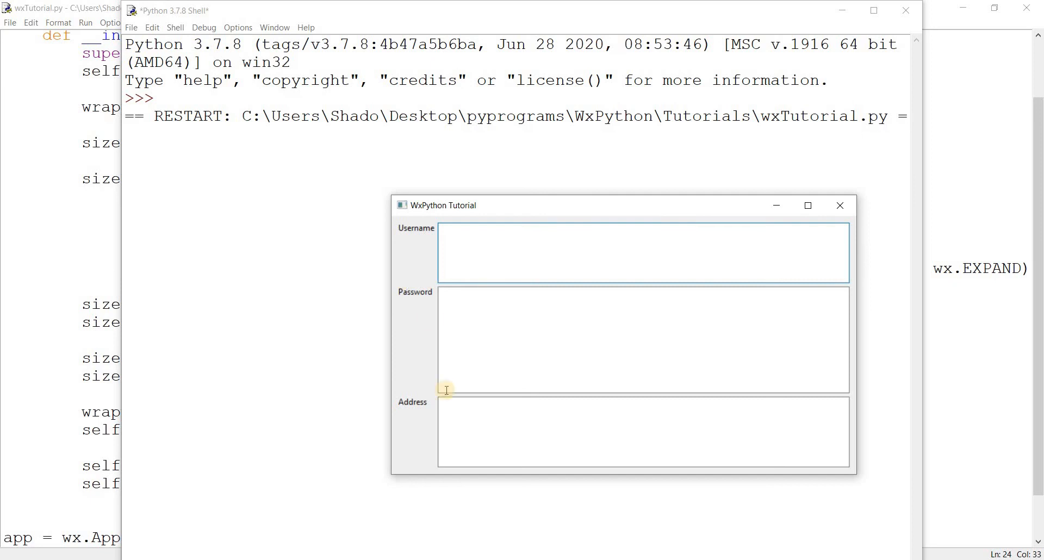
mouse_move(400, 245)
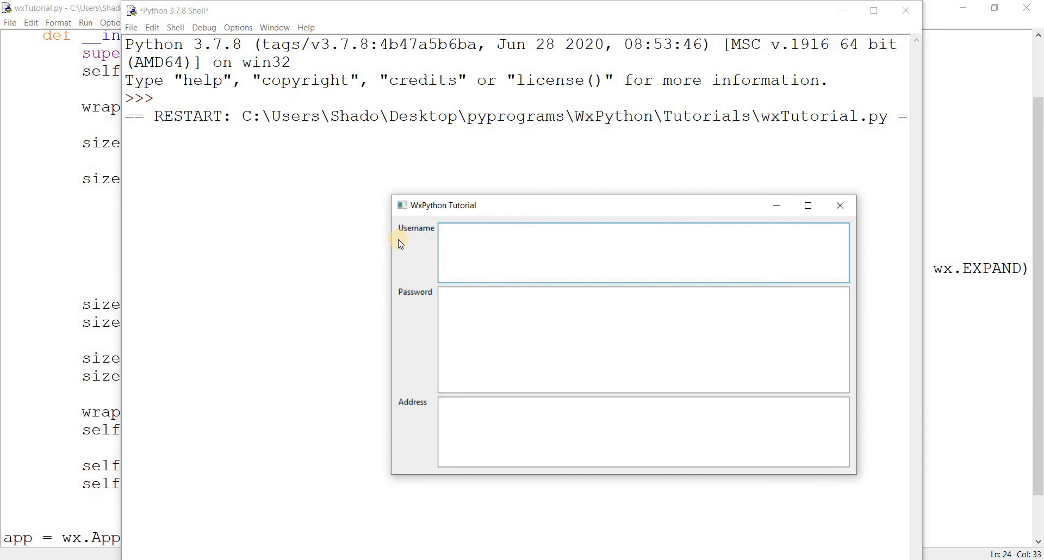
Enlarge the form to compare the three field heights, Password about twice as tall.
click(640, 257)
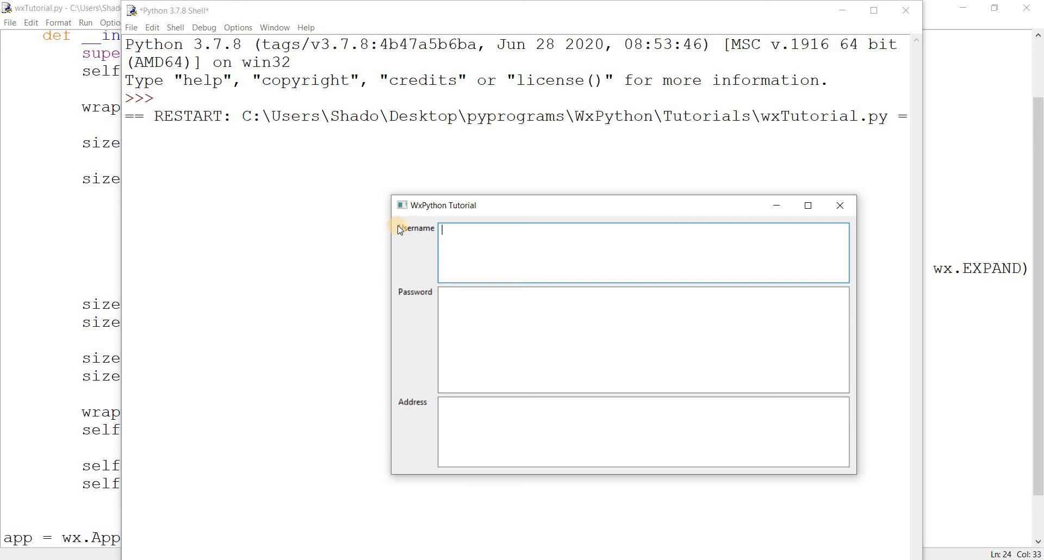
mouse_move(469, 268)
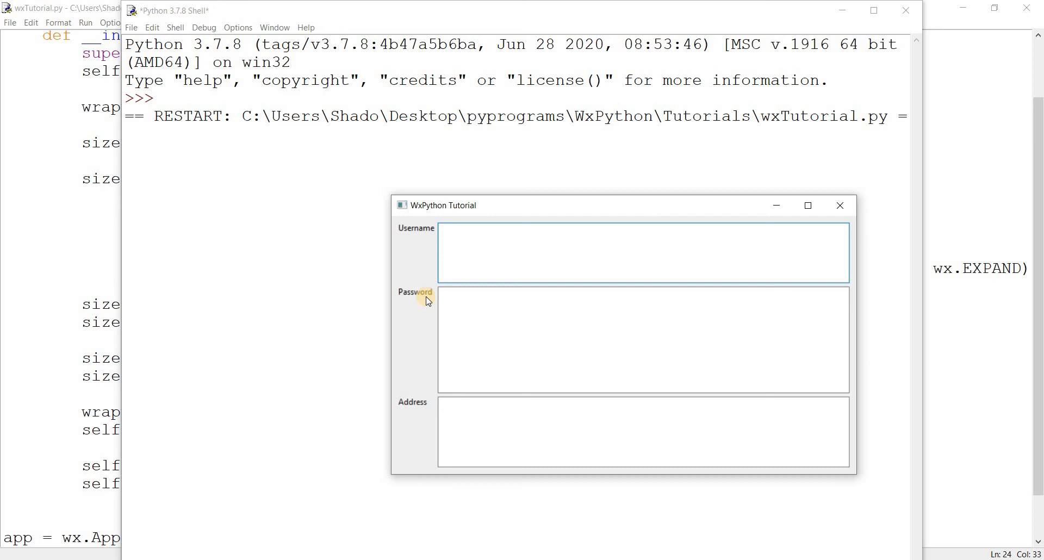
mouse_move(404, 241)
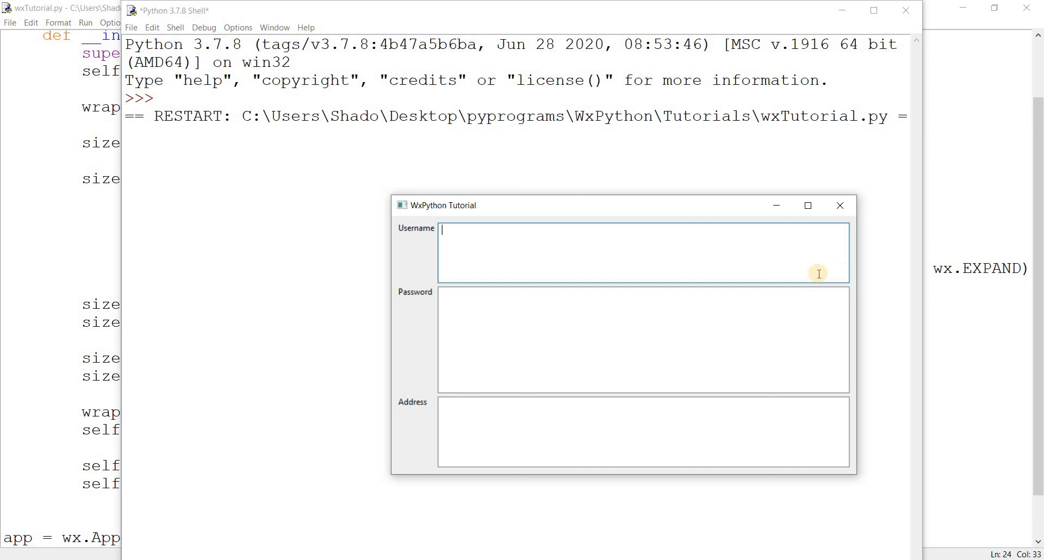
mouse_move(409, 407)
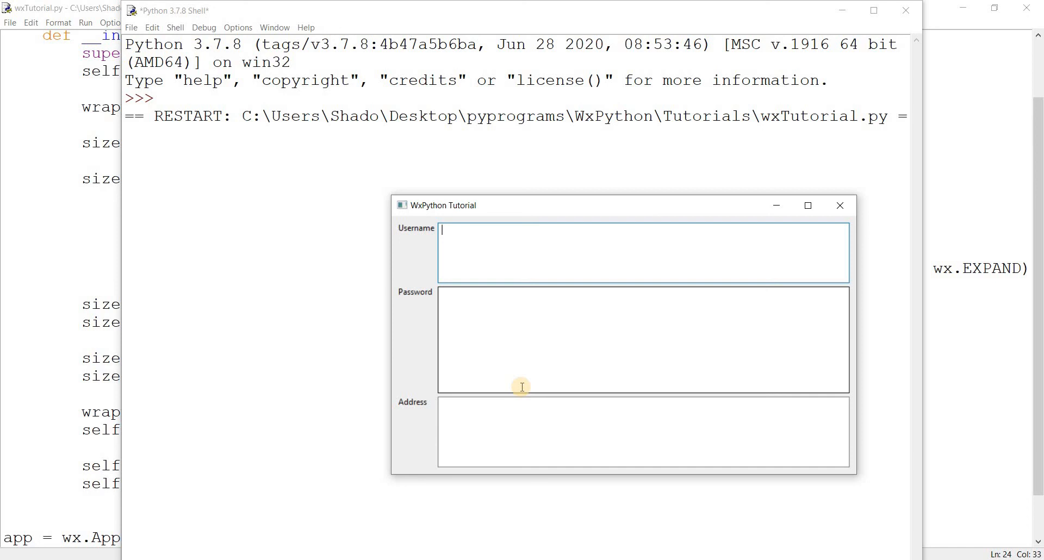
mouse_move(417, 228)
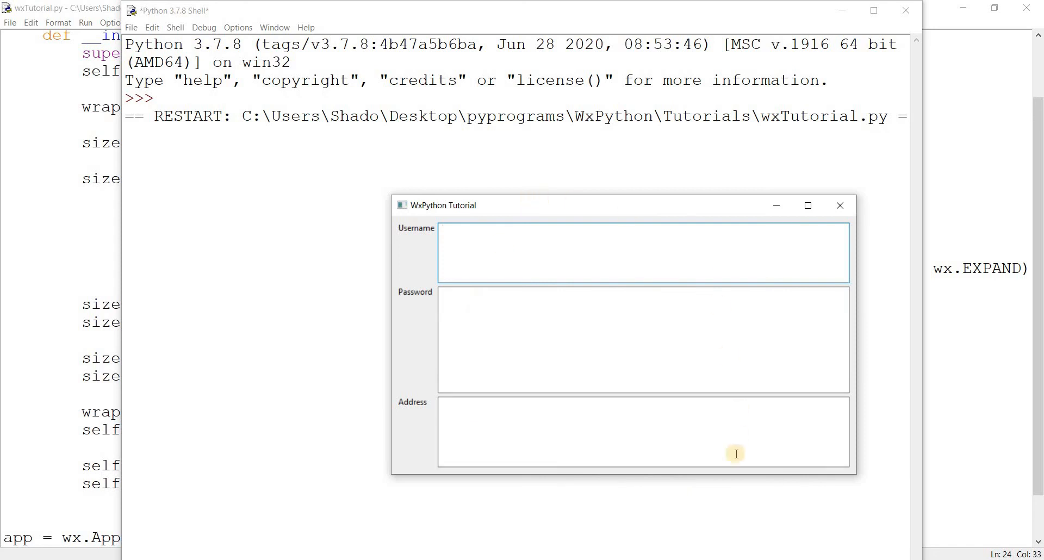
Stretch the form larger with the Password box still tallest of the 1:2:1 rows.
click(639, 242)
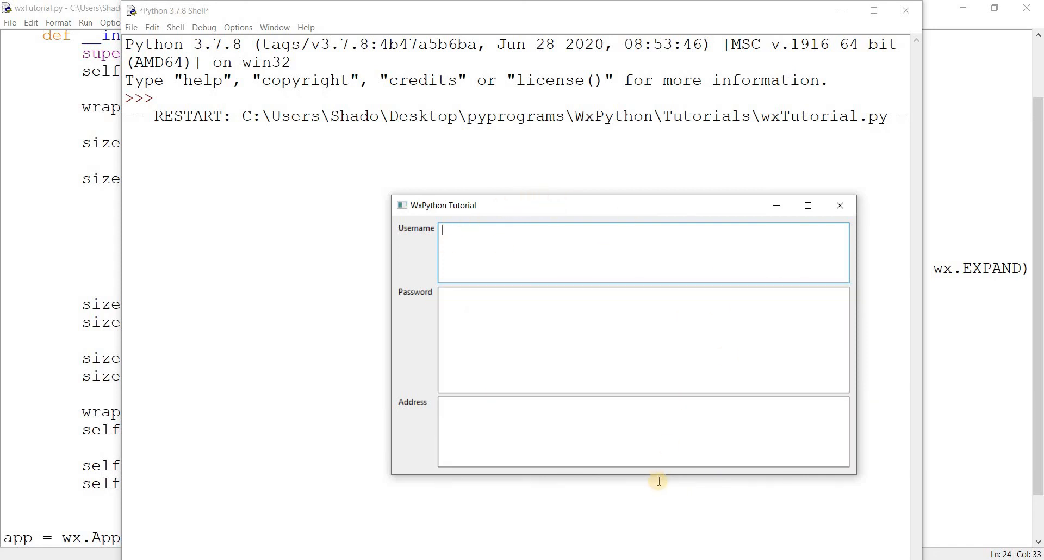
mouse_move(454, 244)
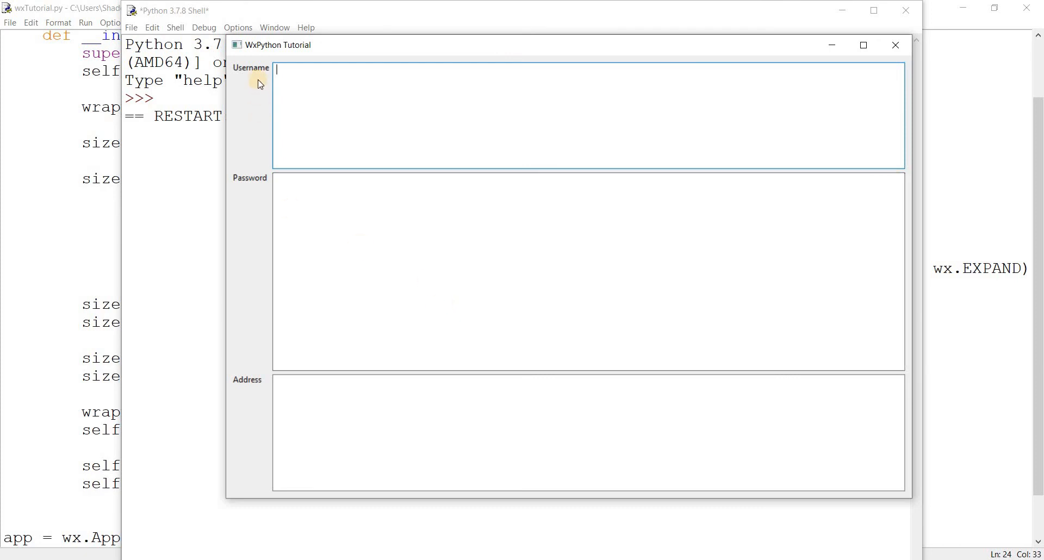
mouse_move(282, 430)
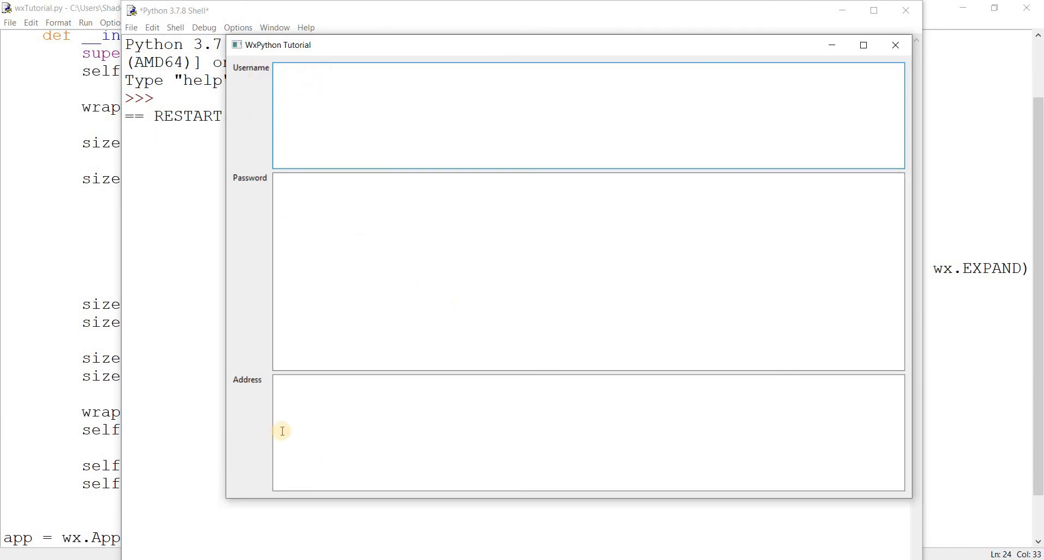
mouse_move(289, 213)
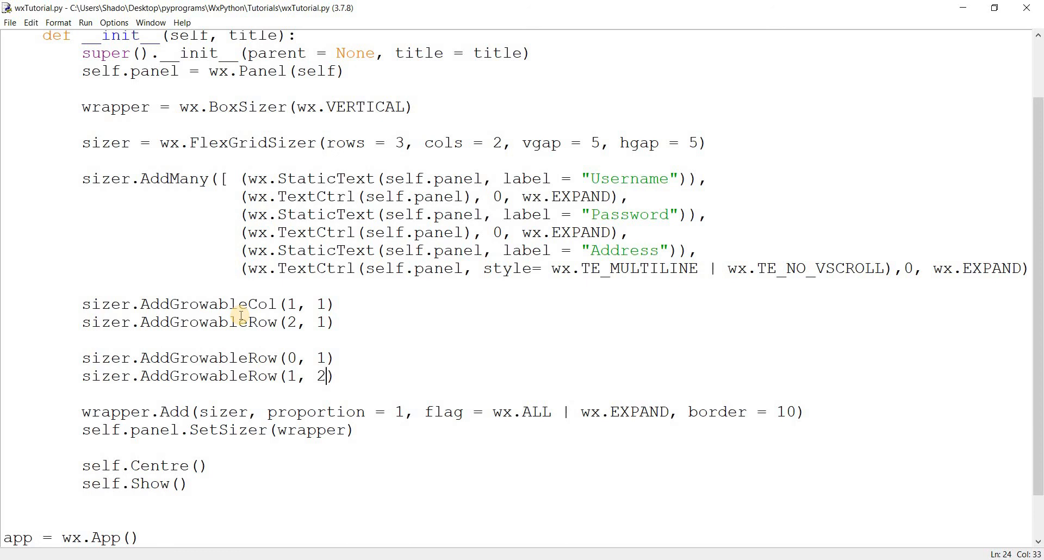
mouse_move(246, 301)
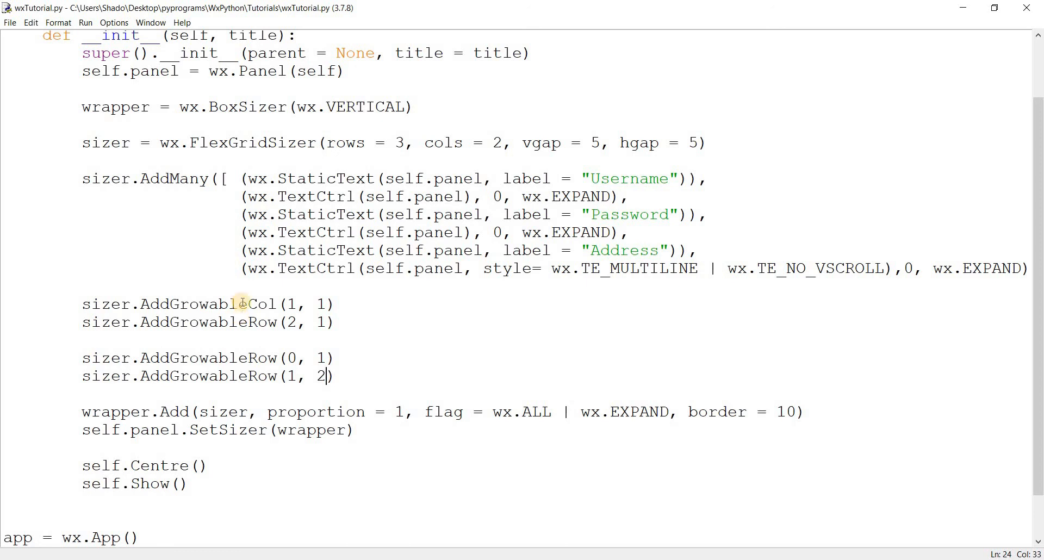